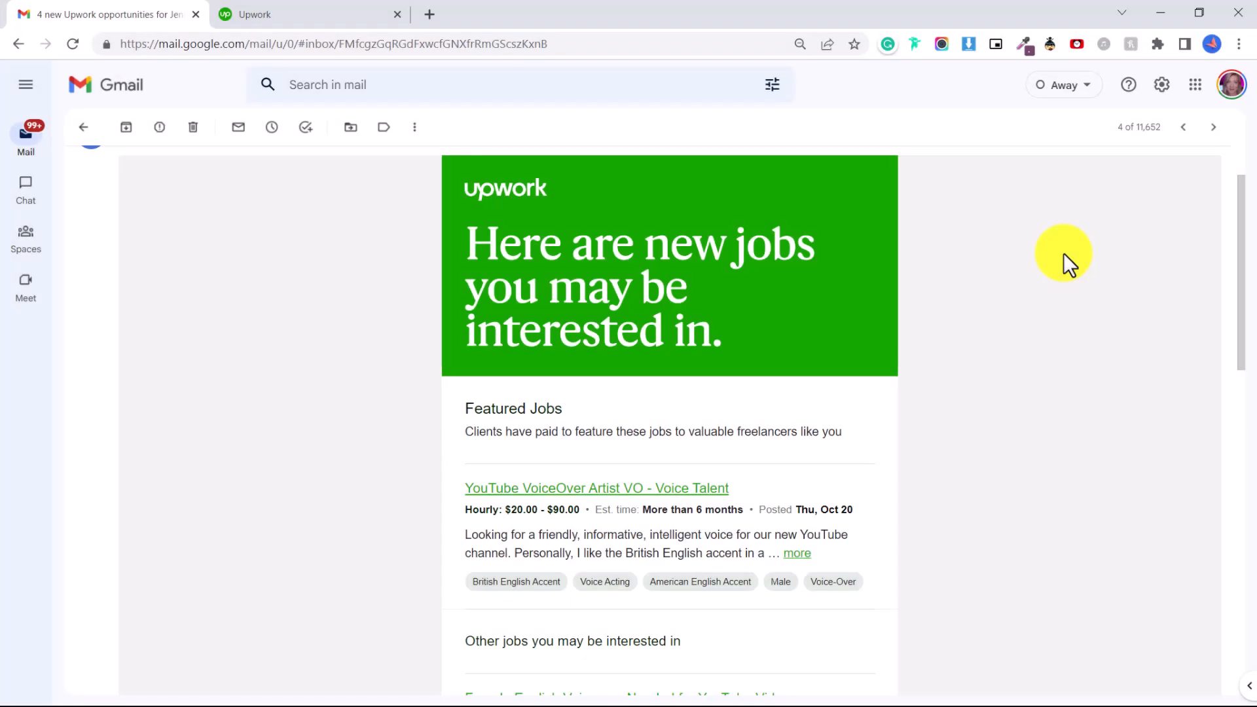
# - Scroll through the microphone pop-filter product photo in Windows Photos
pyautogui.scroll(-3)
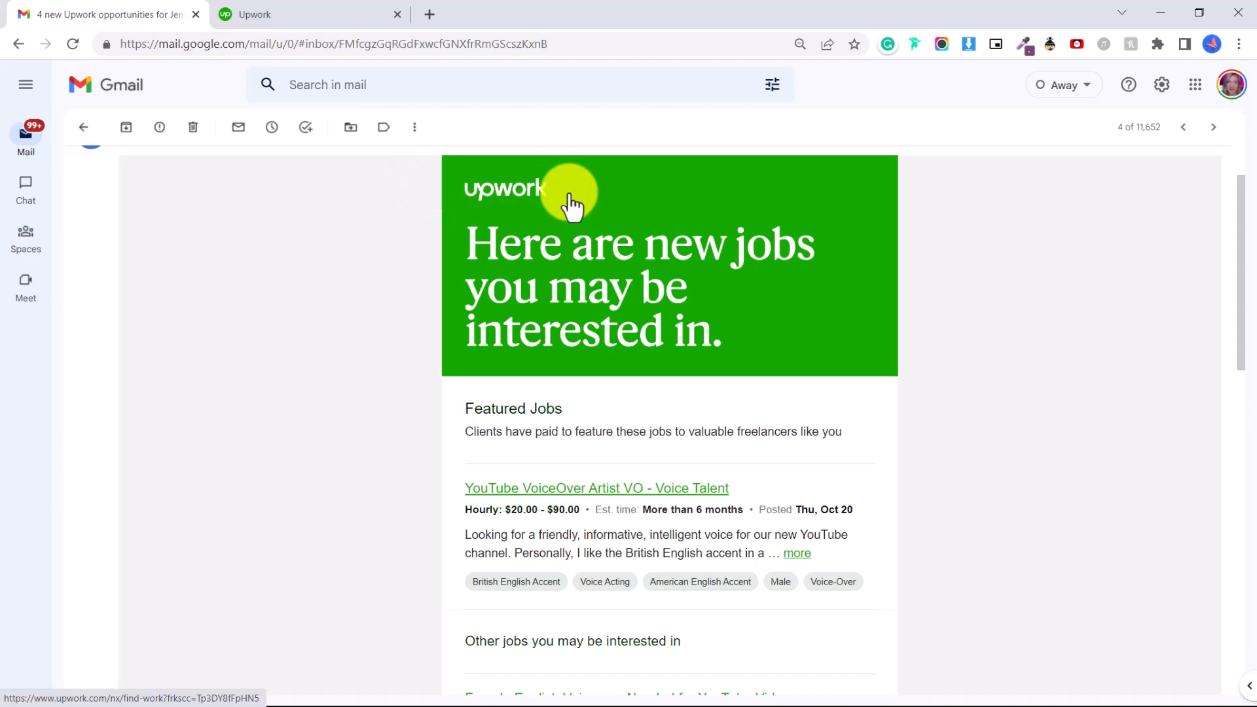
pyautogui.scroll(-3)
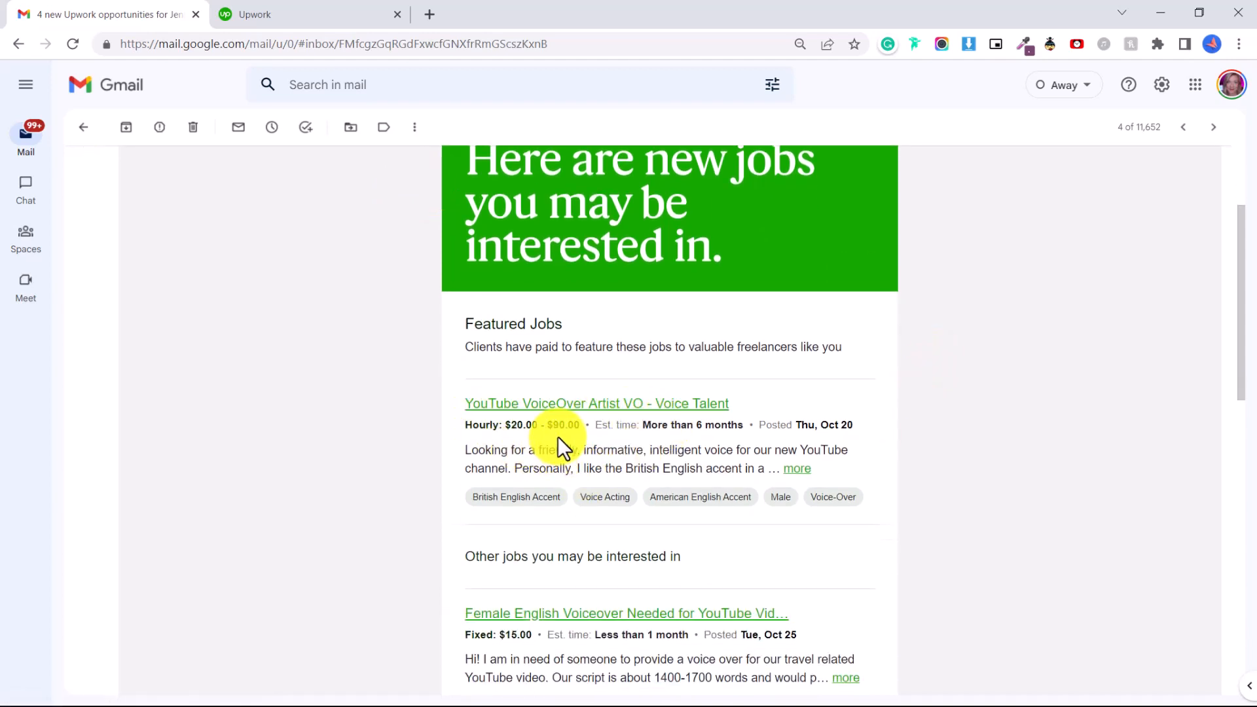
pyautogui.scroll(-3)
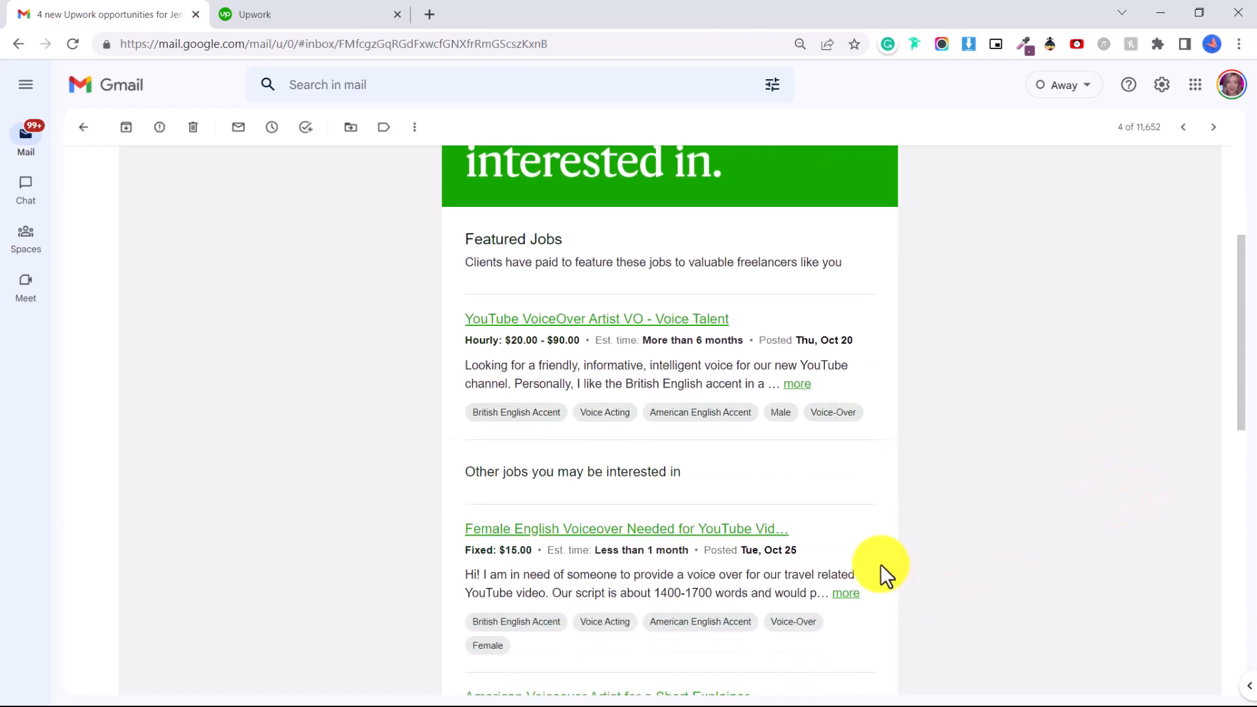
pyautogui.moveTo(833, 554)
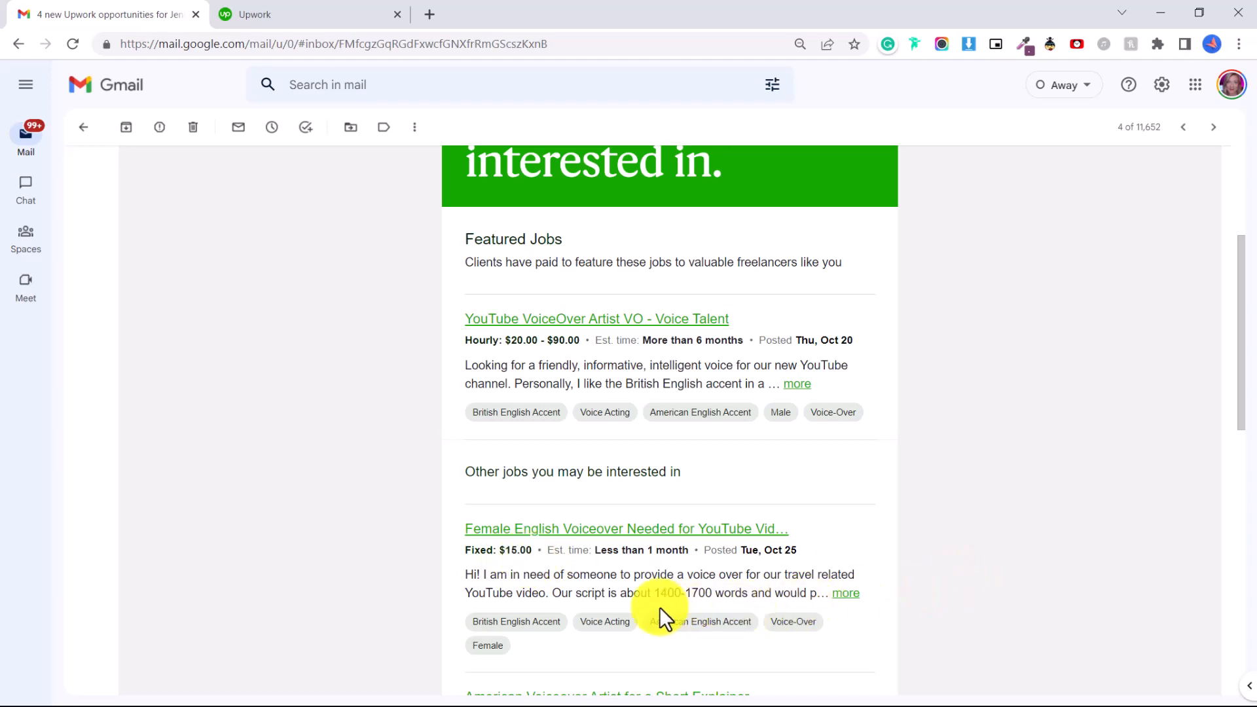
pyautogui.moveTo(737, 599)
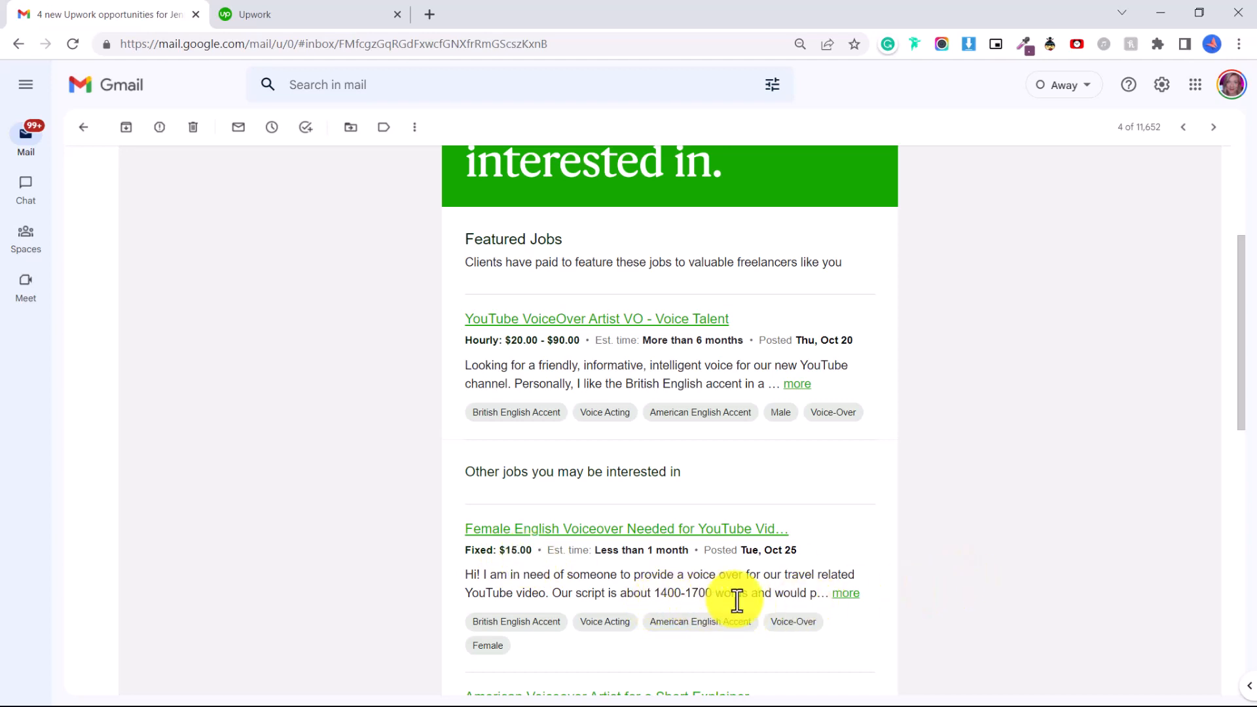
pyautogui.moveTo(1175, 525)
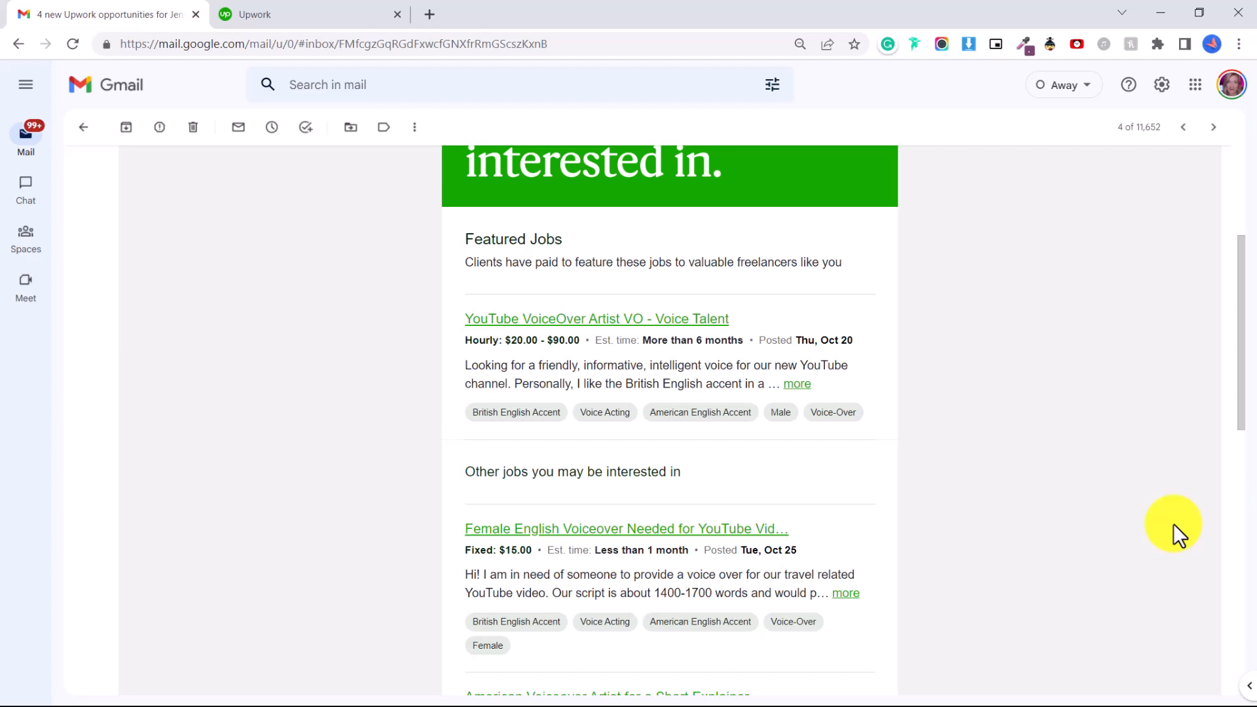
pyautogui.moveTo(709, 642)
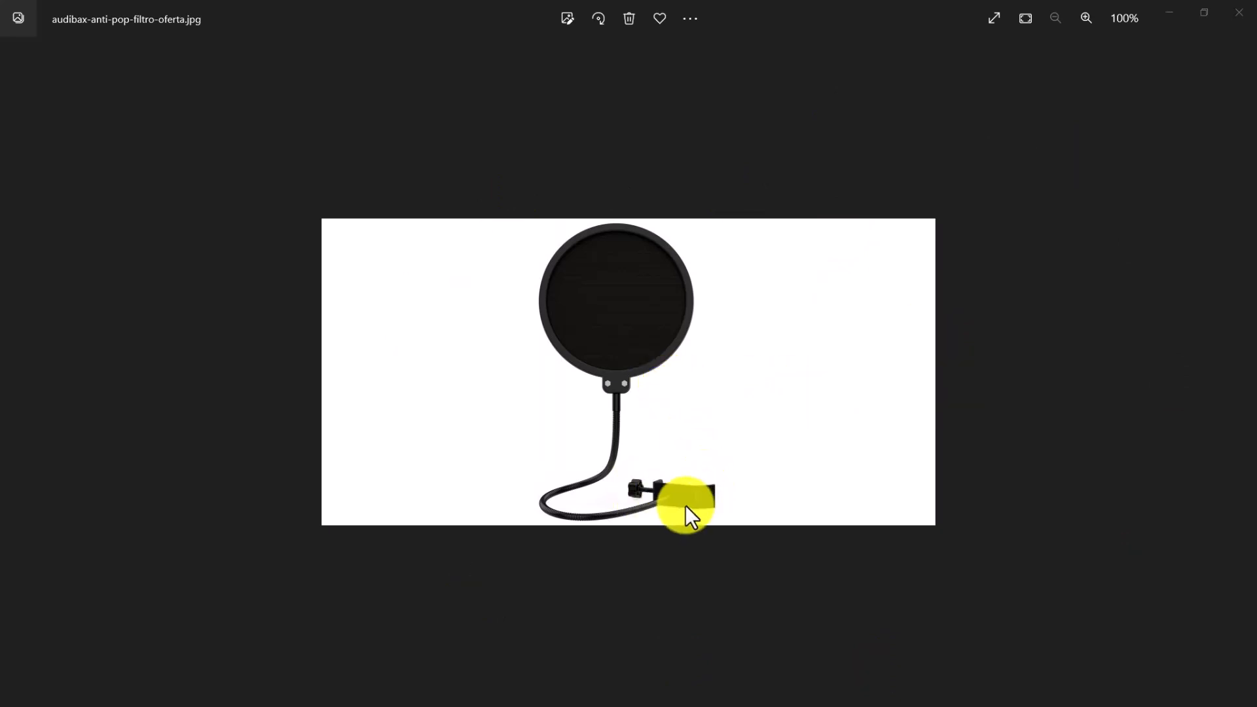
pyautogui.moveTo(710, 521)
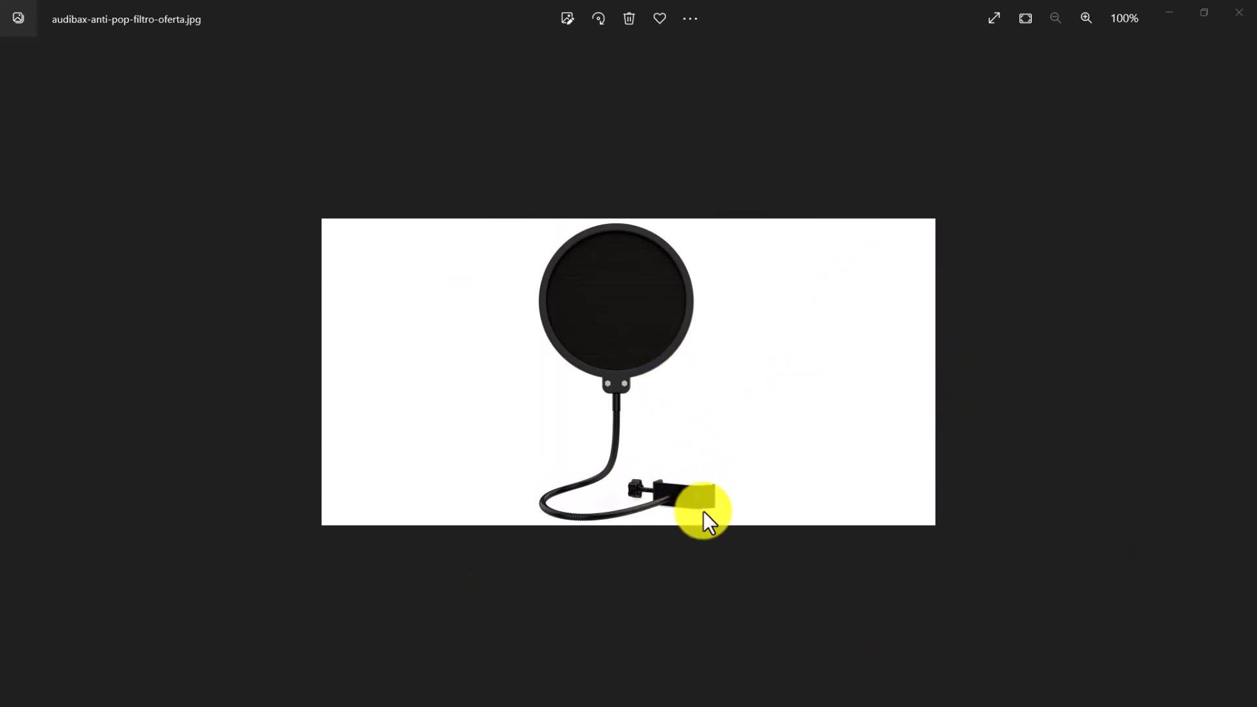
pyautogui.moveTo(585, 254)
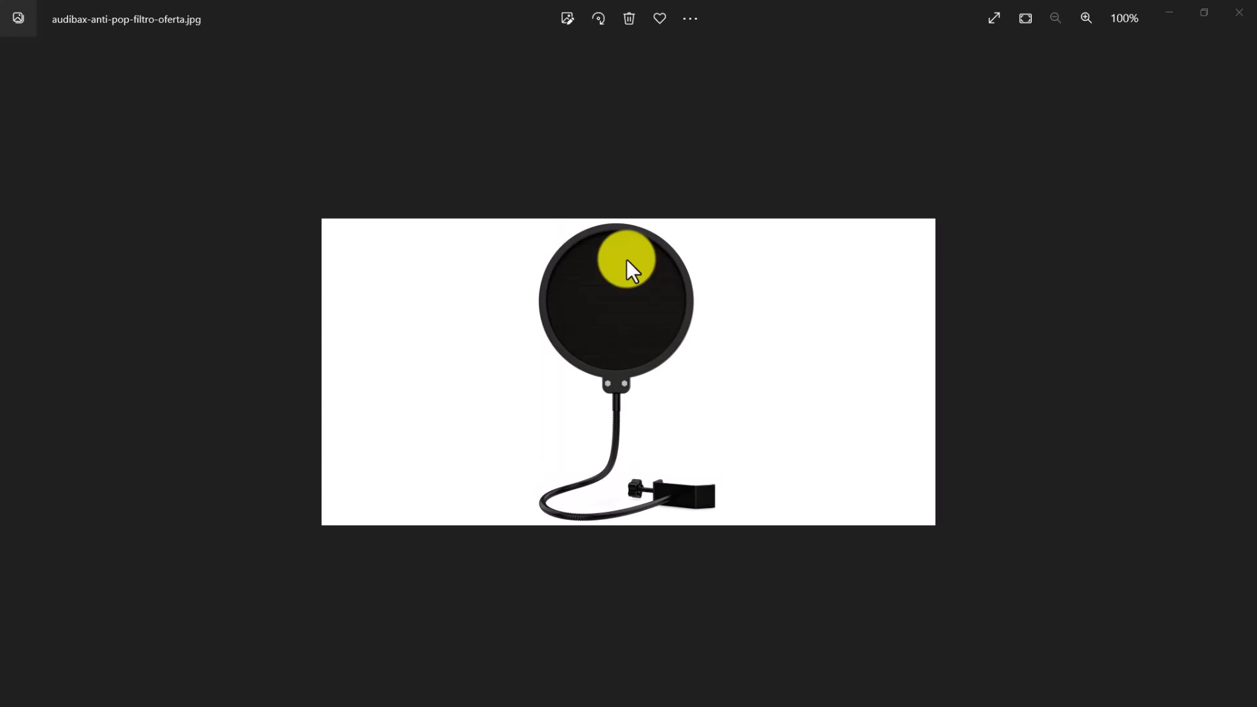
pyautogui.moveTo(652, 384)
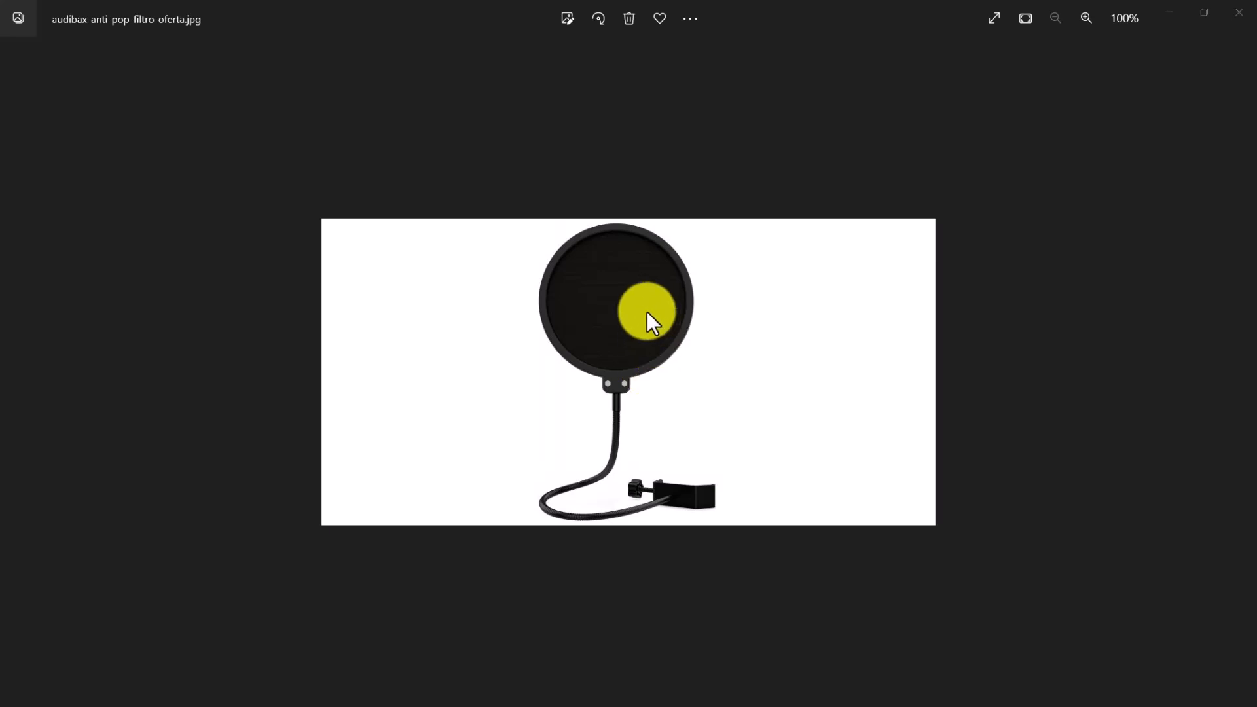
pyautogui.moveTo(621, 326)
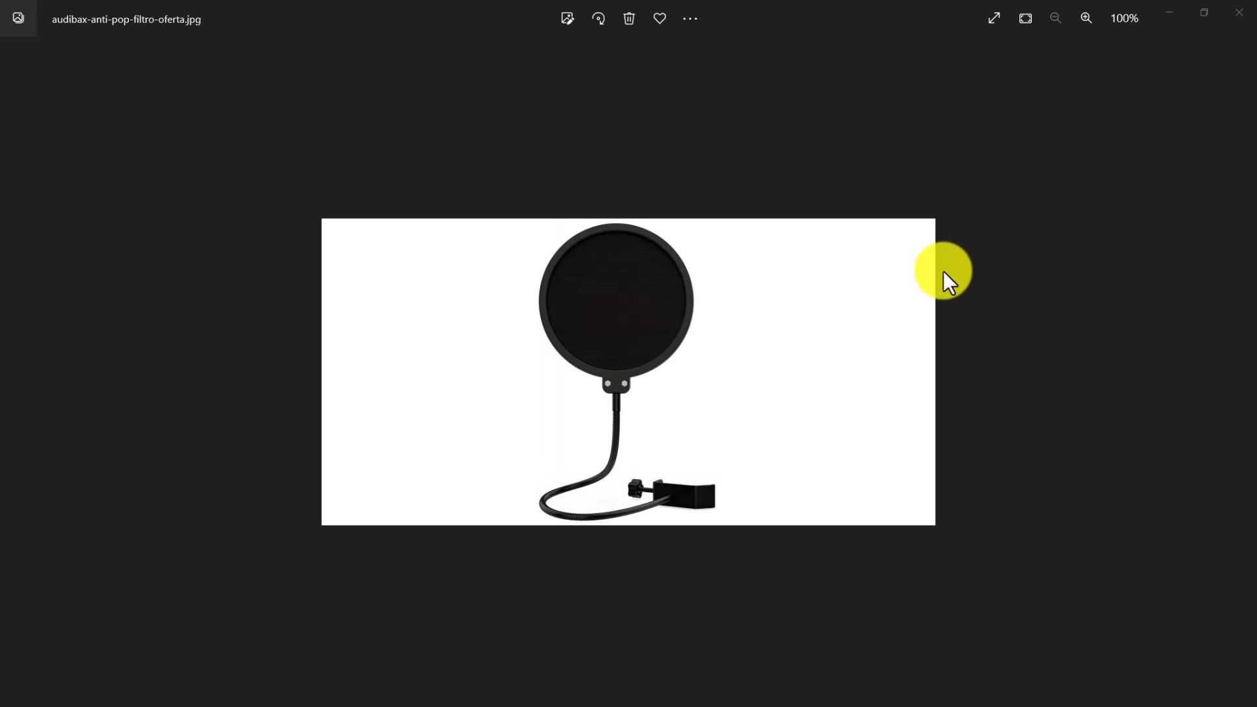
pyautogui.moveTo(941, 302)
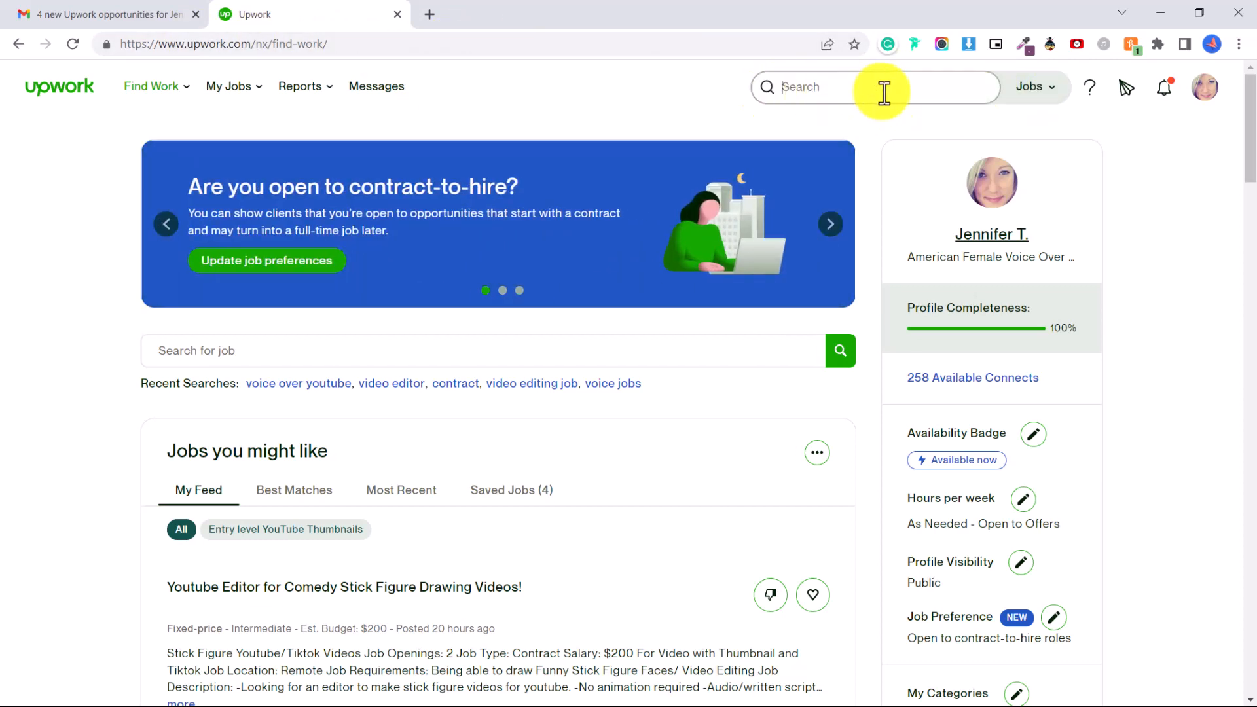
# - Rerun the recent 'voice over youtube' search from the Find Work menu
pyautogui.click(156, 86)
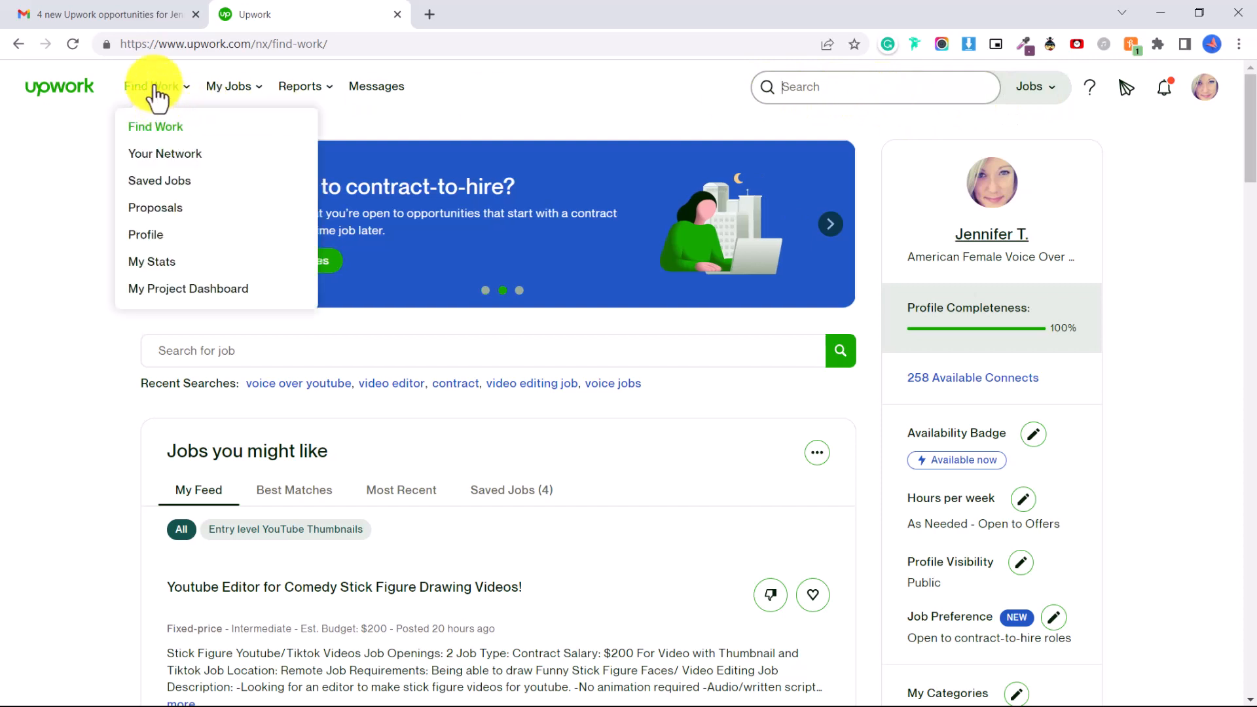
pyautogui.click(156, 127)
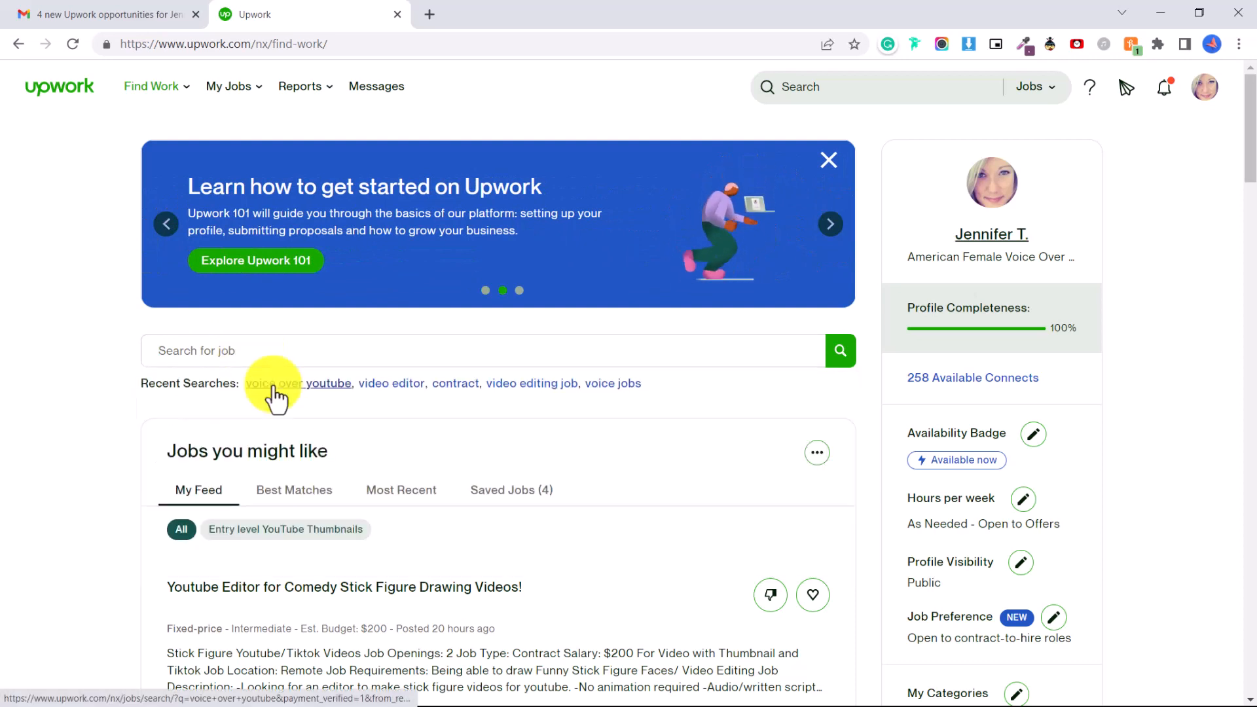
pyautogui.click(278, 383)
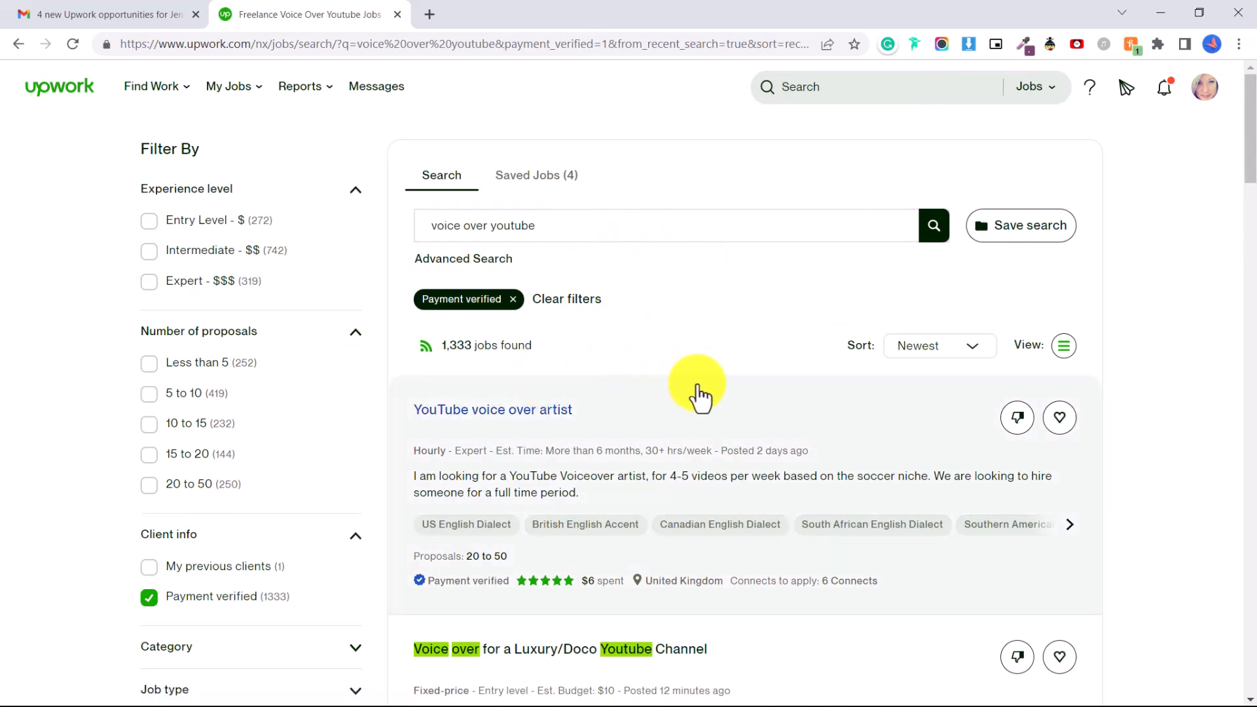
pyautogui.scroll(-3)
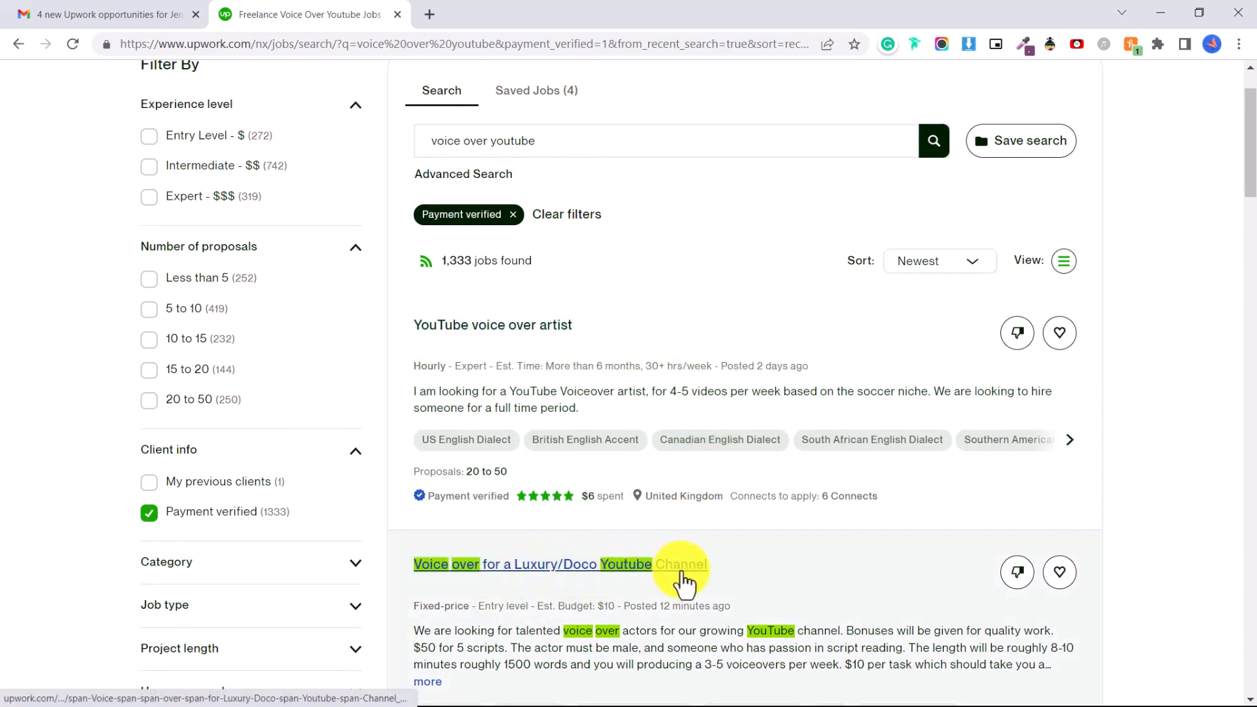
pyautogui.scroll(-3)
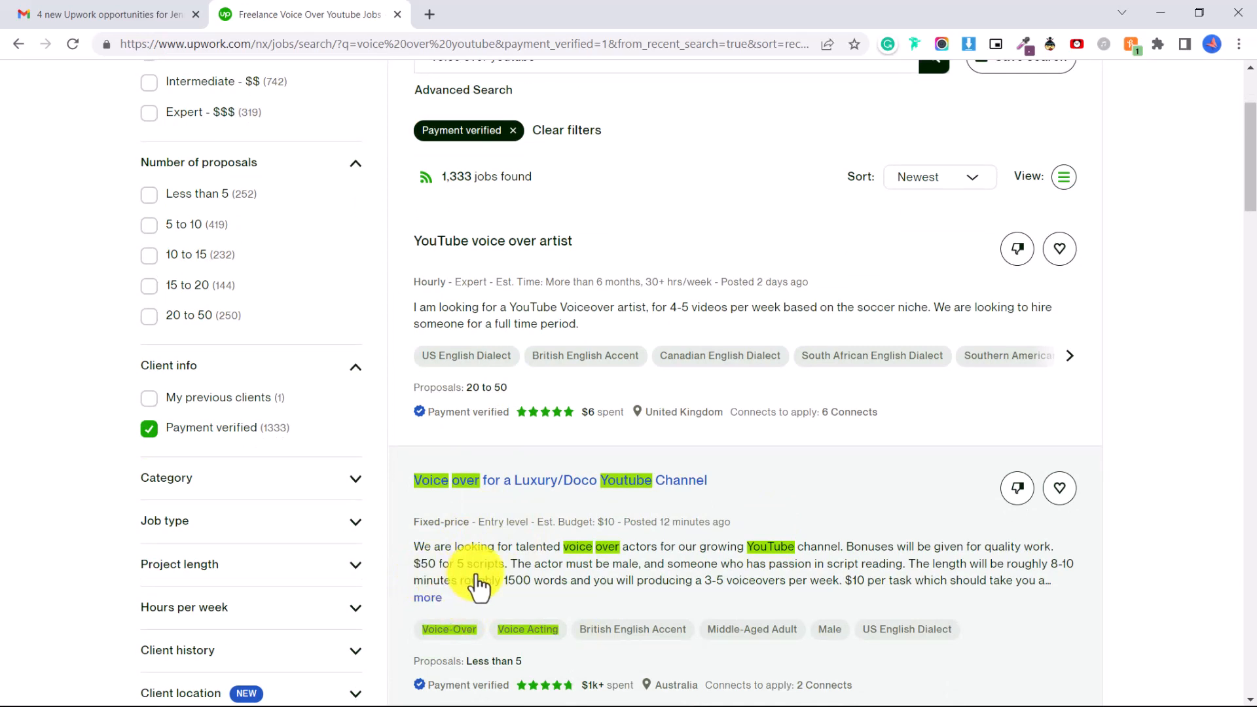
pyautogui.moveTo(520, 608)
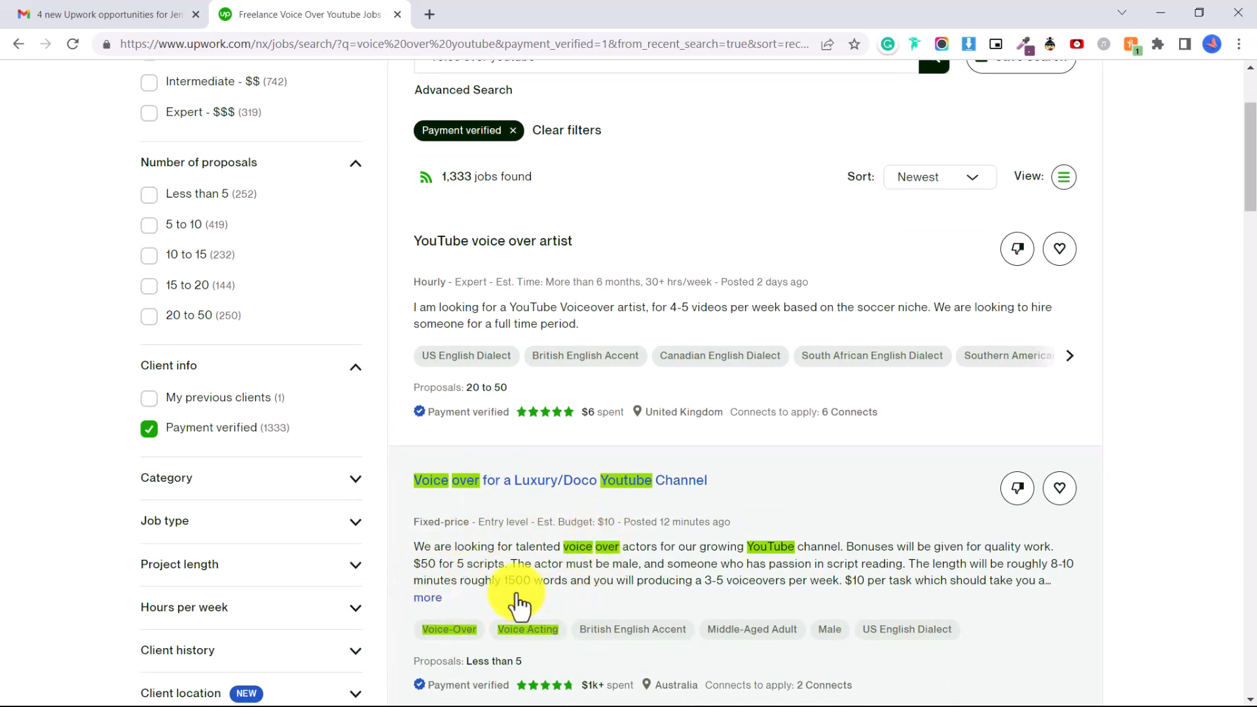
pyautogui.moveTo(523, 624)
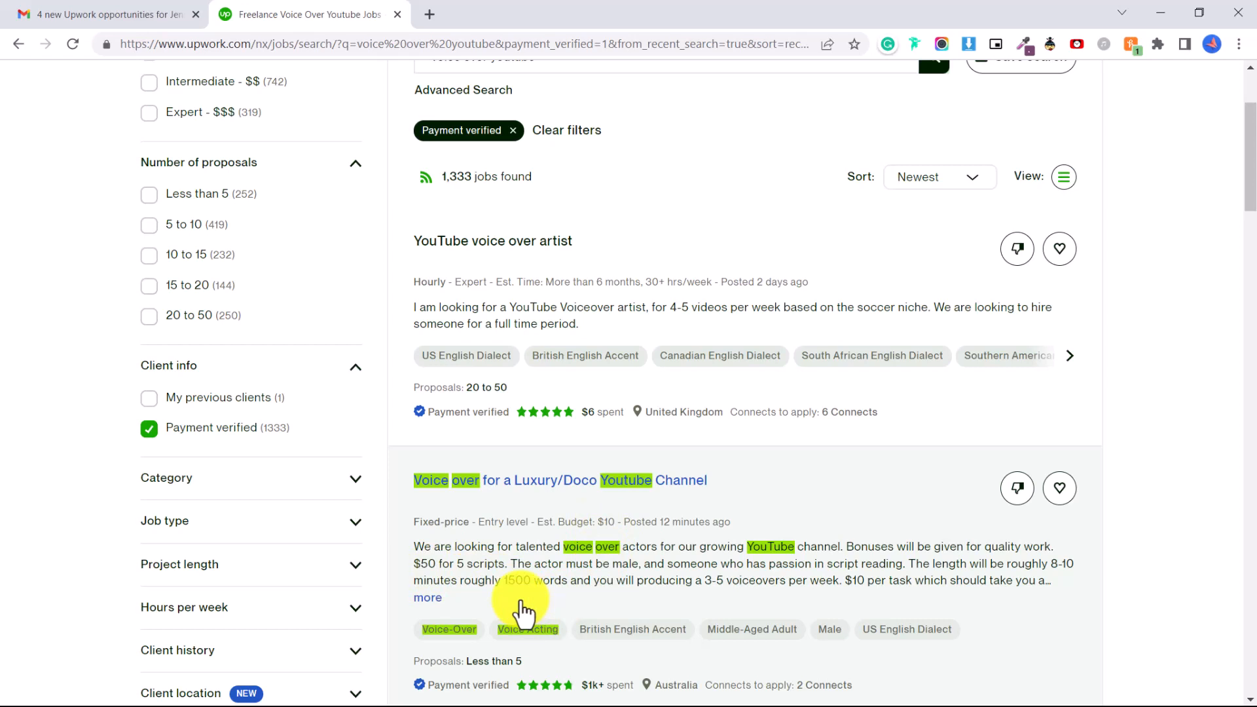
pyautogui.moveTo(518, 610)
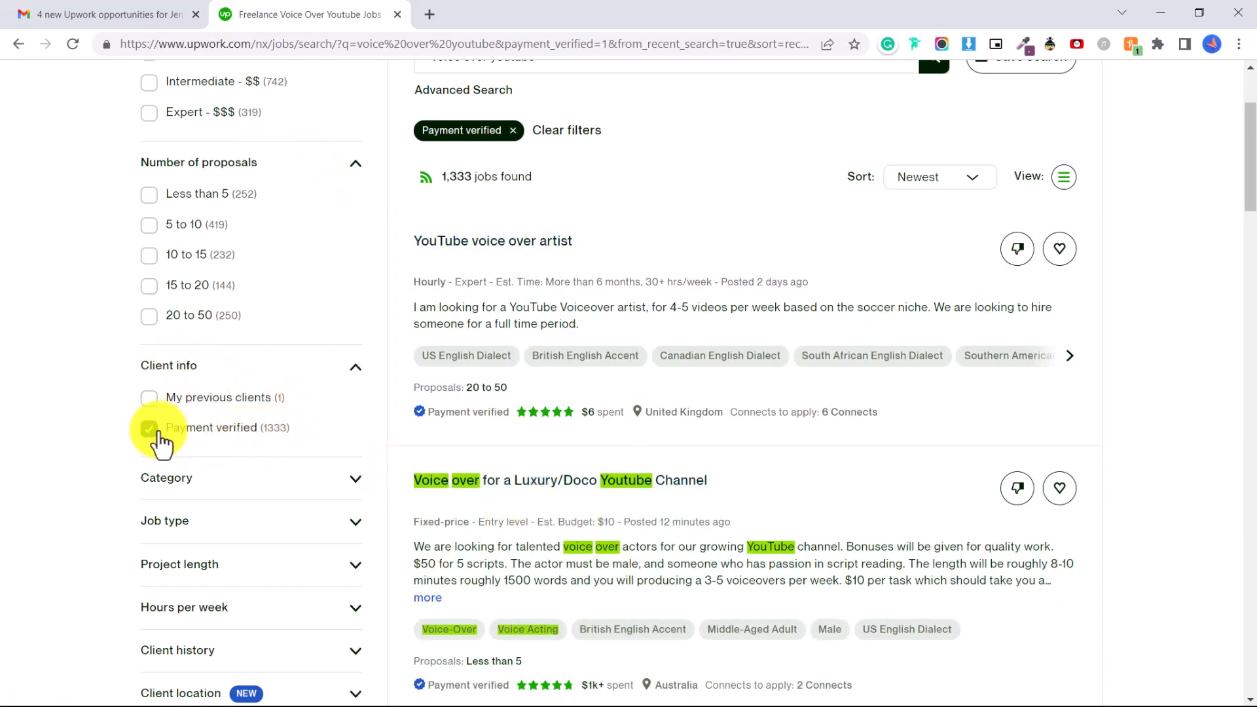
# - Filter the job results to Entry Level and Intermediate experience levels
pyautogui.scroll(3)
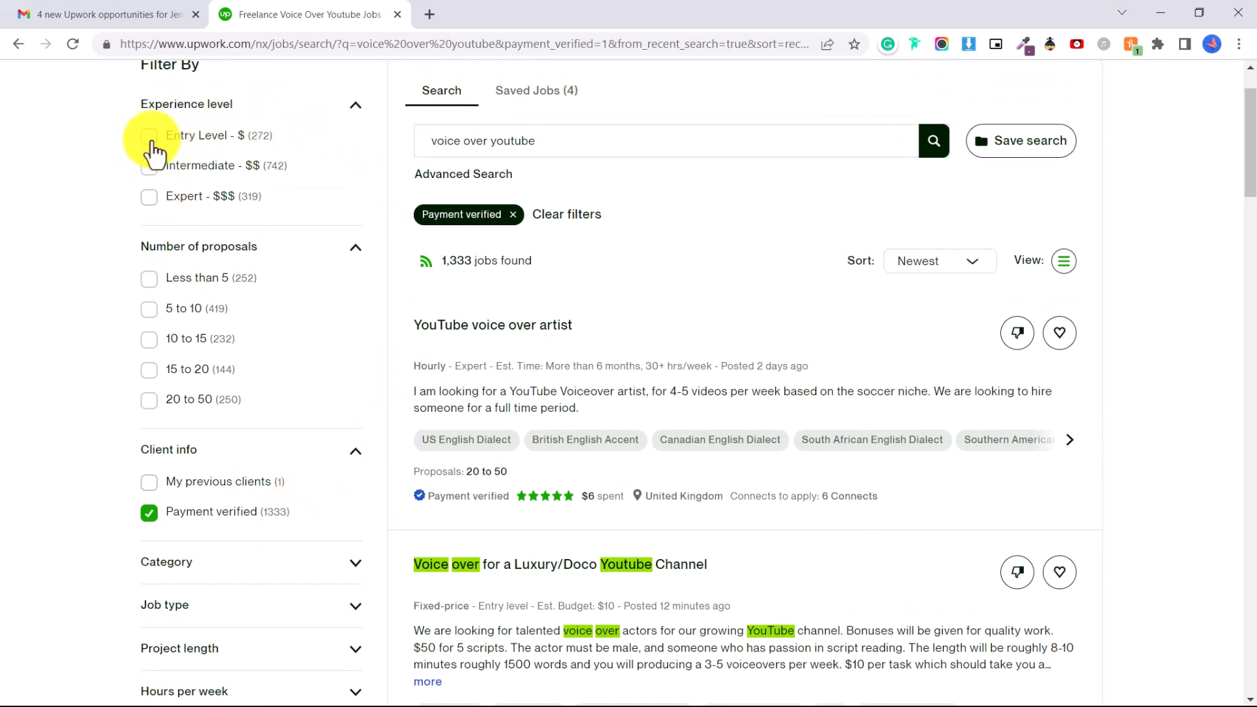
pyautogui.click(149, 135)
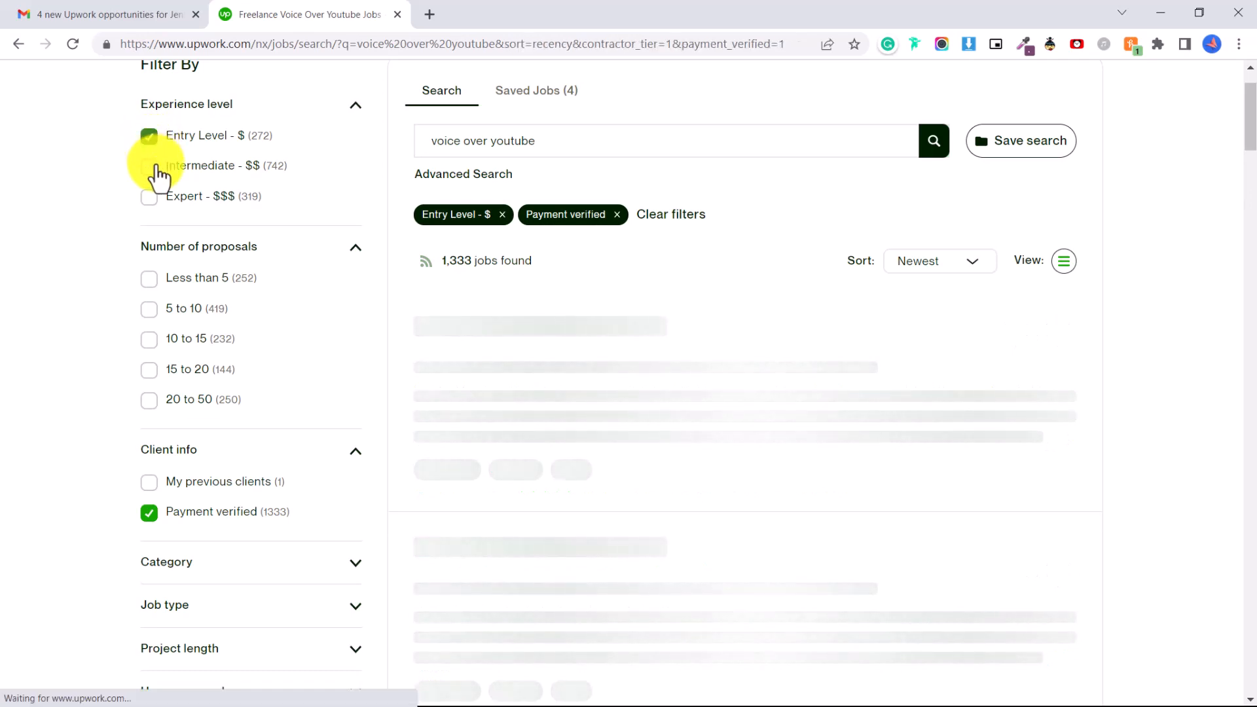
pyautogui.click(149, 166)
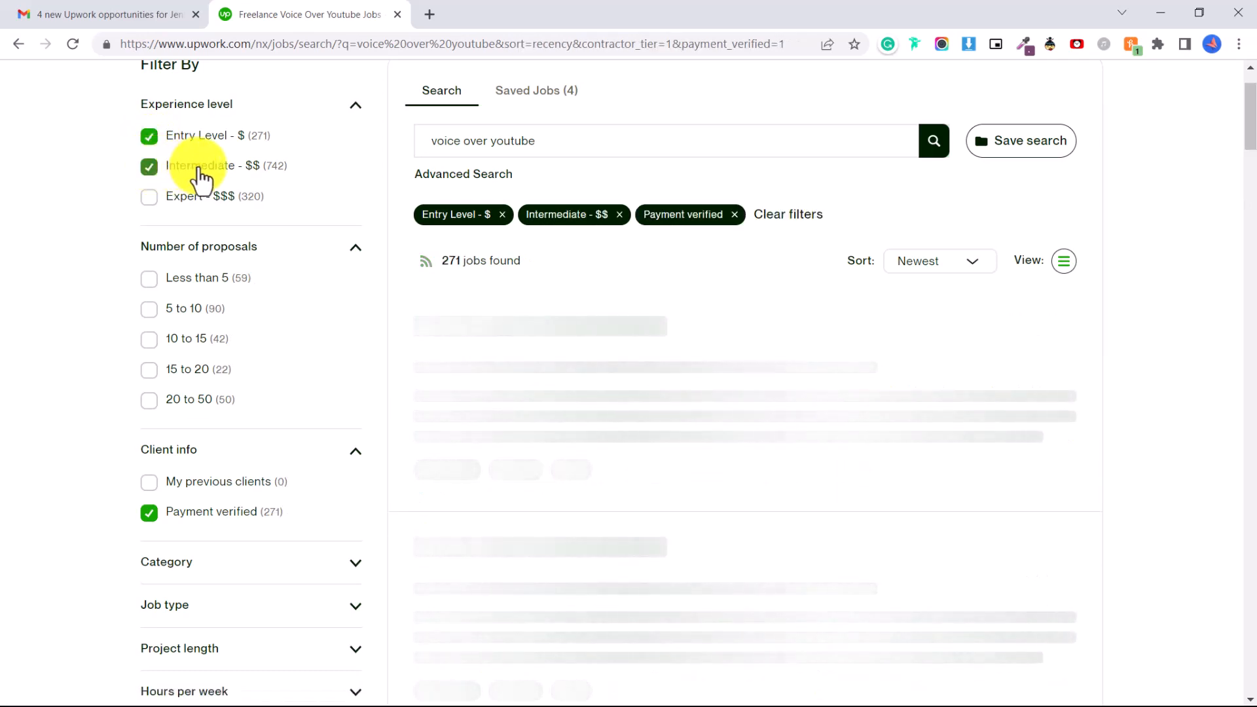
pyautogui.click(148, 167)
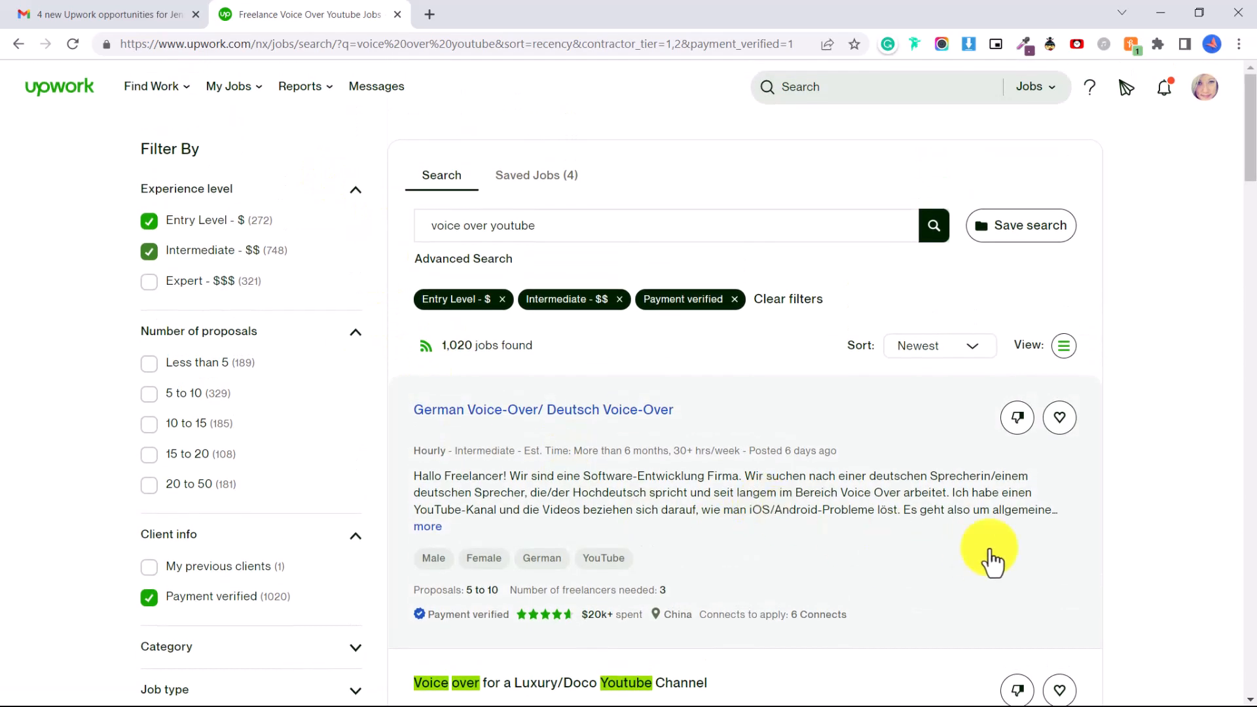
pyautogui.moveTo(399, 462)
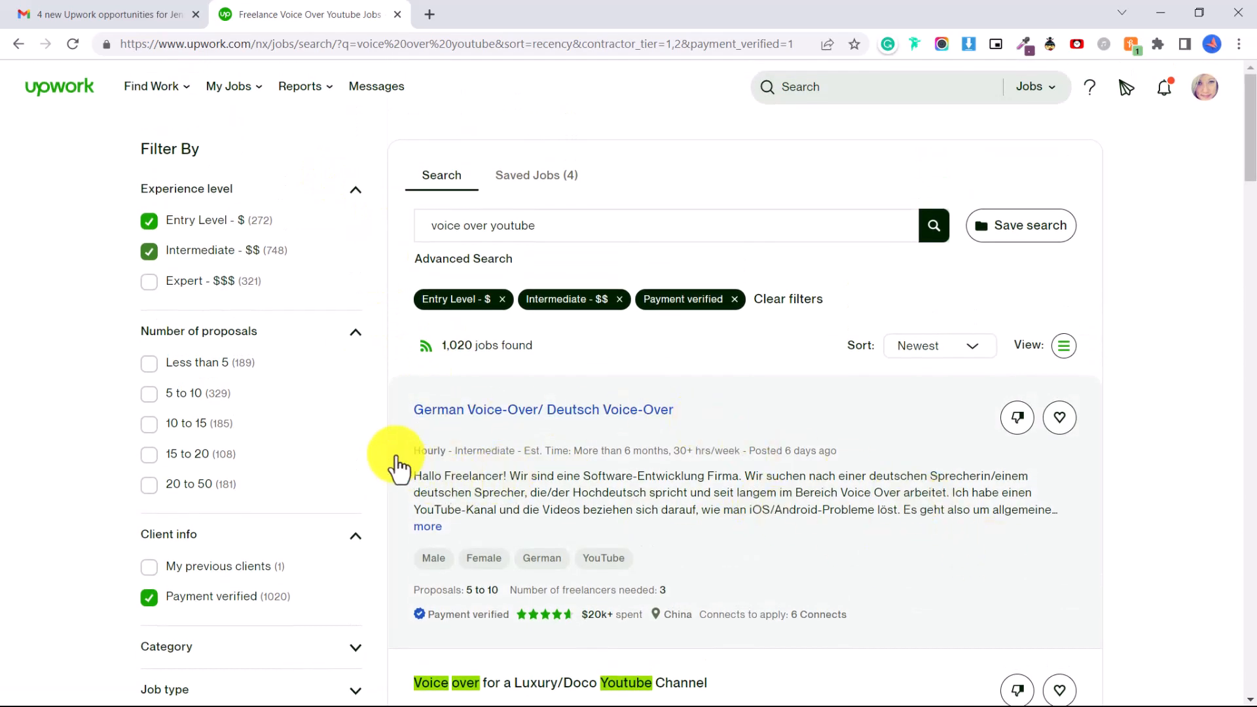
# - Start a proposal for the Luxury/Doco YouTube Channel voice-over job
pyautogui.scroll(-3)
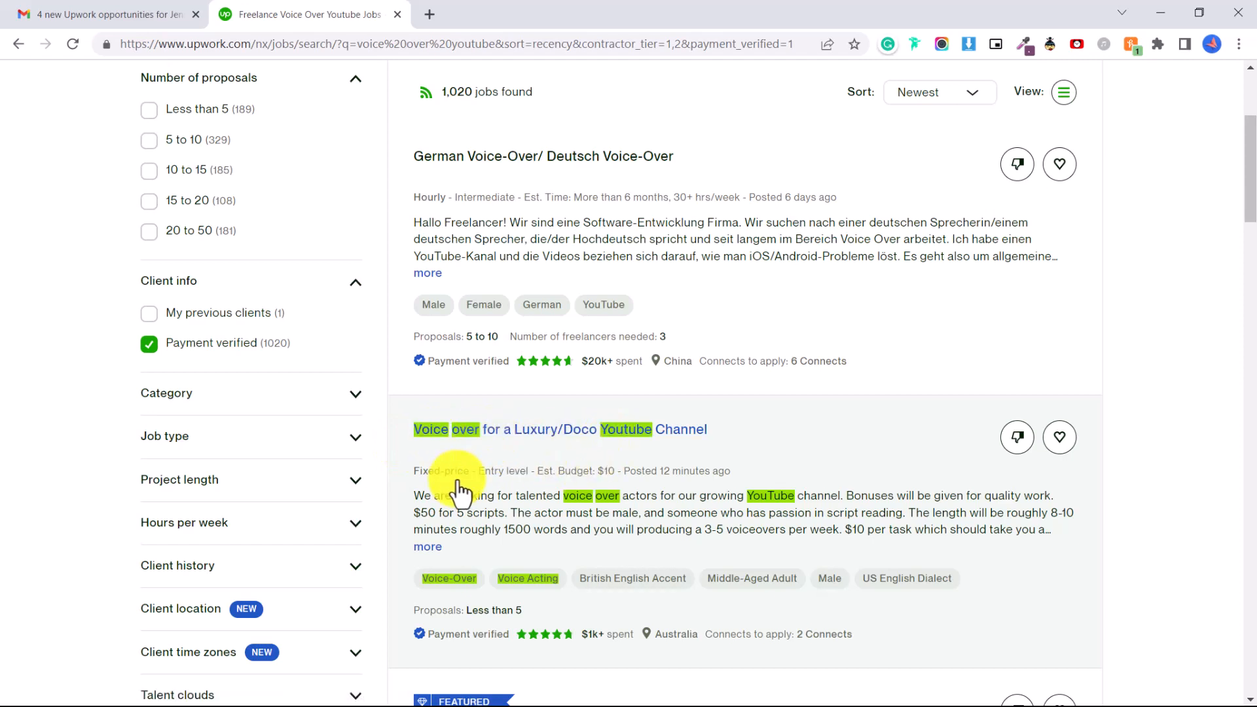
pyautogui.scroll(-3)
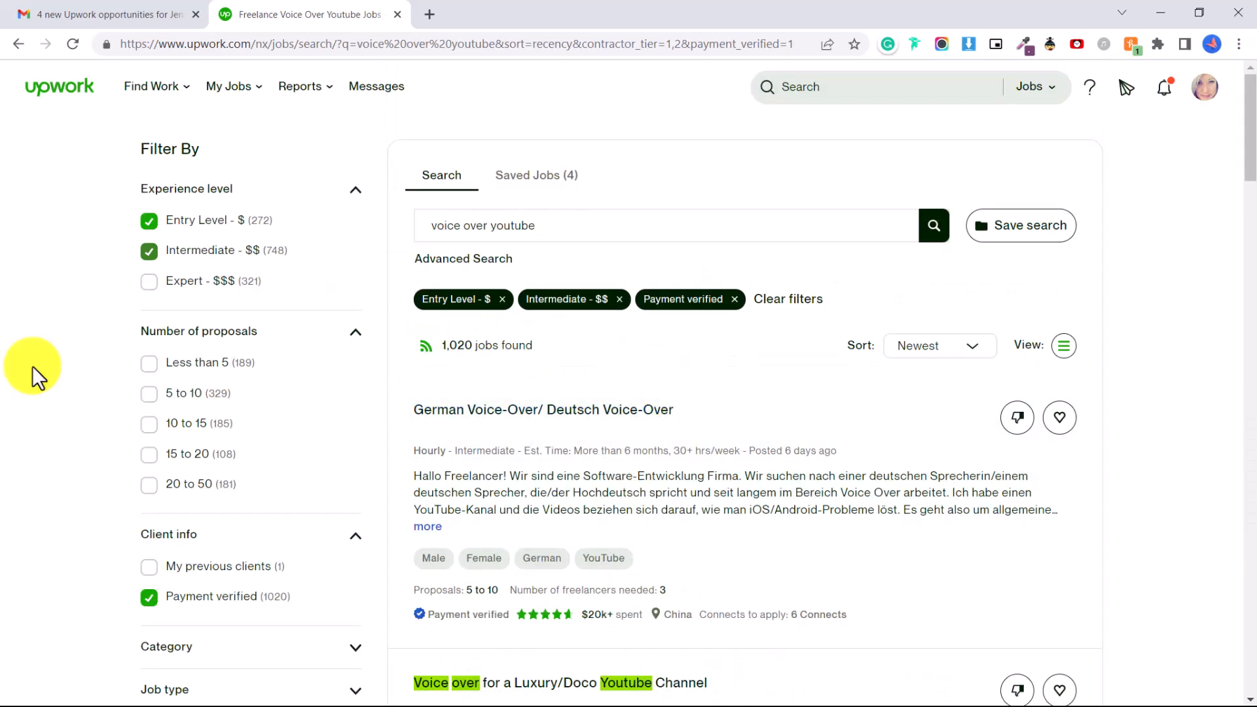
pyautogui.scroll(-3)
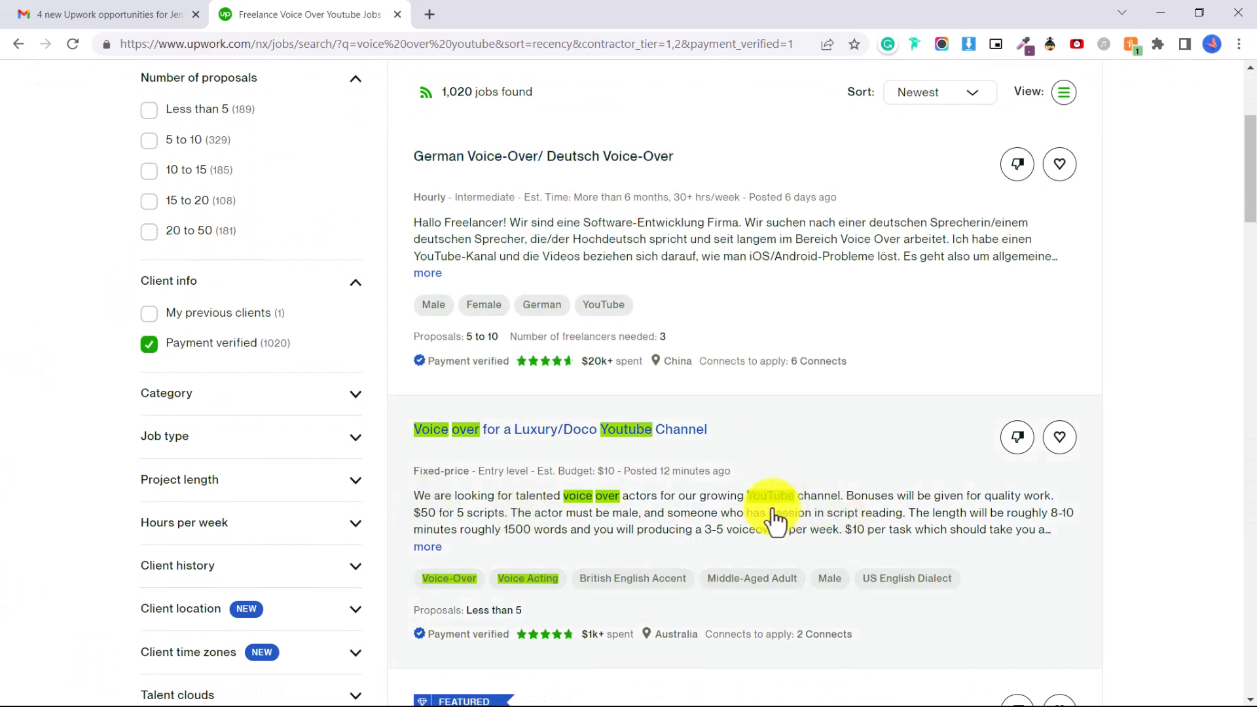
pyautogui.moveTo(528, 656)
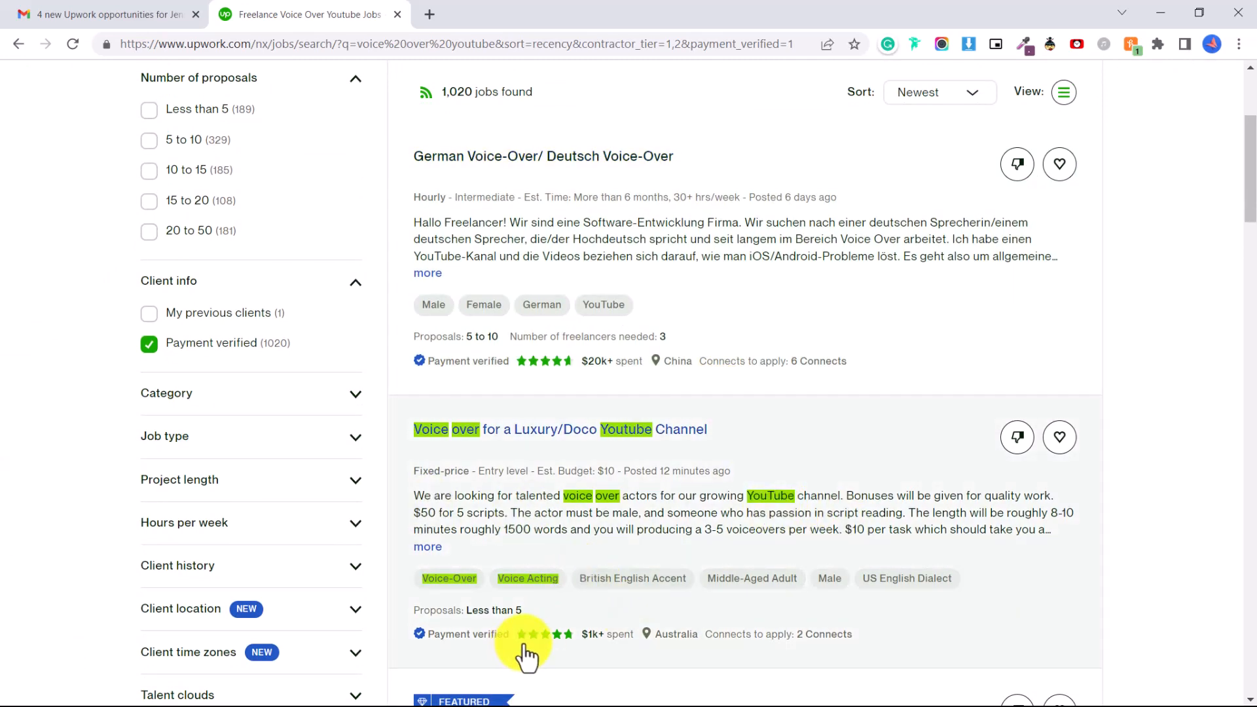
pyautogui.moveTo(597, 660)
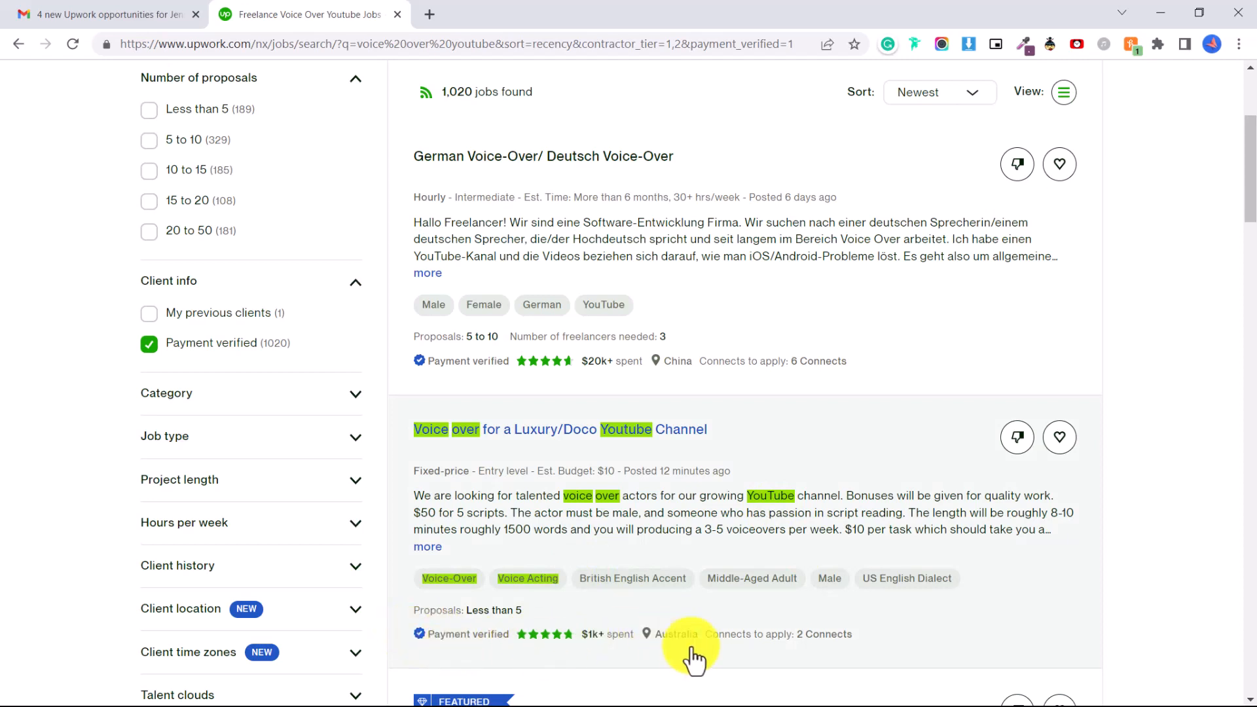
pyautogui.moveTo(537, 439)
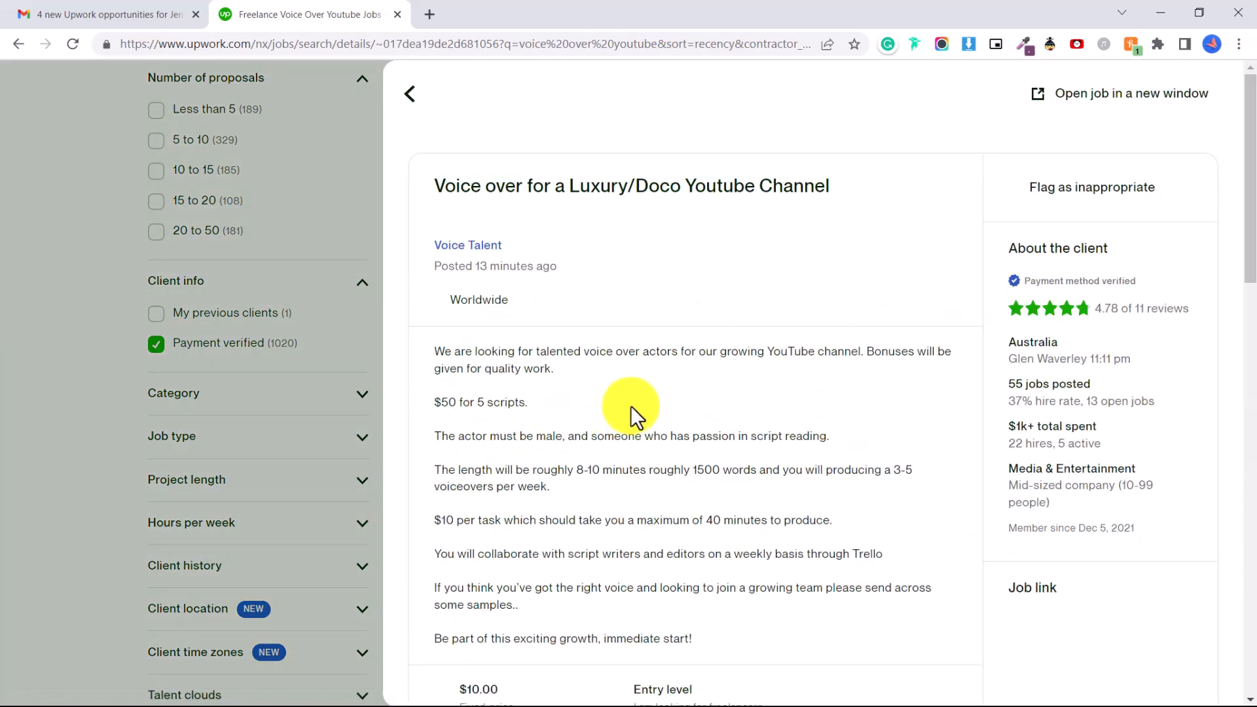
pyautogui.scroll(-3)
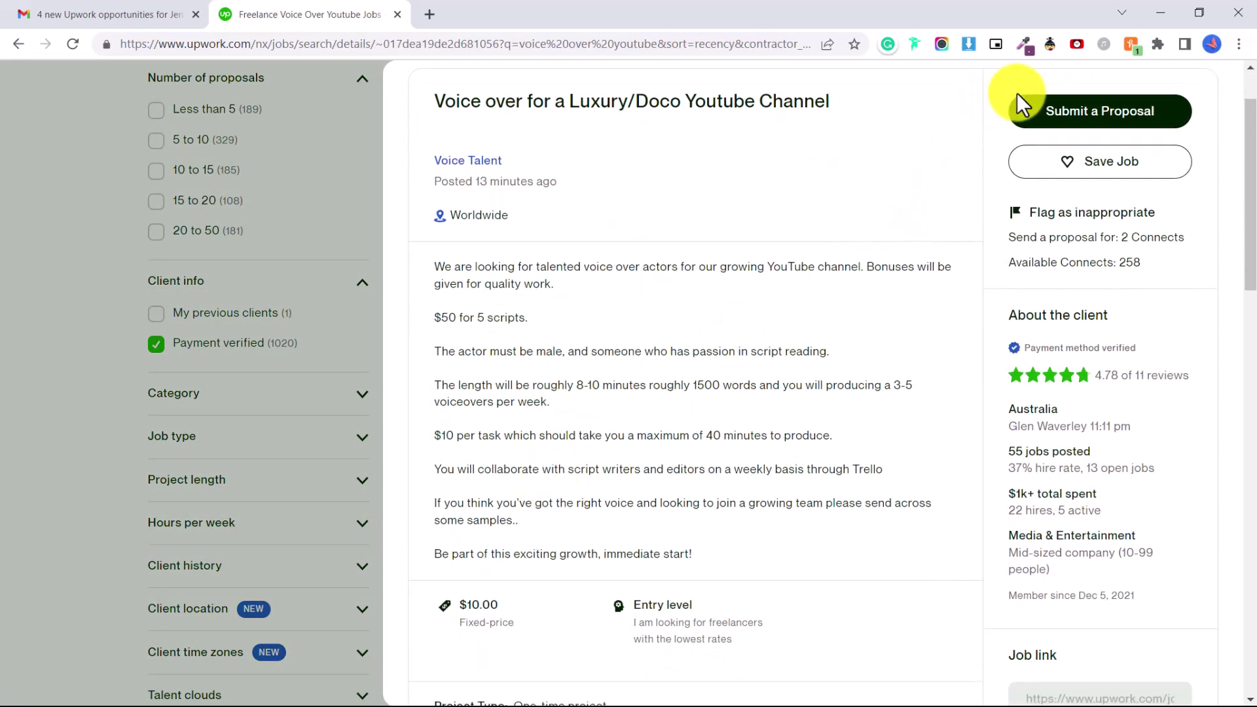
pyautogui.click(1100, 112)
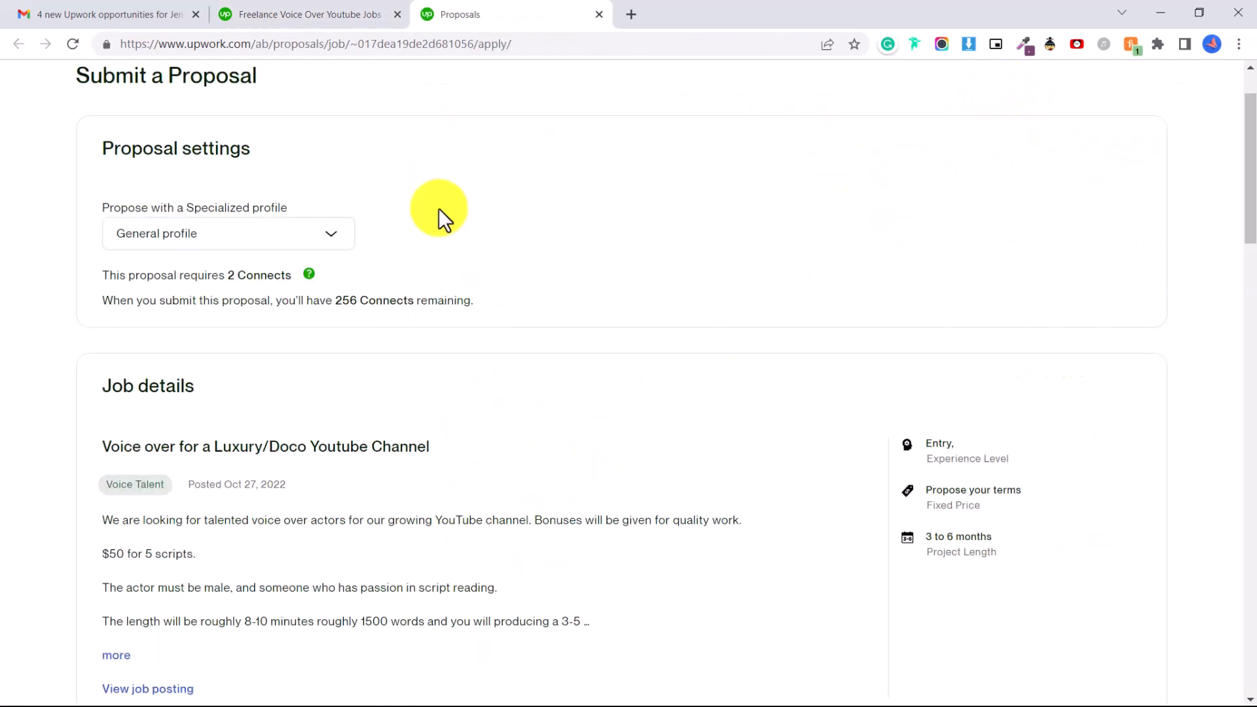
# - Expand the full job description and review the $10 bid with $8 received
pyautogui.scroll(-3)
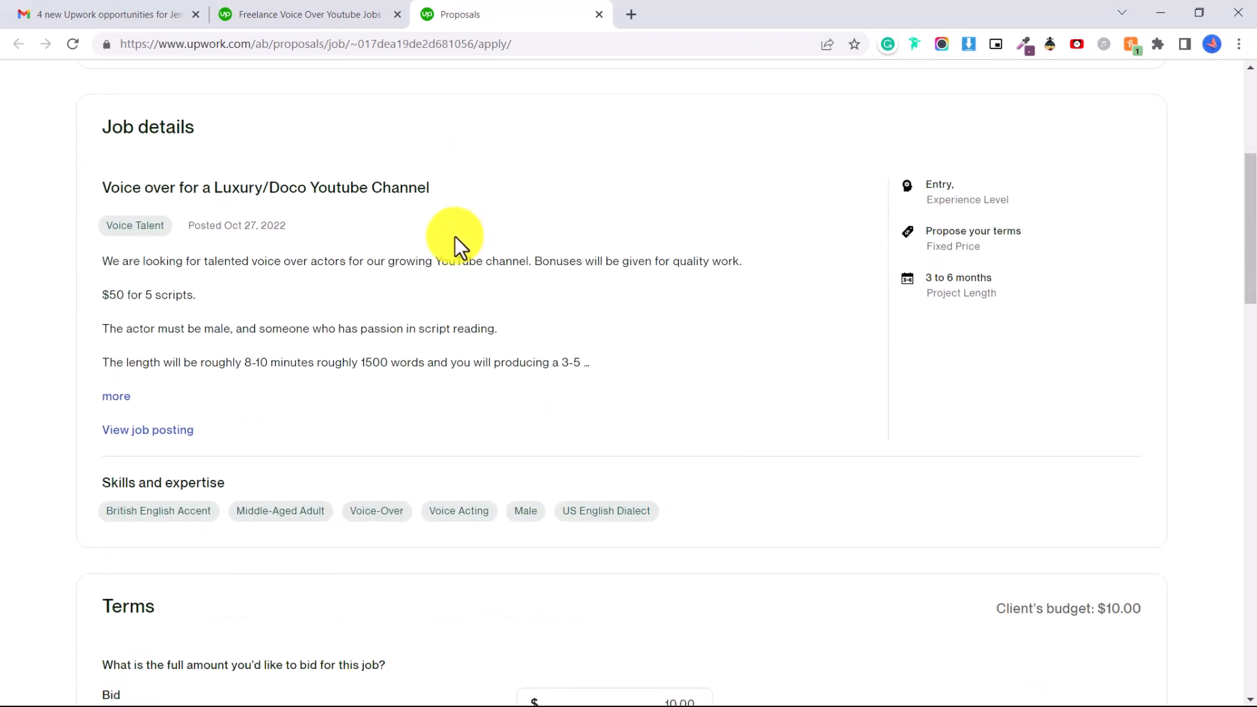
pyautogui.scroll(-3)
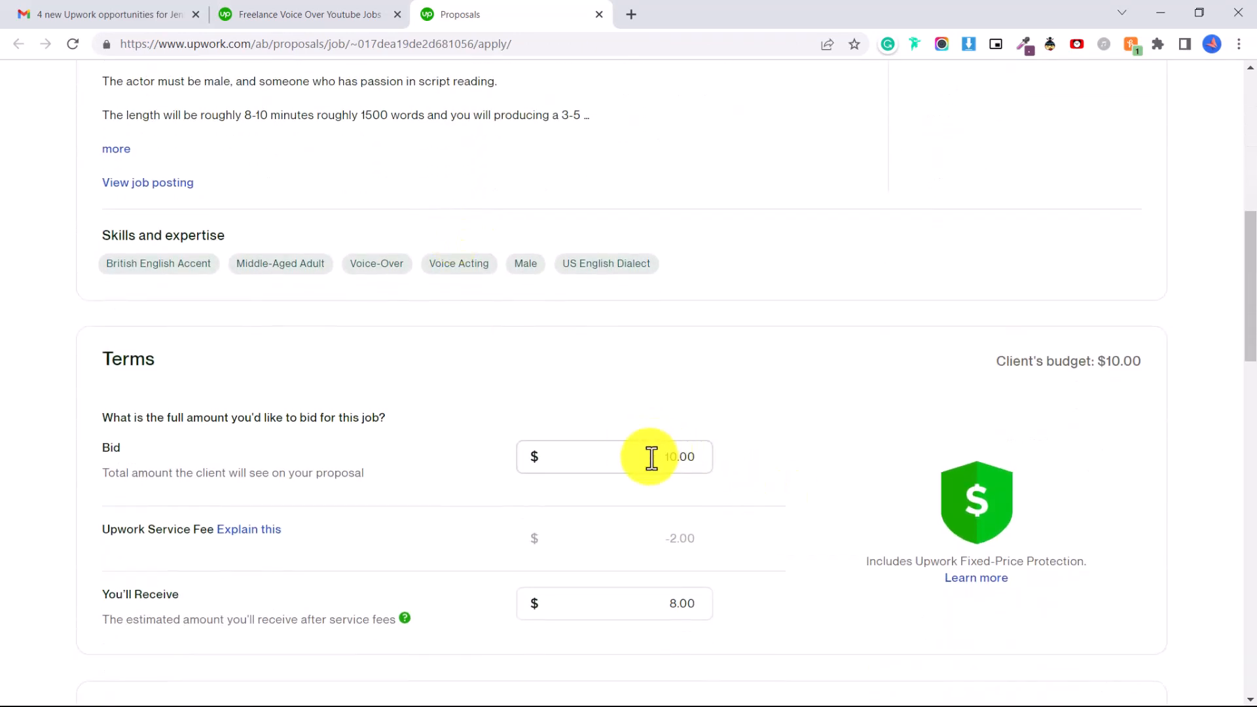
pyautogui.scroll(3)
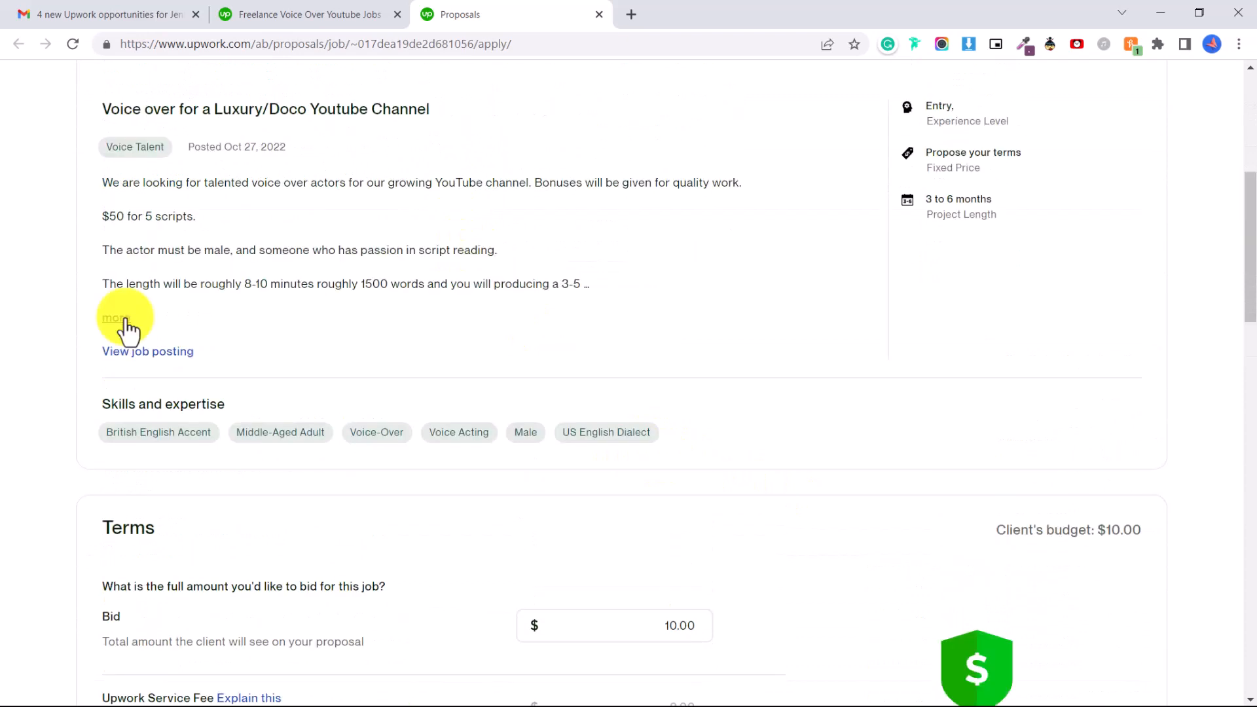
pyautogui.click(116, 318)
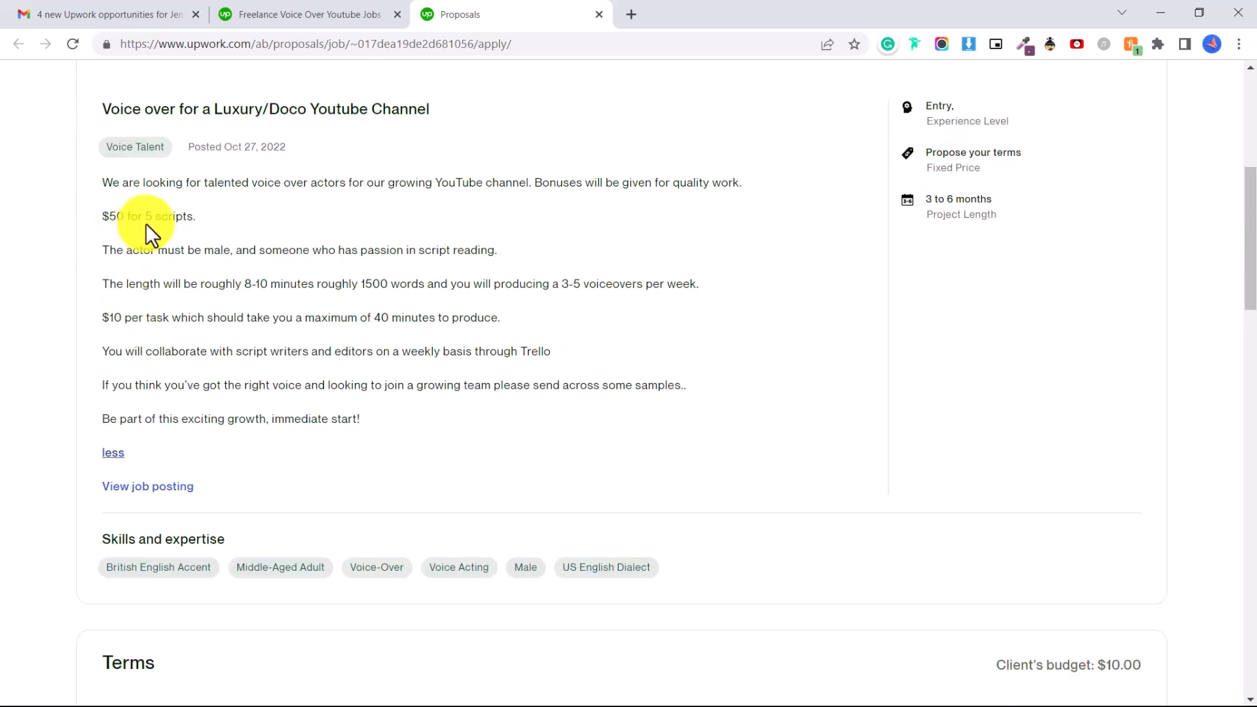
pyautogui.moveTo(129, 245)
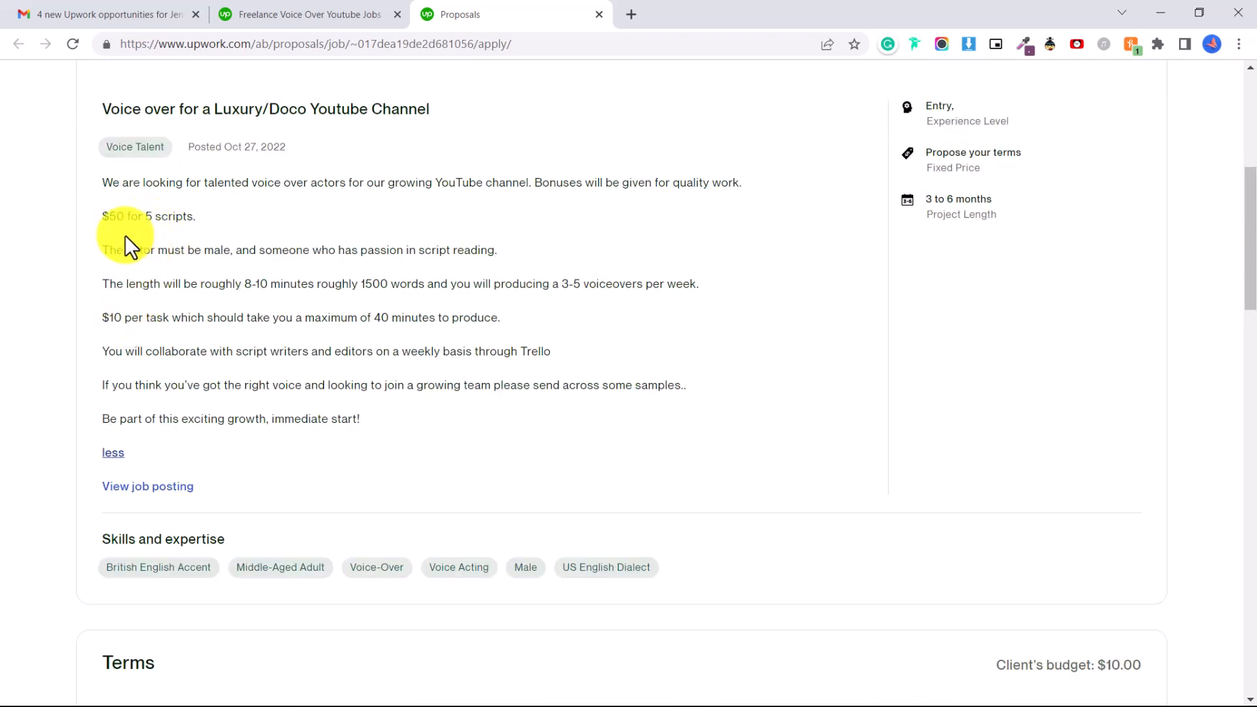
pyautogui.scroll(-3)
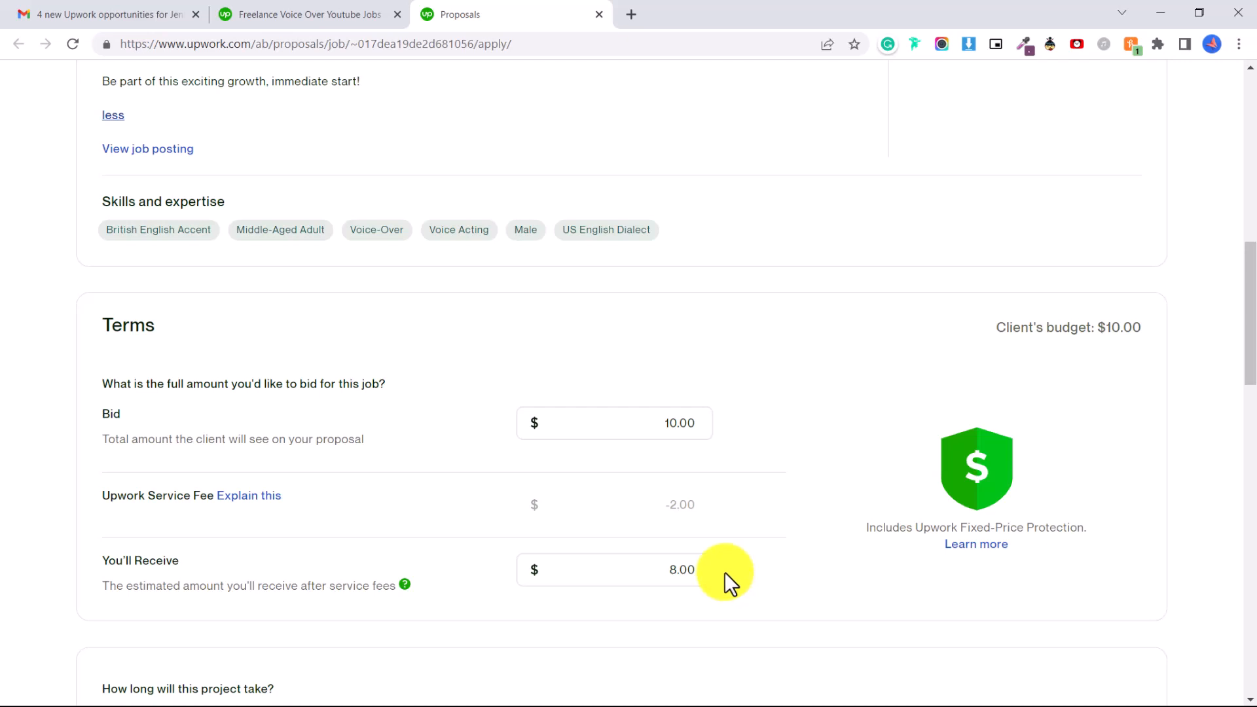
pyautogui.moveTo(729, 585)
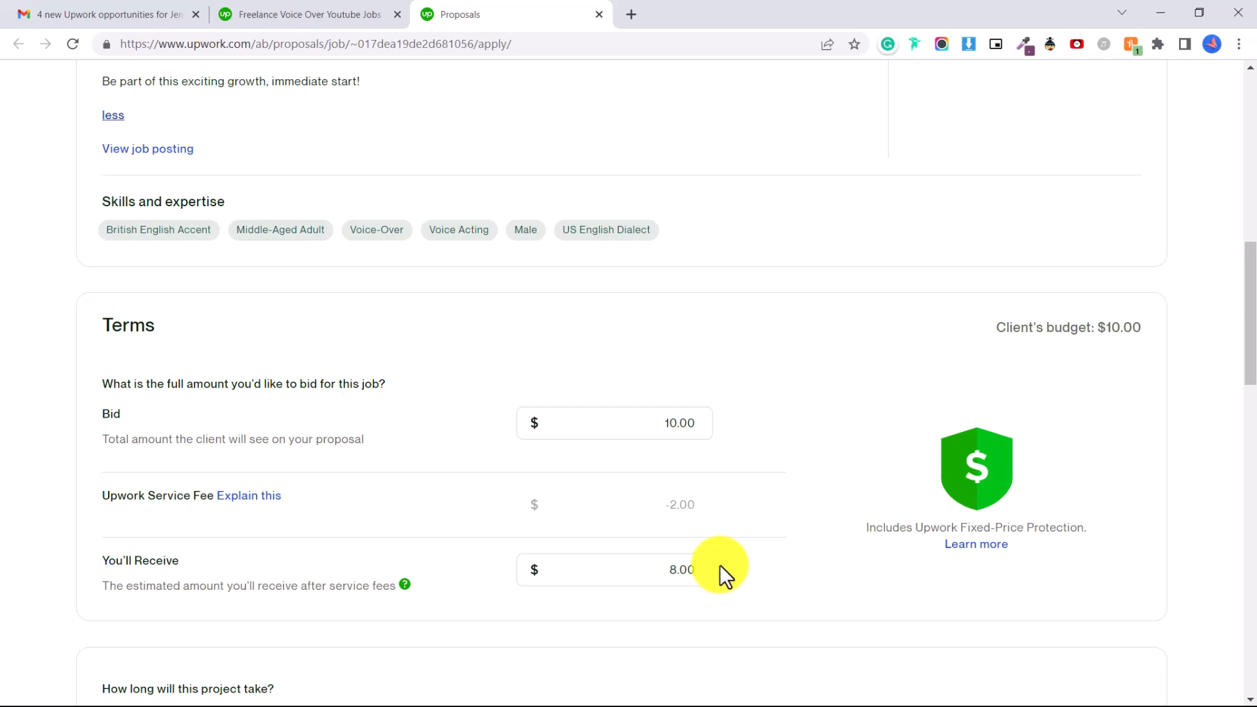
pyautogui.moveTo(726, 555)
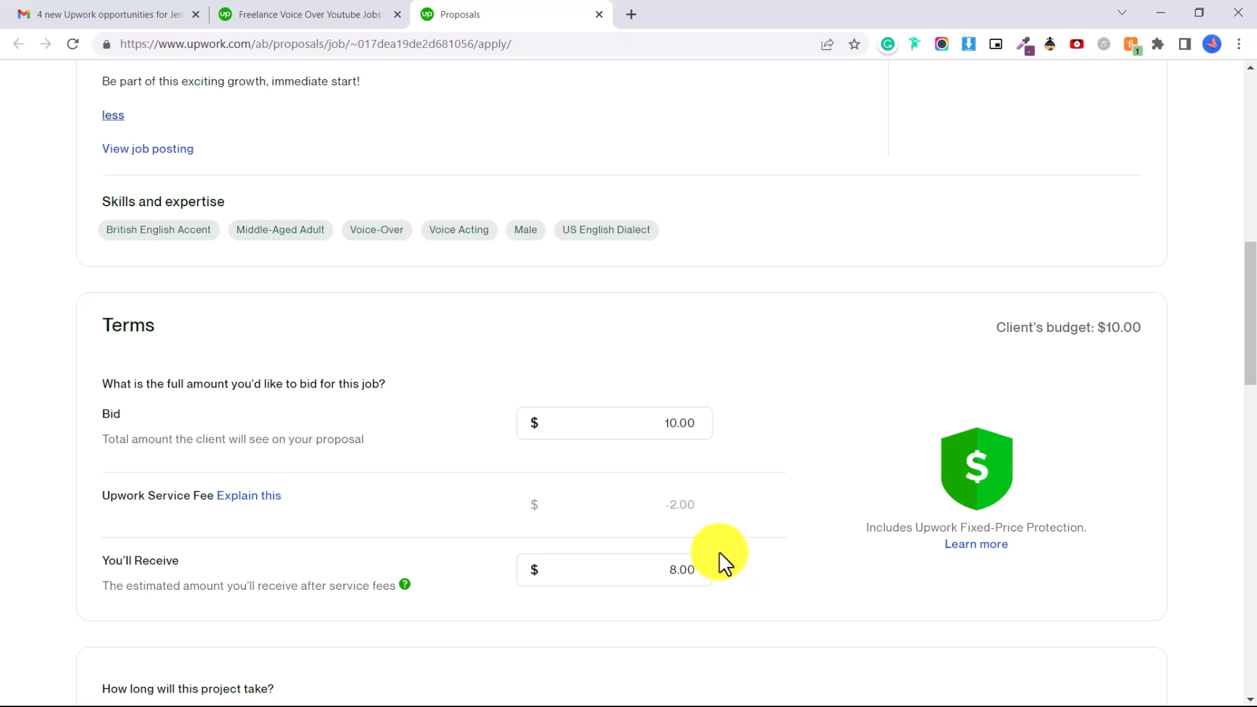
pyautogui.scroll(-3)
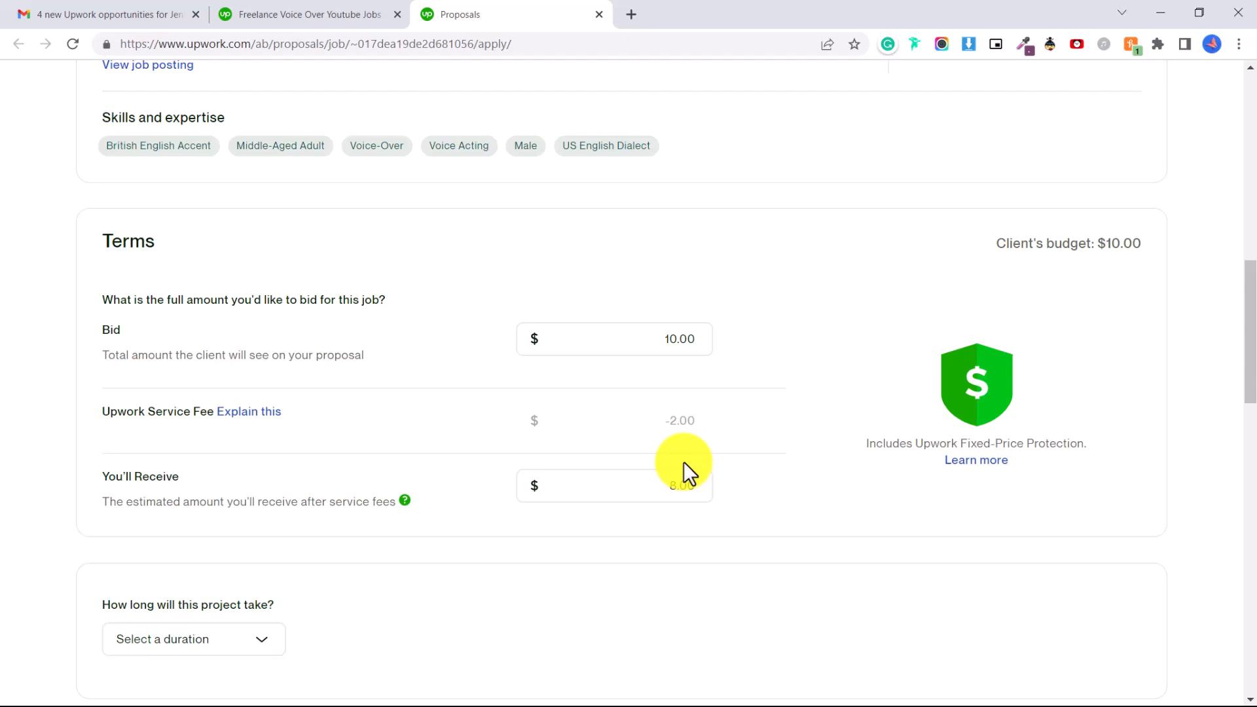
# - Choose 'Less than 1 month' as the proposal's project duration
pyautogui.scroll(-3)
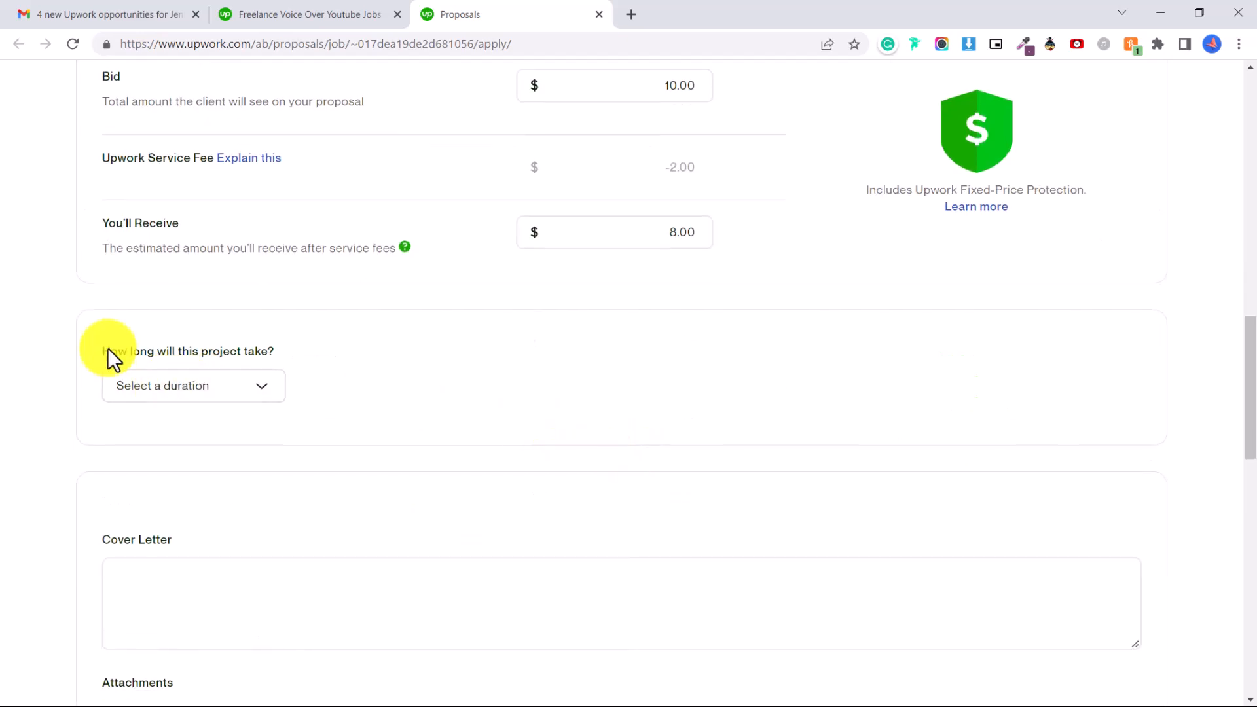
pyautogui.click(193, 385)
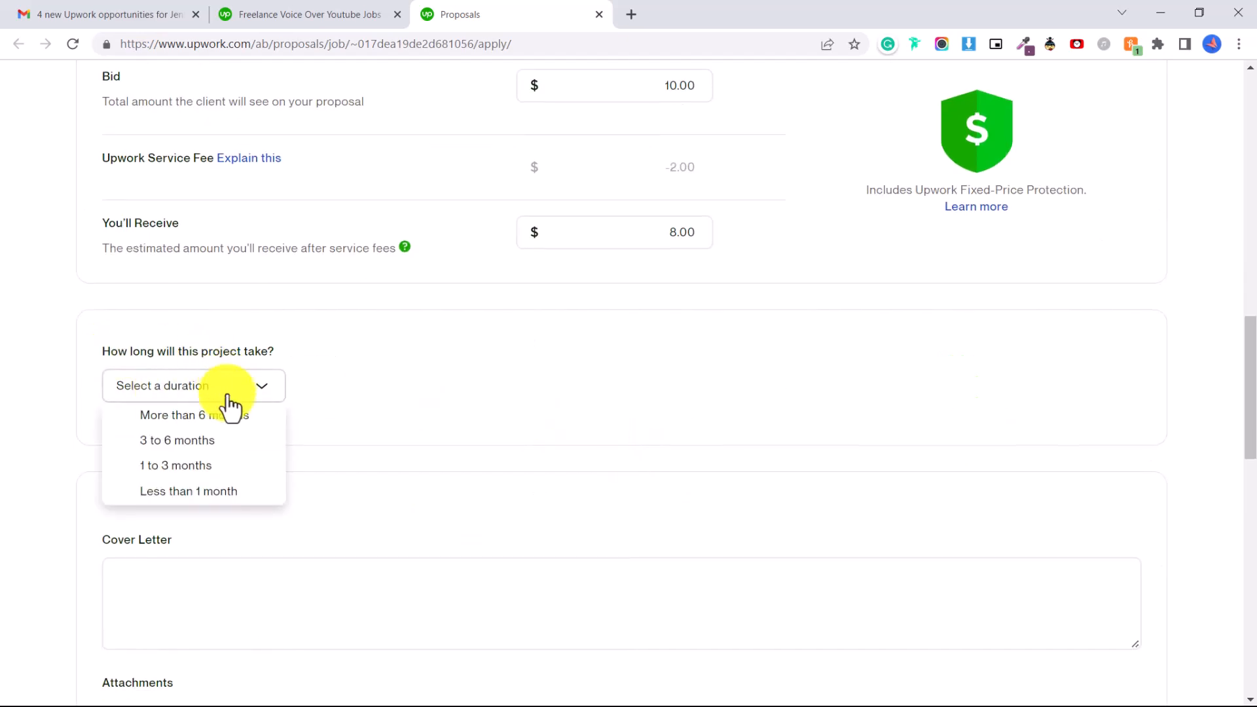
pyautogui.click(188, 491)
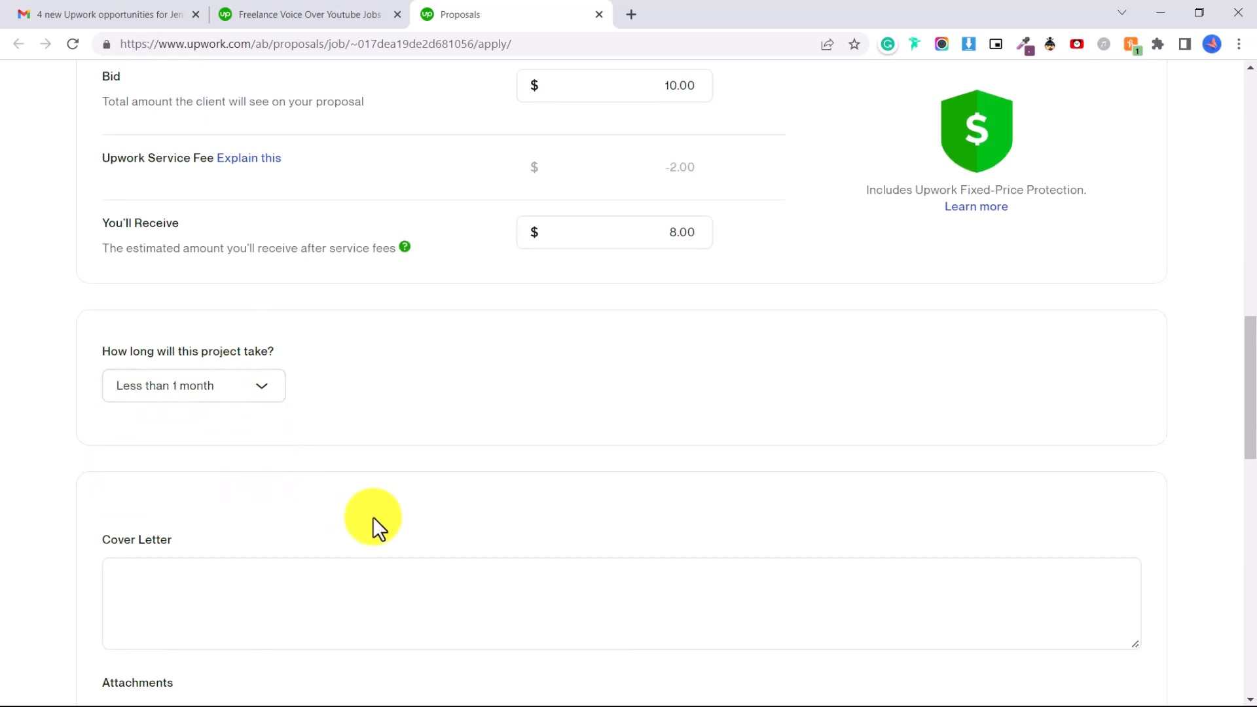
# - Activate the empty Cover Letter field to begin the voice-over pitch
pyautogui.click(372, 518)
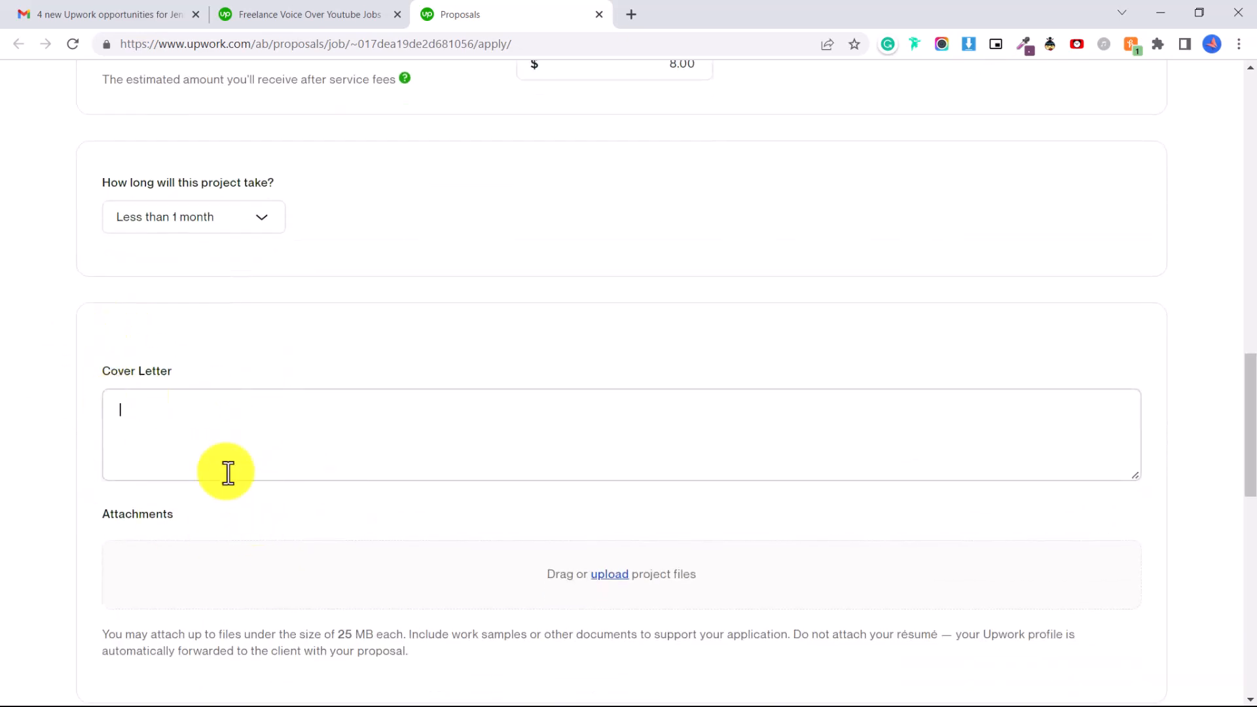
pyautogui.scroll(-3)
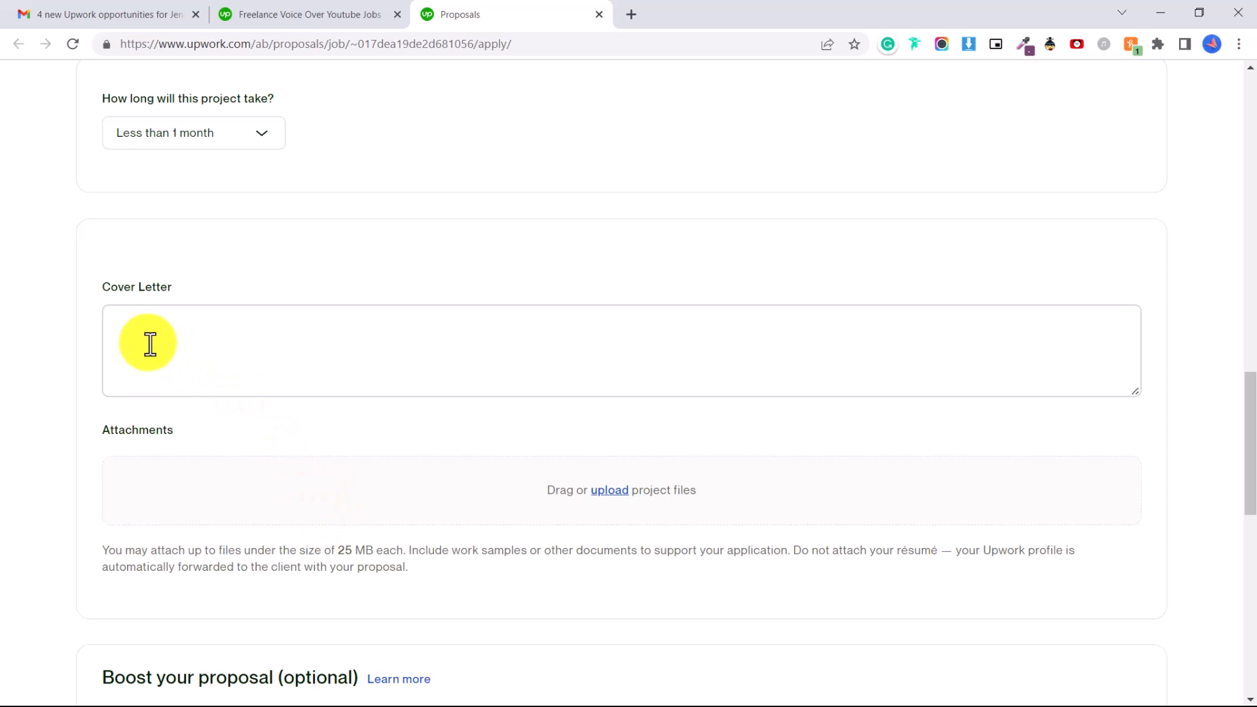
pyautogui.moveTo(237, 360)
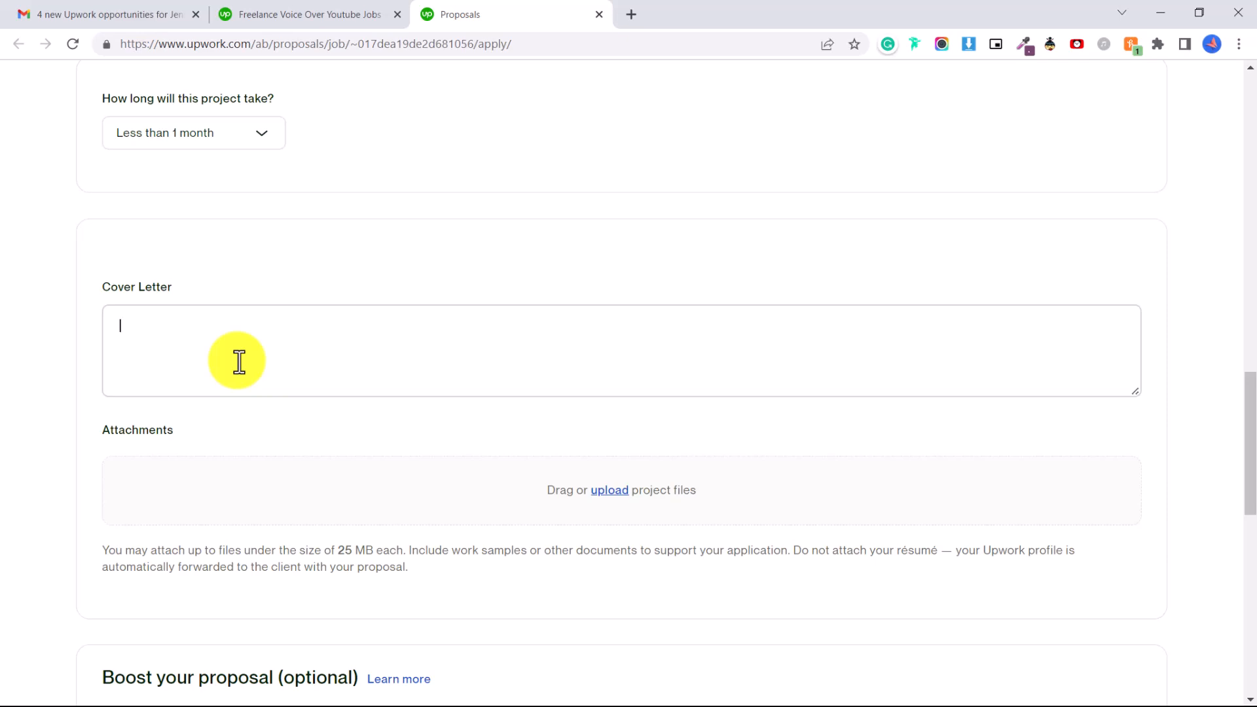
pyautogui.moveTo(504, 501)
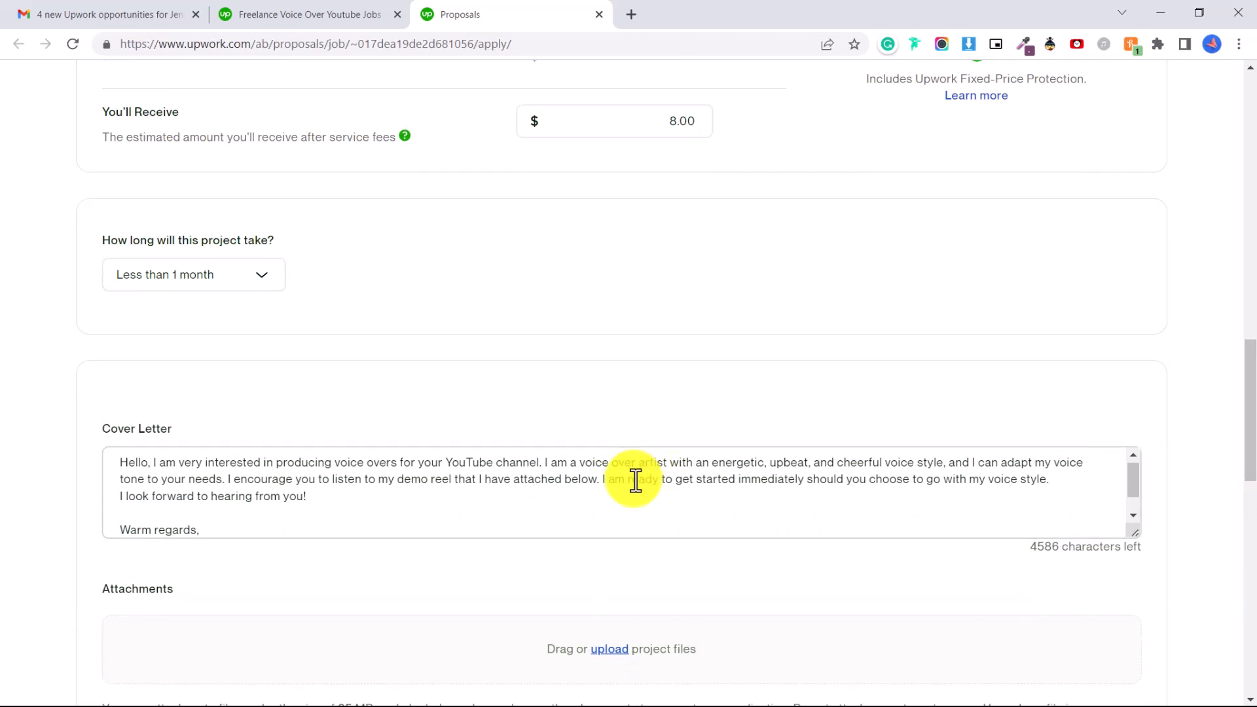
pyautogui.moveTo(371, 500)
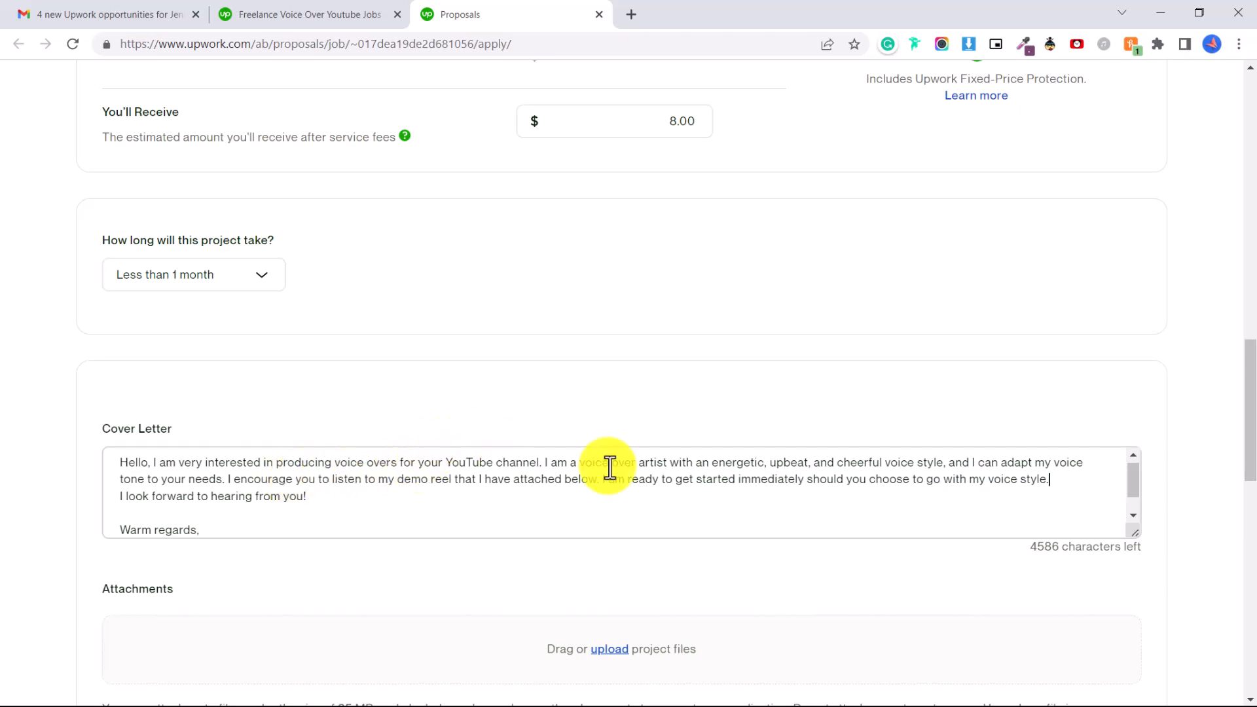
pyautogui.moveTo(736, 461)
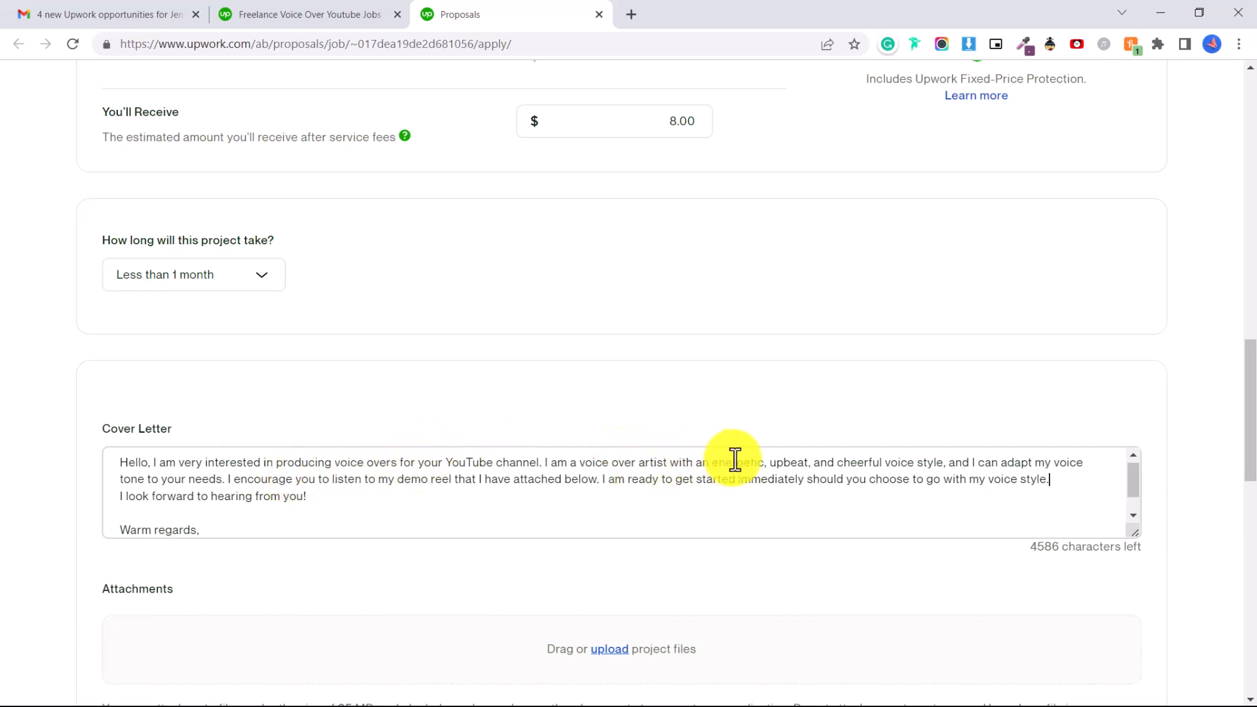
pyautogui.moveTo(745, 400)
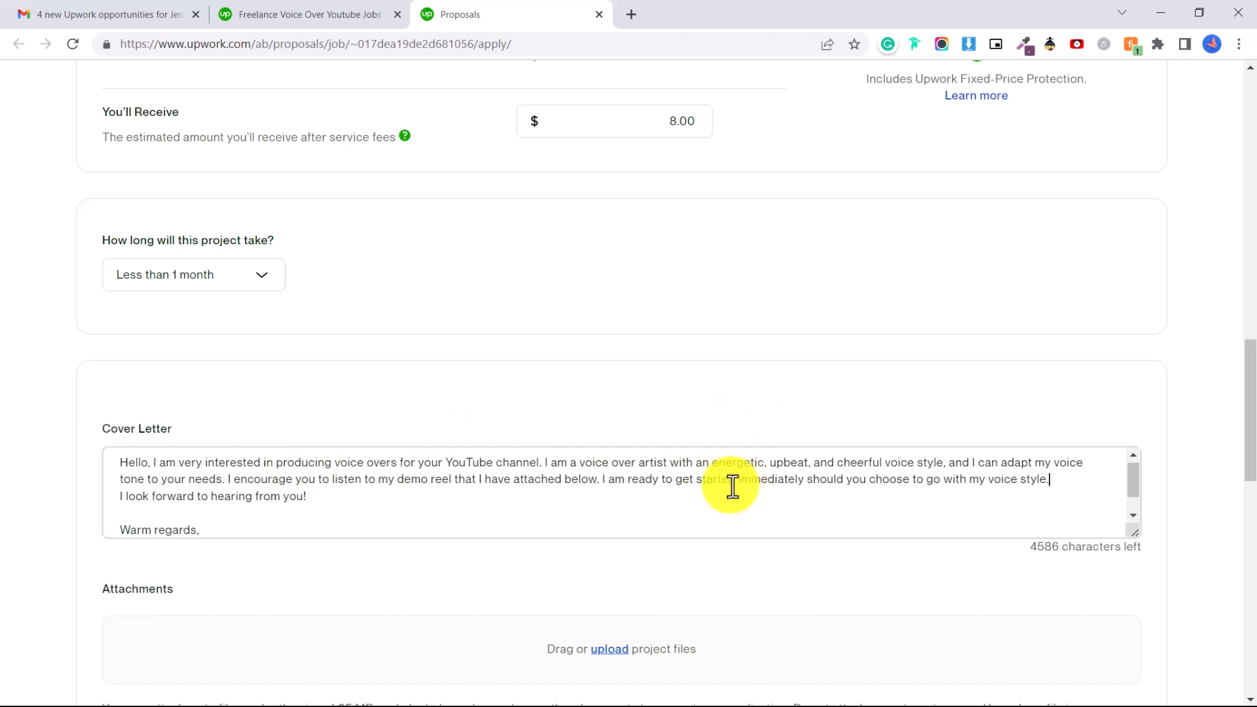
# - Revise the cover letter to 'female voice over artist' and sign it 'Jennifer'
pyautogui.moveTo(710, 463); pyautogui.dragTo(886, 463)
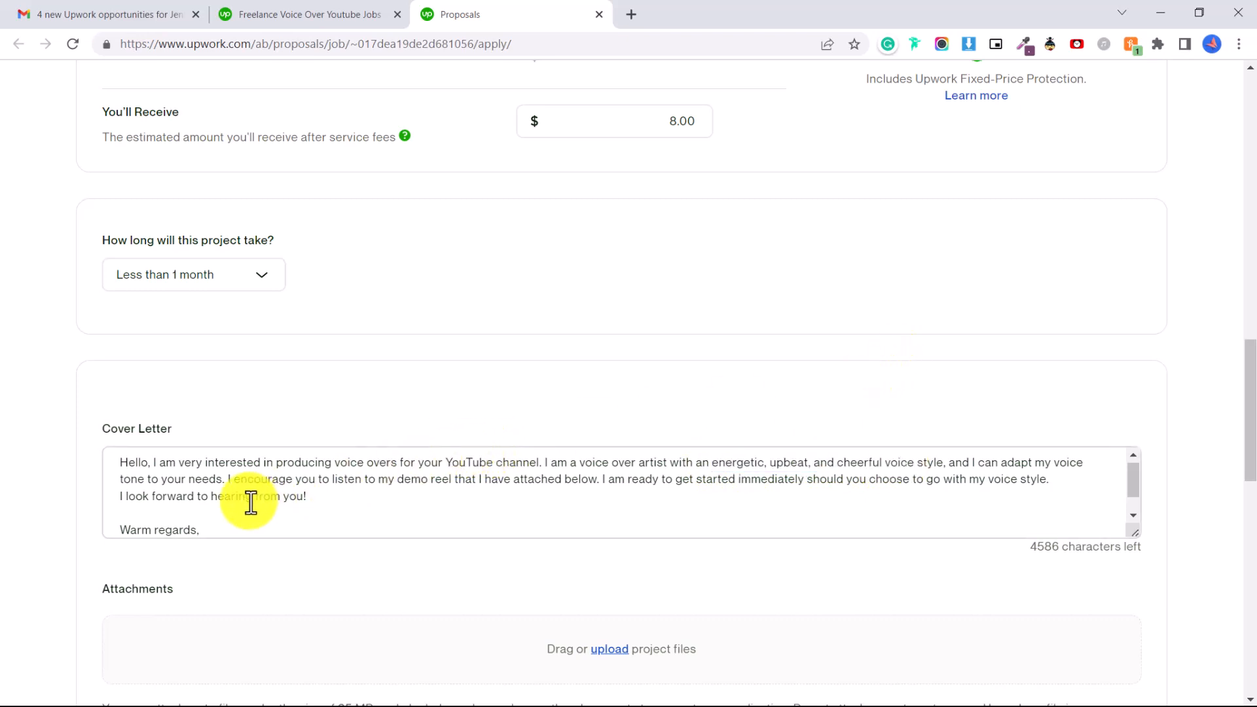
pyautogui.moveTo(589, 470)
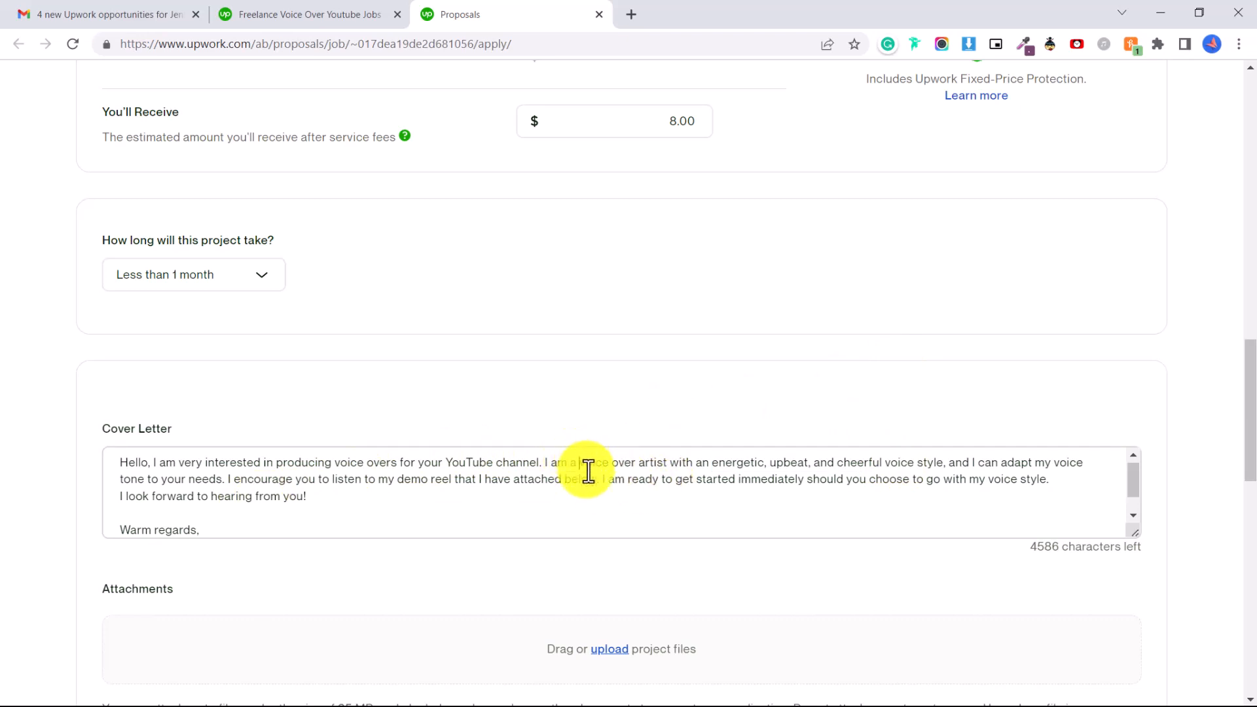
pyautogui.write('female')
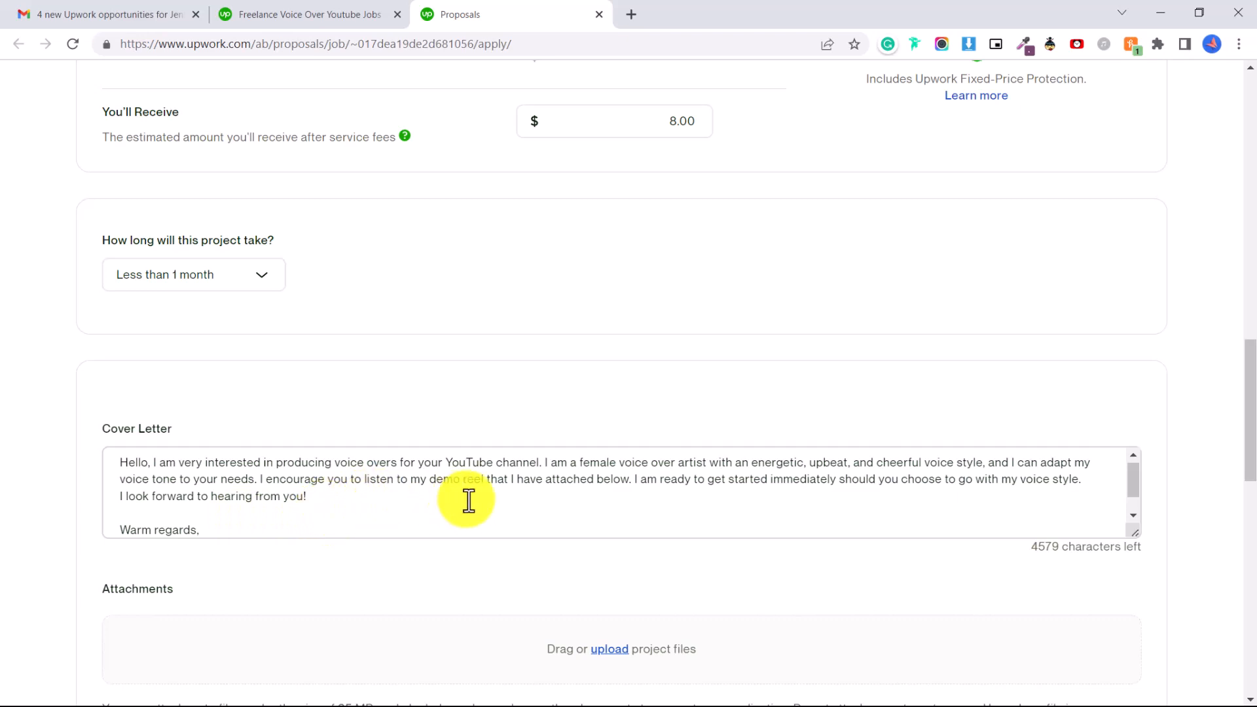
pyautogui.moveTo(598, 503)
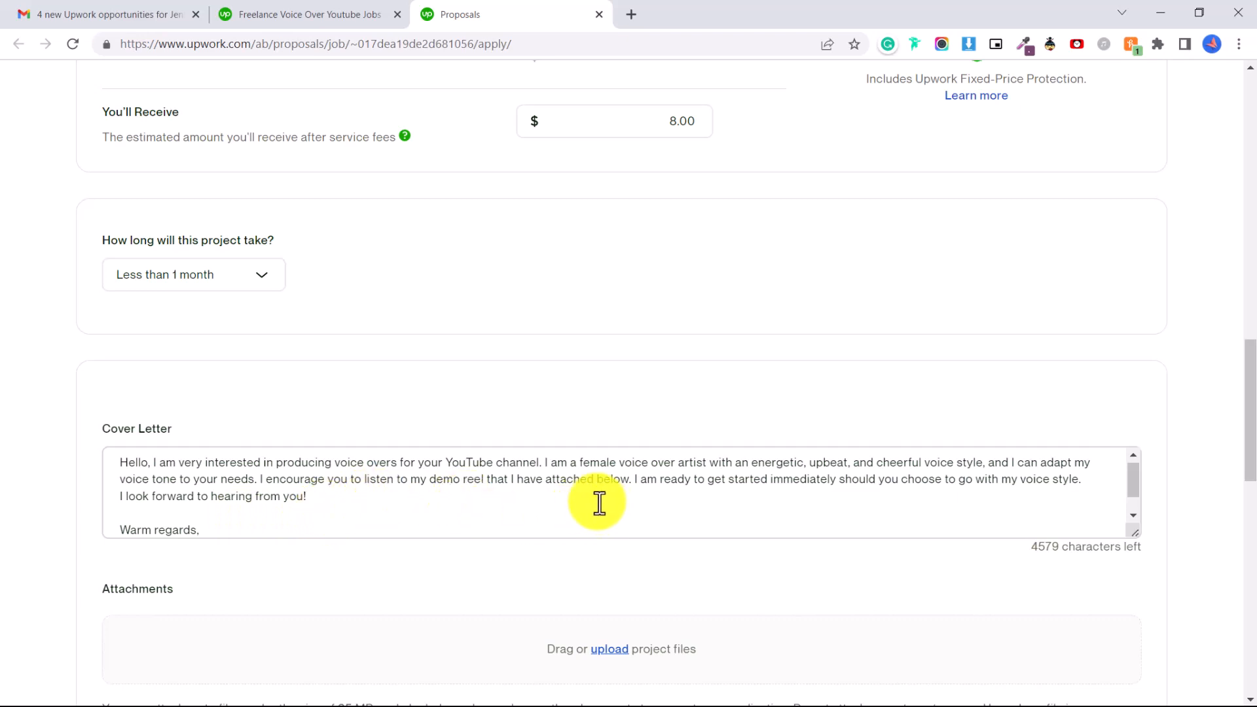
pyautogui.moveTo(575, 499)
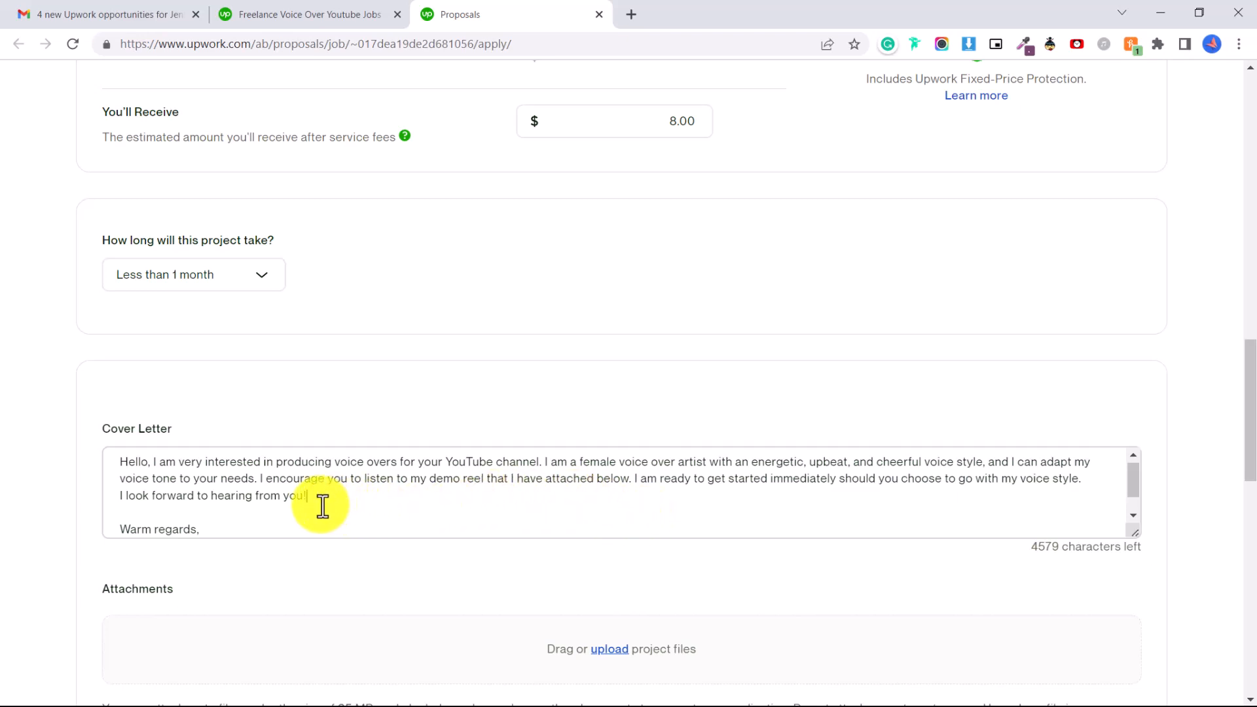
pyautogui.write('Jennifer')
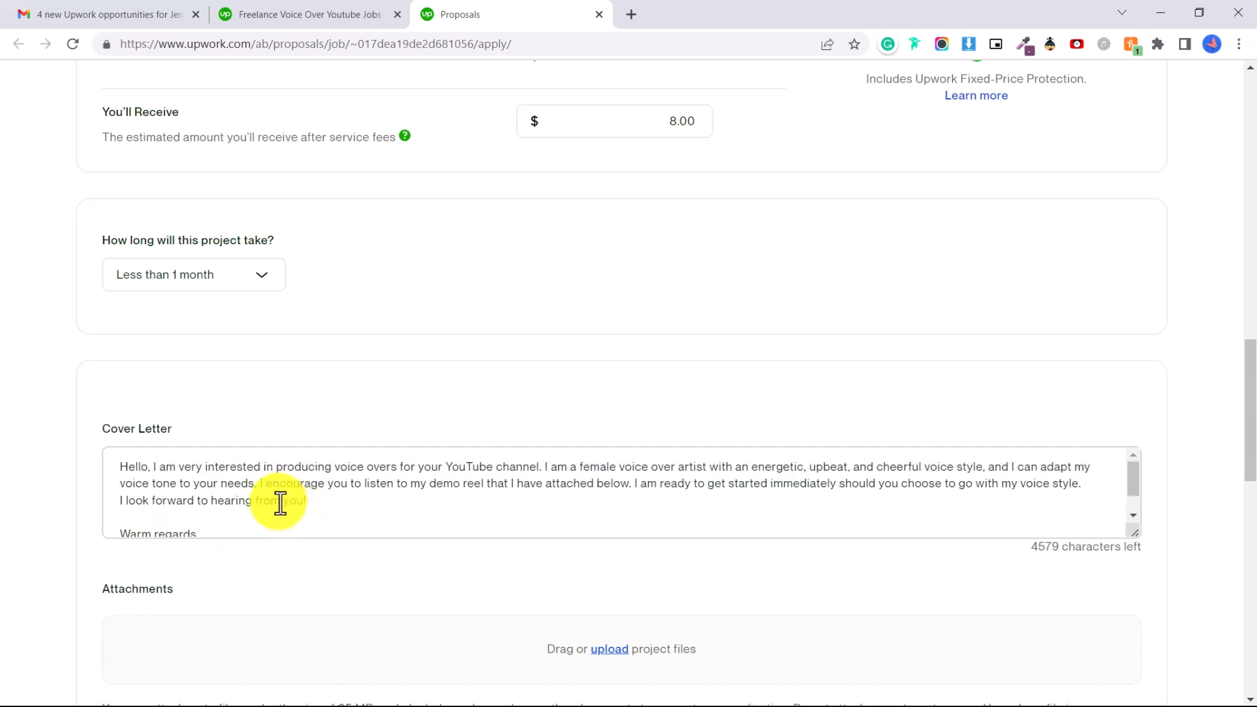
pyautogui.moveTo(256, 518)
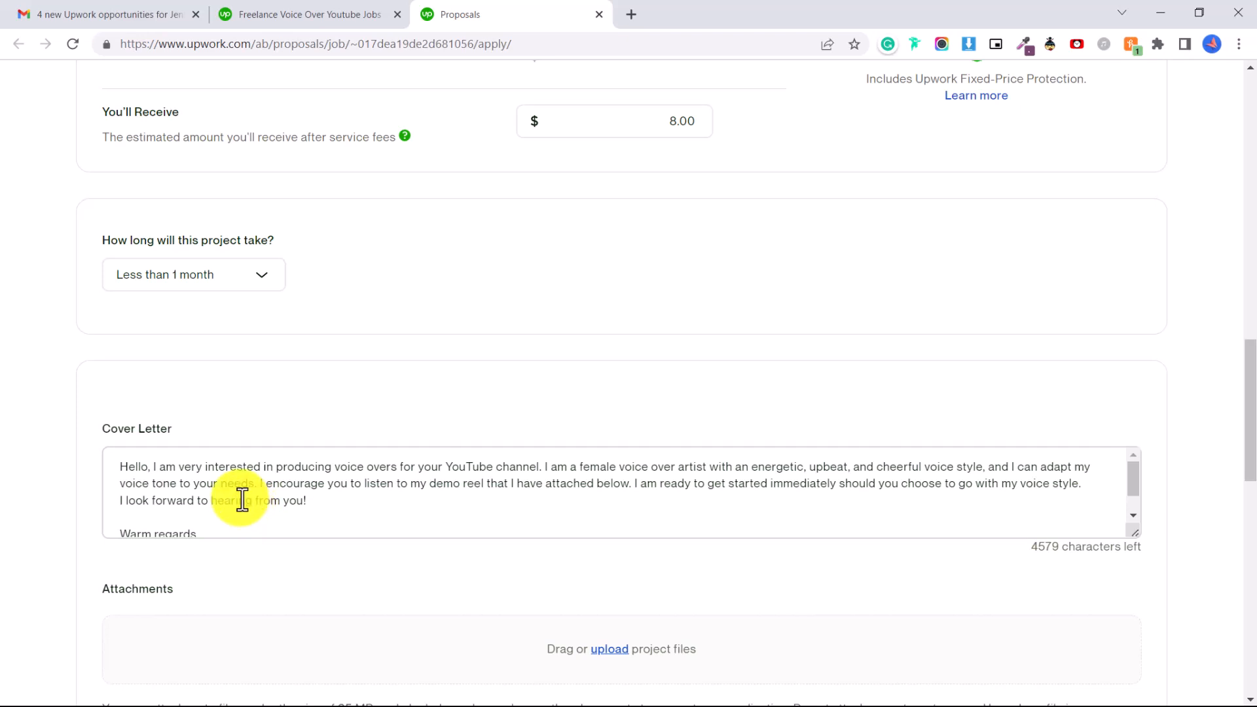
pyautogui.moveTo(685, 681)
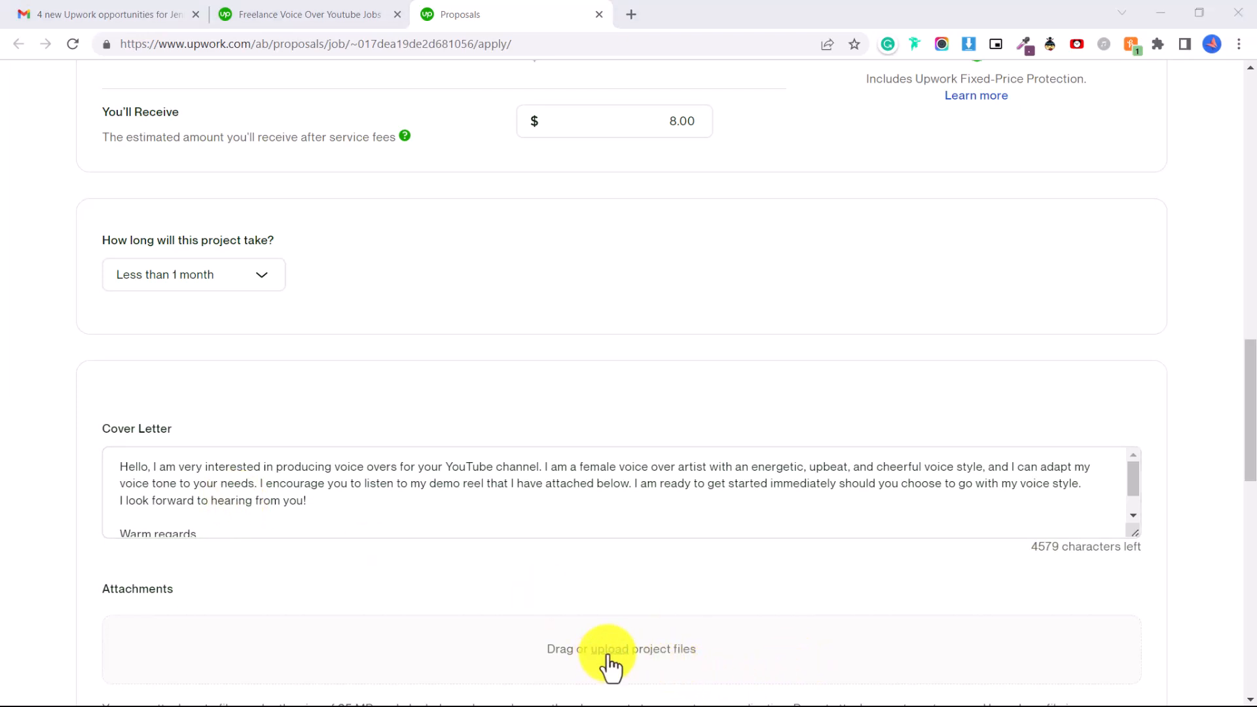
pyautogui.scroll(-3)
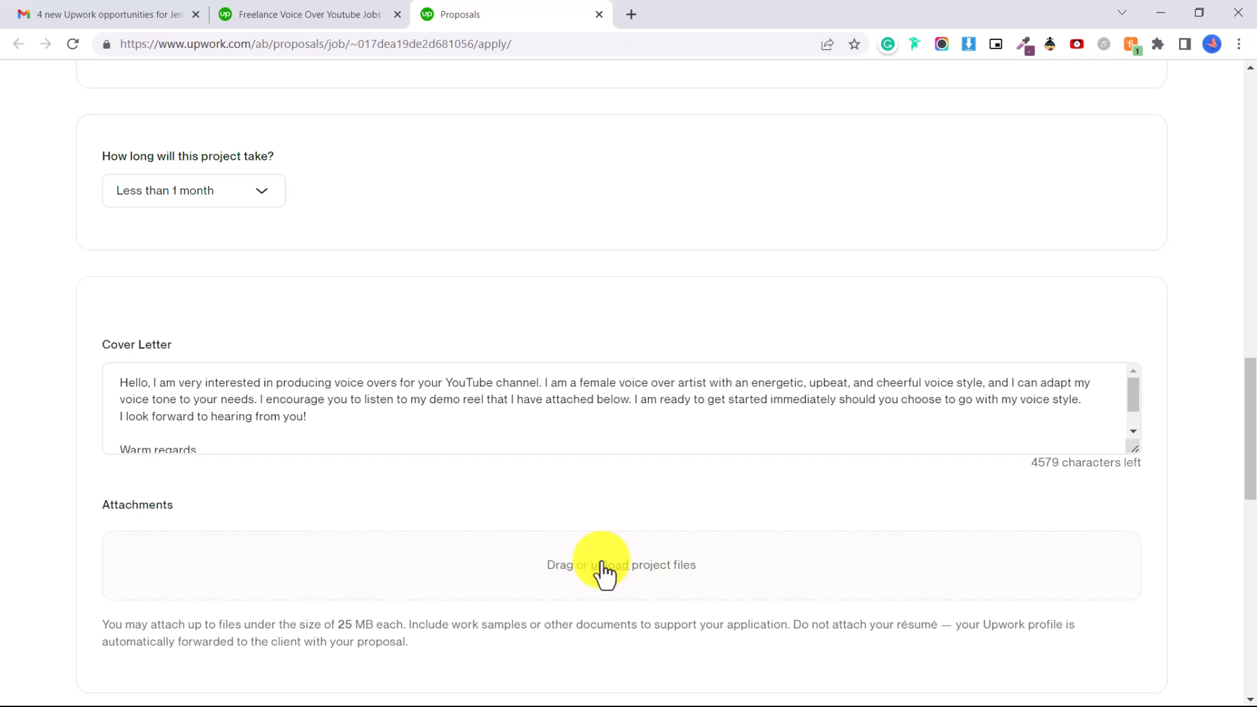
pyautogui.scroll(-3)
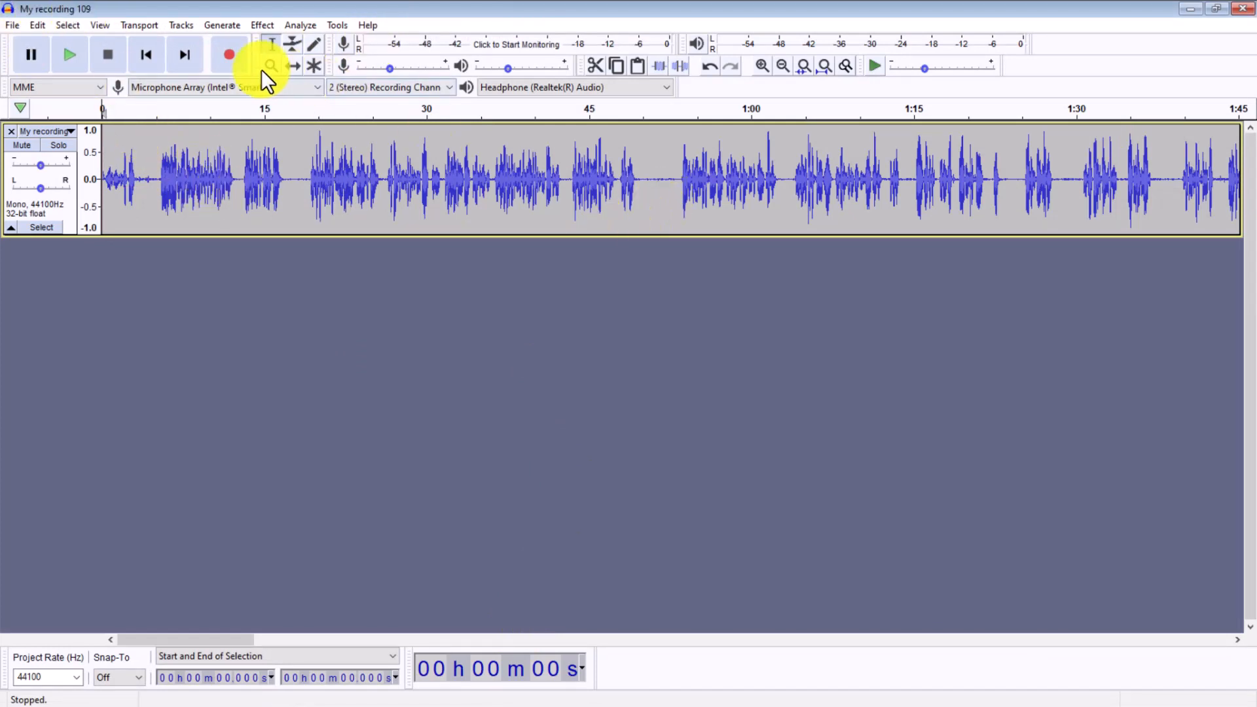
pyautogui.moveTo(717, 145)
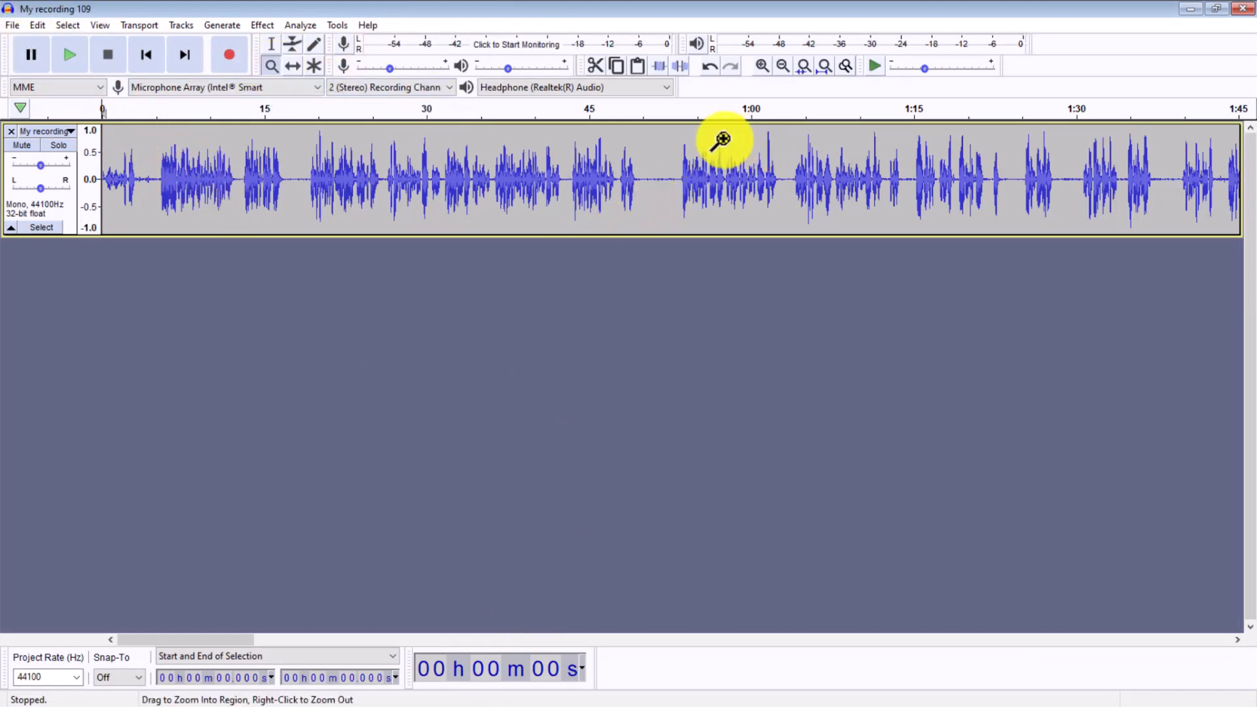
# - Zoom to the quiet gap near 50 s, play it, and sample it as noise
pyautogui.click(718, 142)
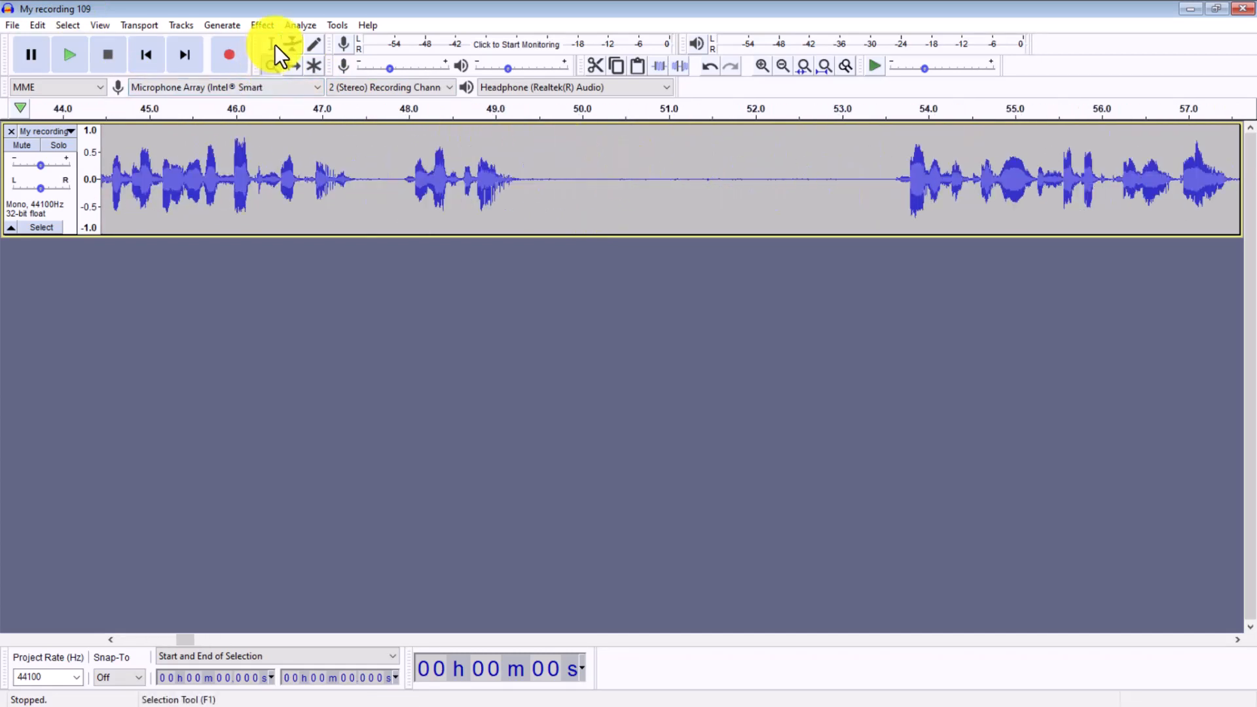
pyautogui.moveTo(283, 62)
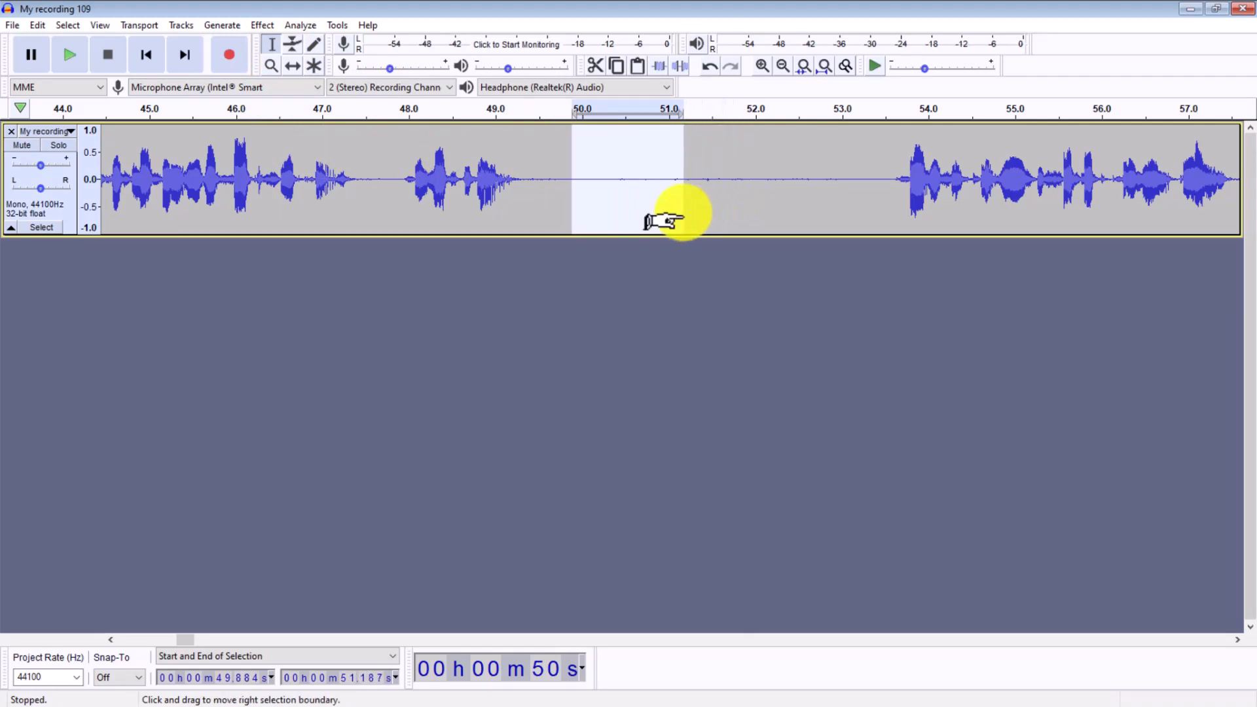
pyautogui.click(66, 54)
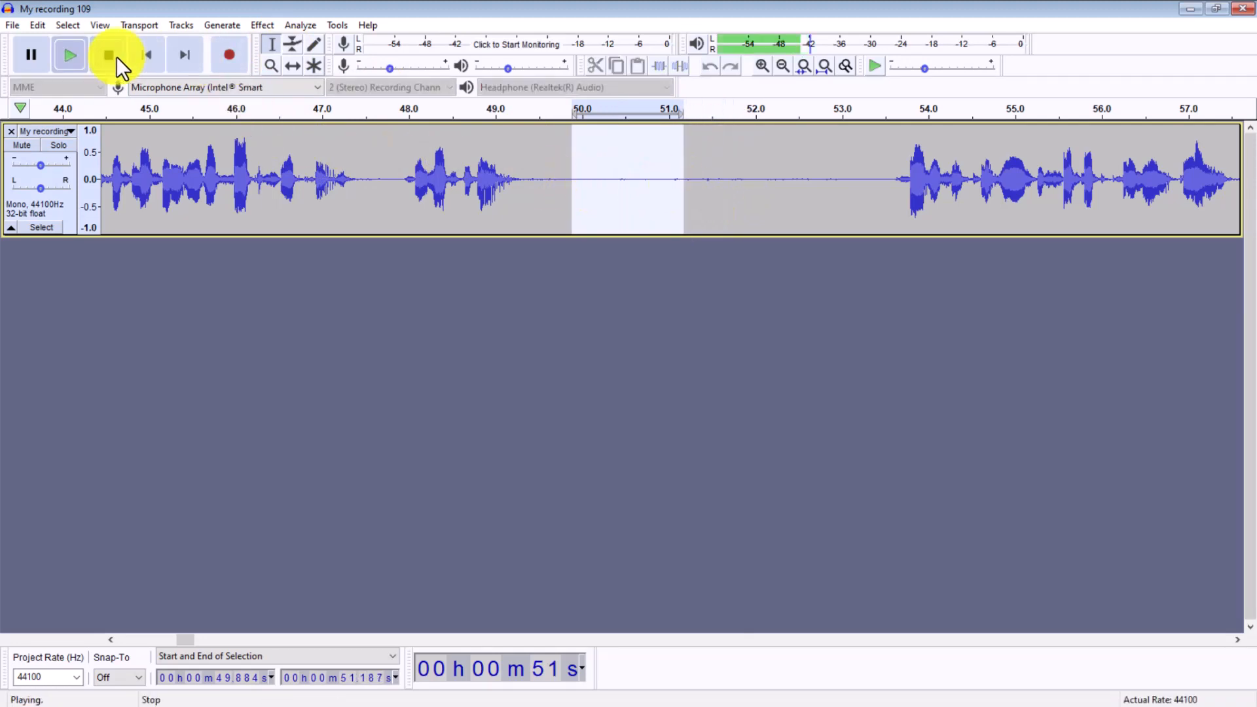
pyautogui.click(262, 25)
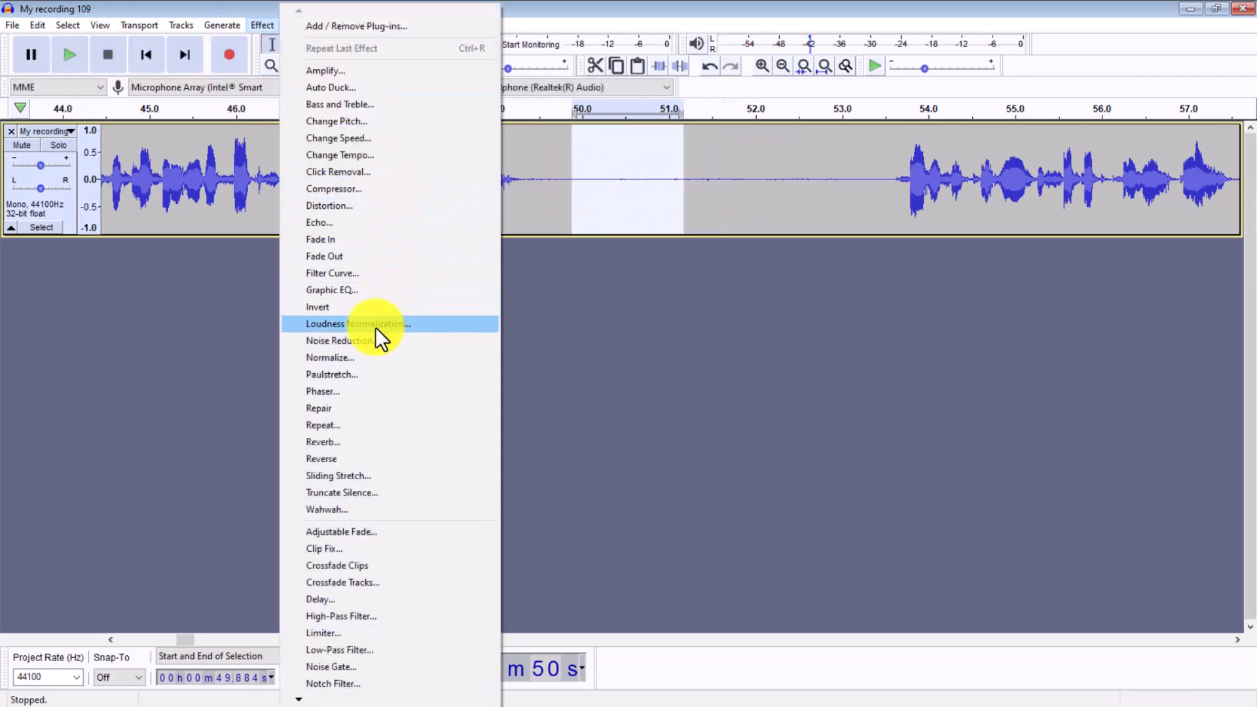
pyautogui.click(340, 341)
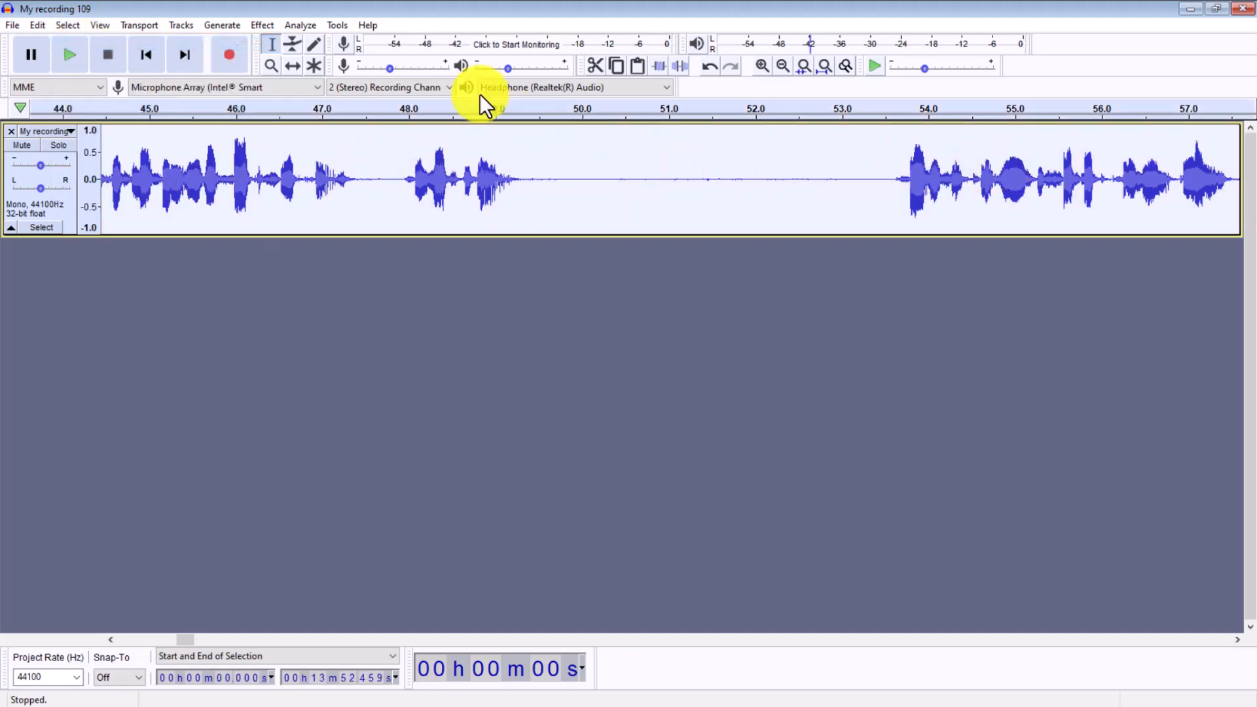
# - Run Noise Reduction on the entire voice recording
pyautogui.click(262, 25)
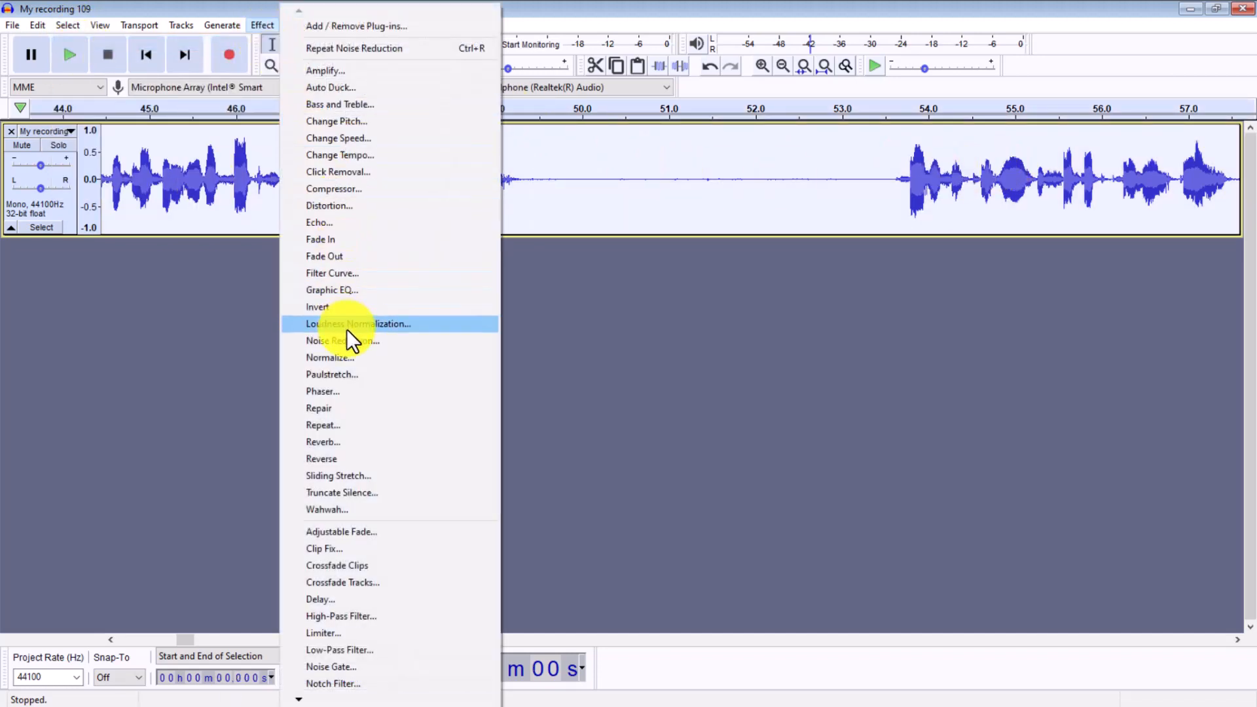
pyautogui.click(338, 341)
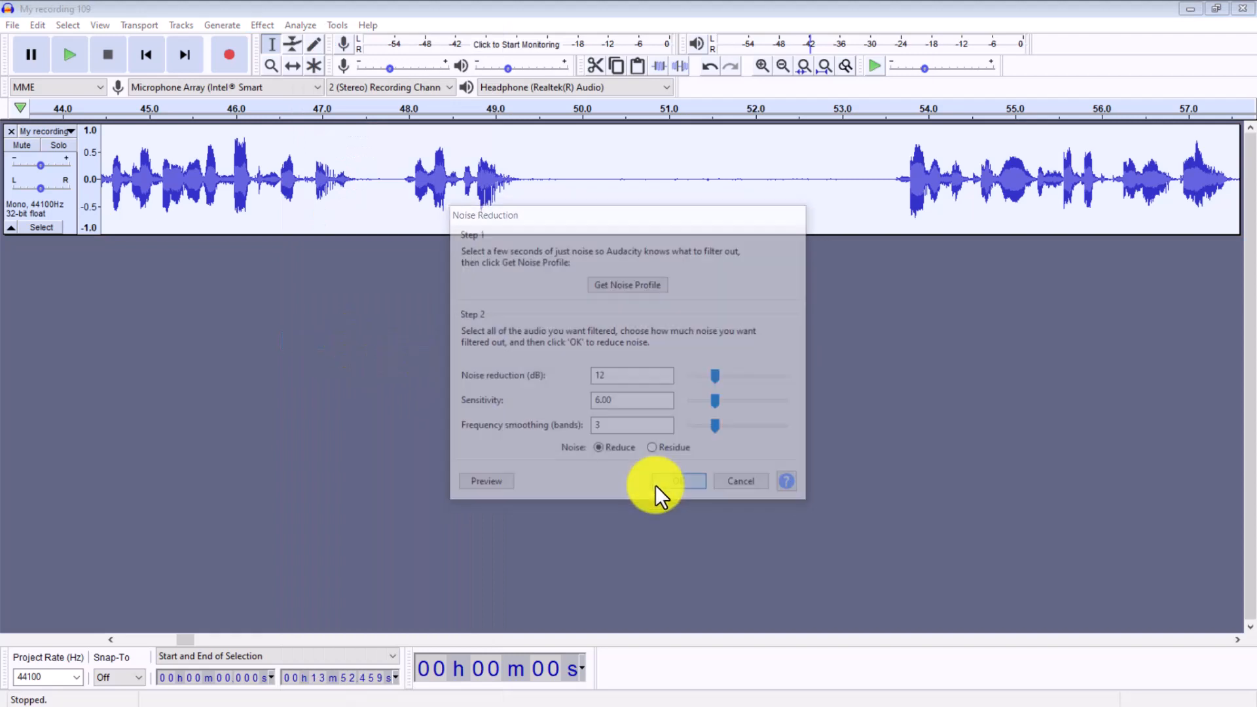
pyautogui.click(676, 481)
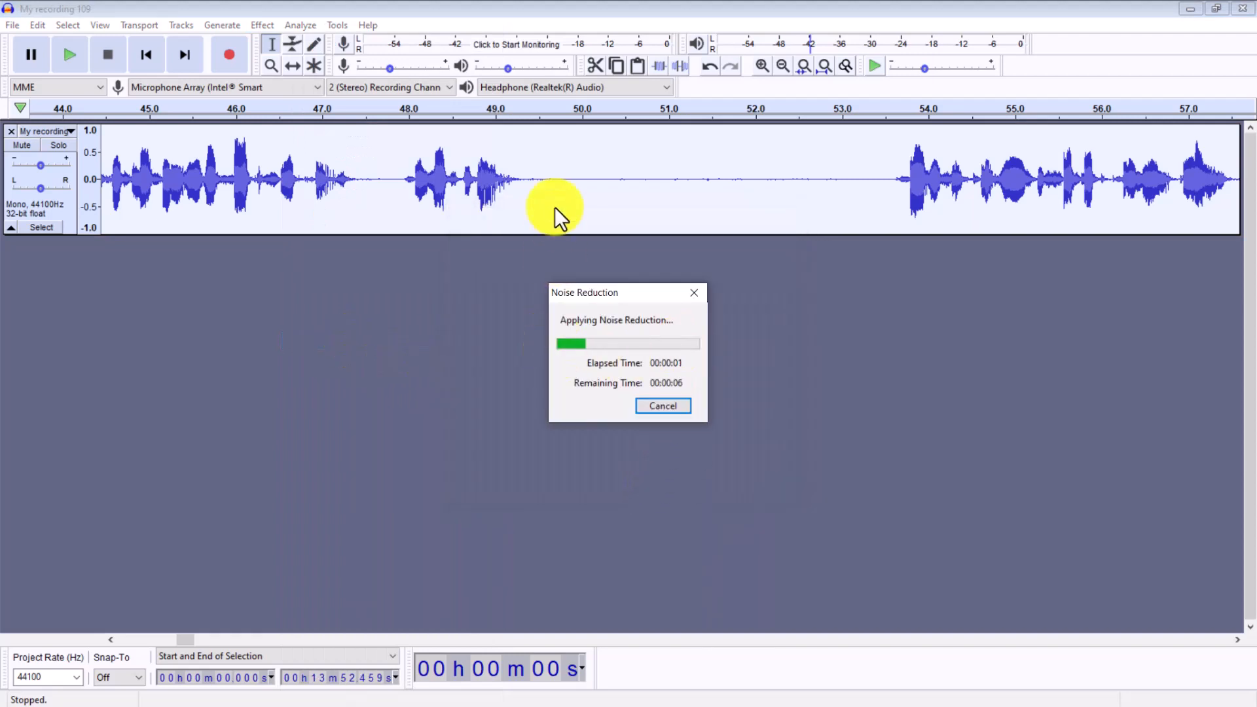
pyautogui.moveTo(716, 196)
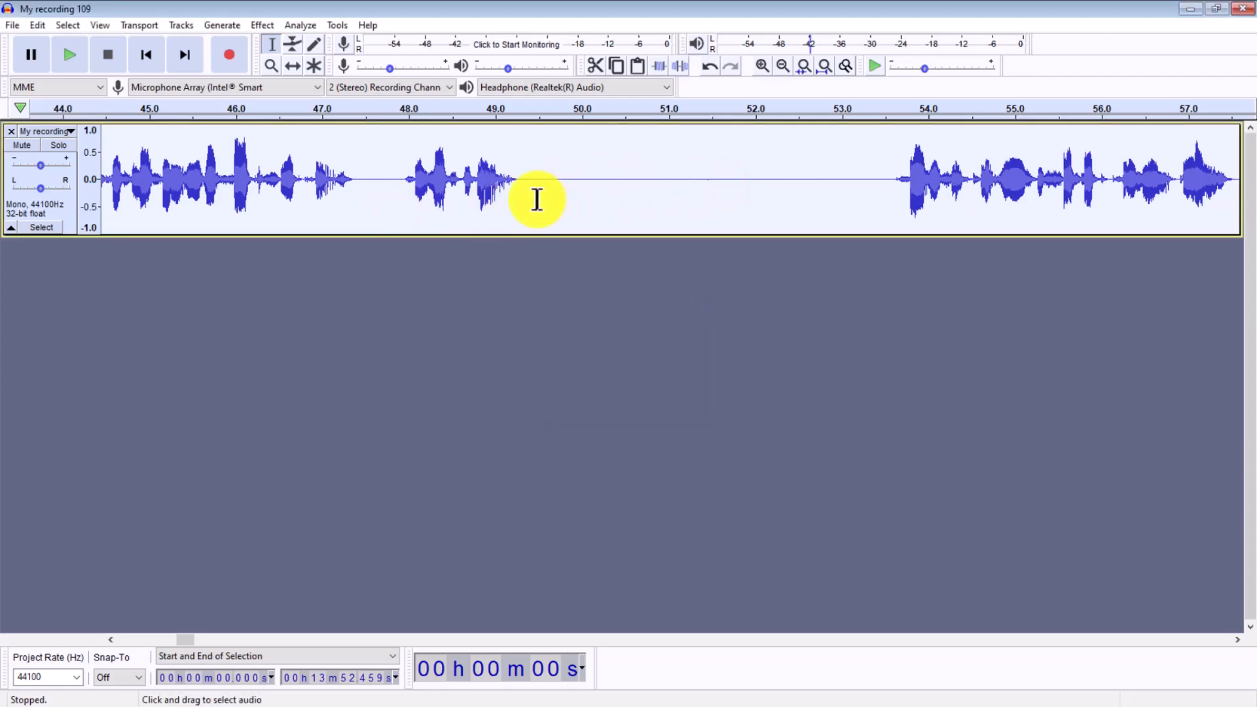
# - Cut the long pause after 49 s and silence the blip around 48–49 s
pyautogui.click(549, 183)
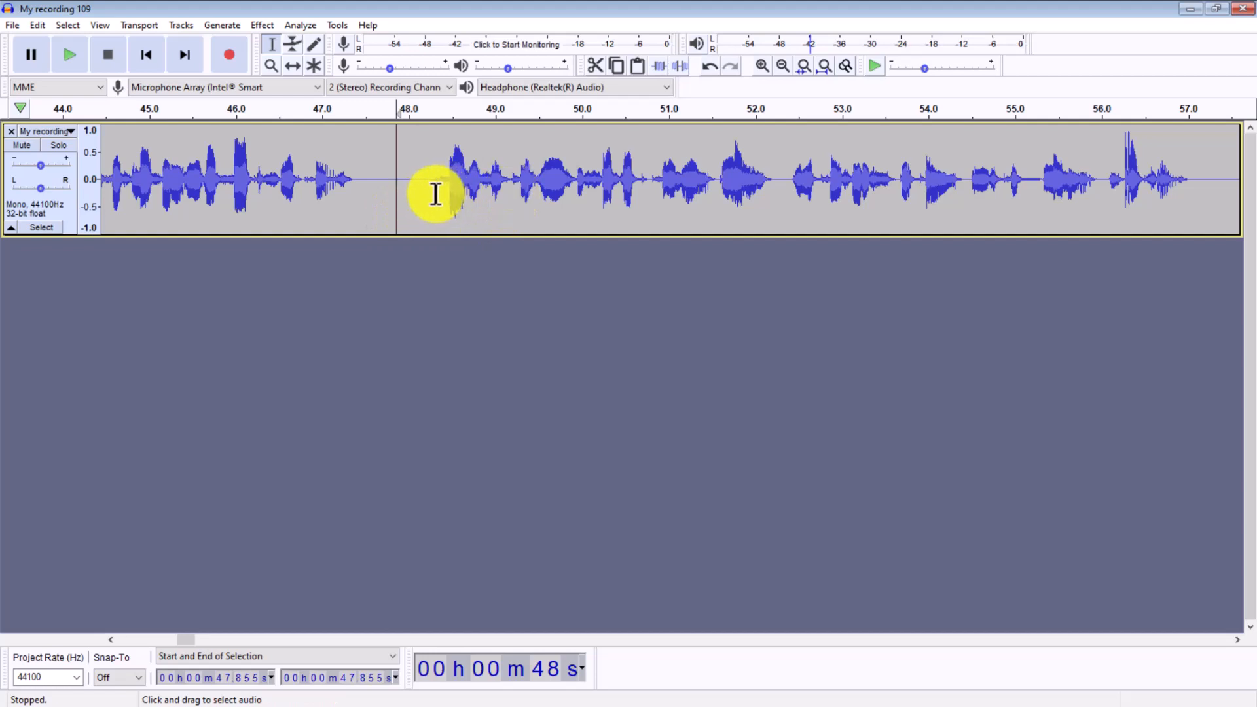
pyautogui.moveTo(421, 192); pyautogui.dragTo(497, 193)
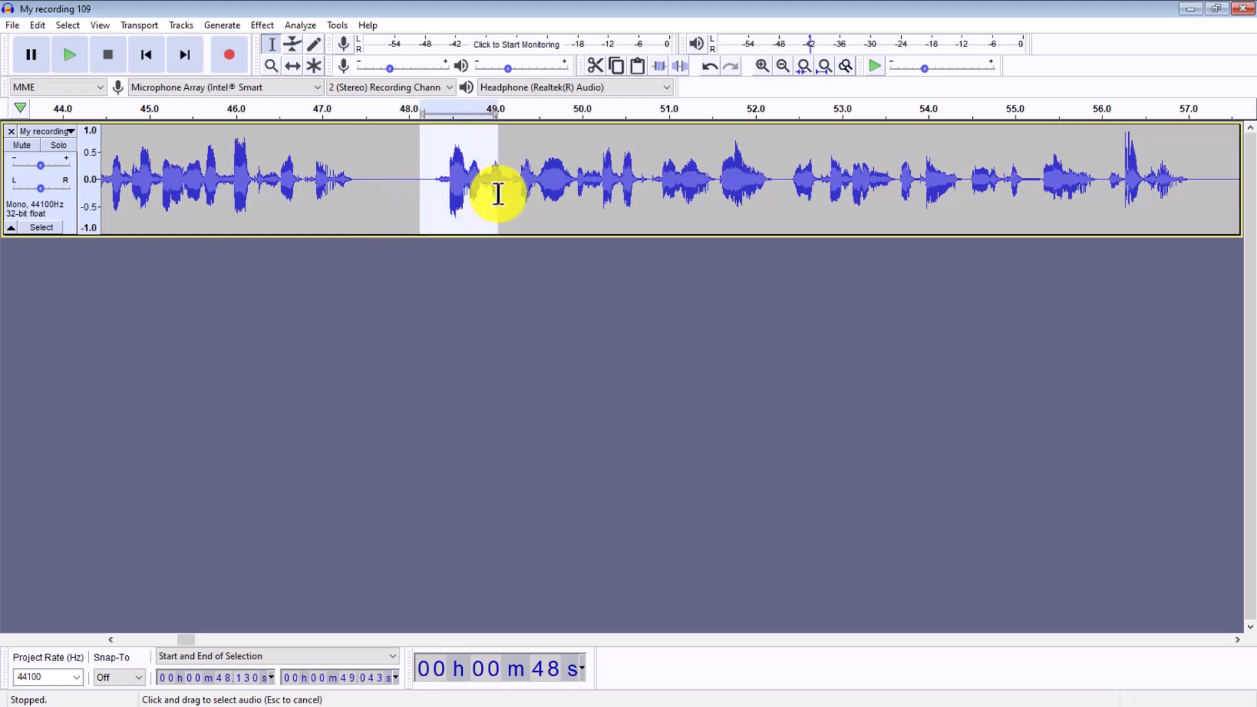
pyautogui.moveTo(497, 192); pyautogui.dragTo(539, 193)
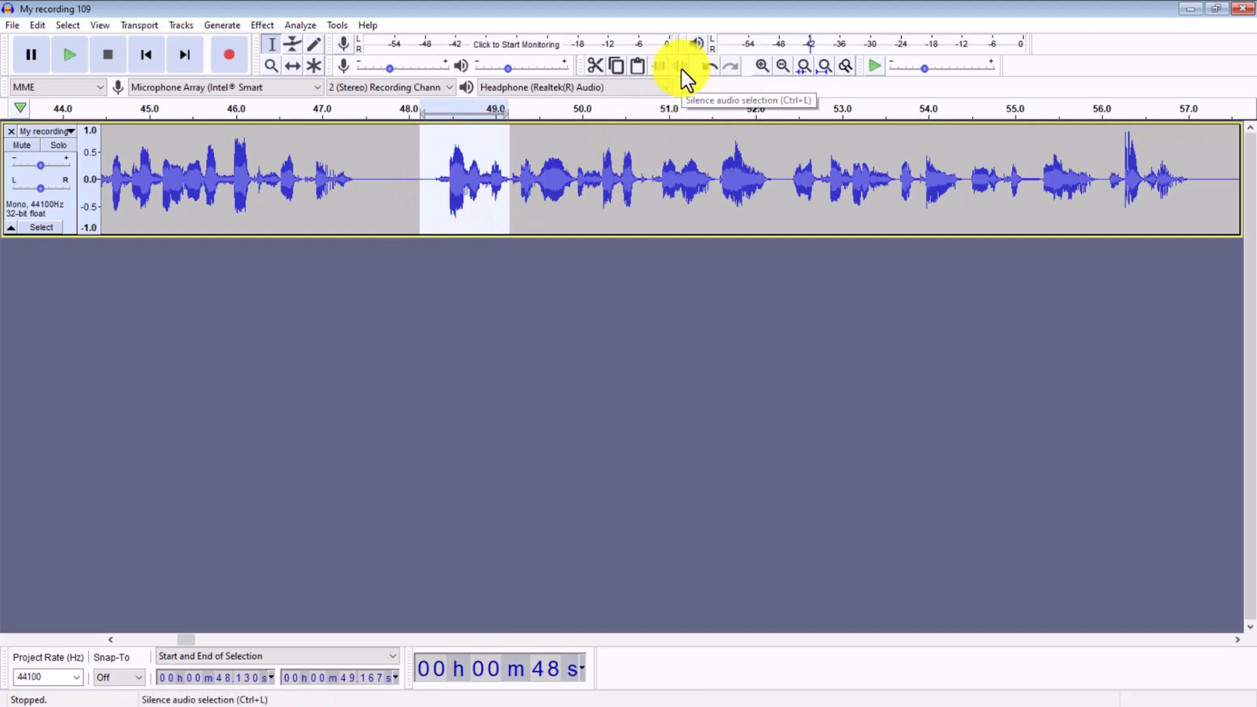
pyautogui.click(677, 65)
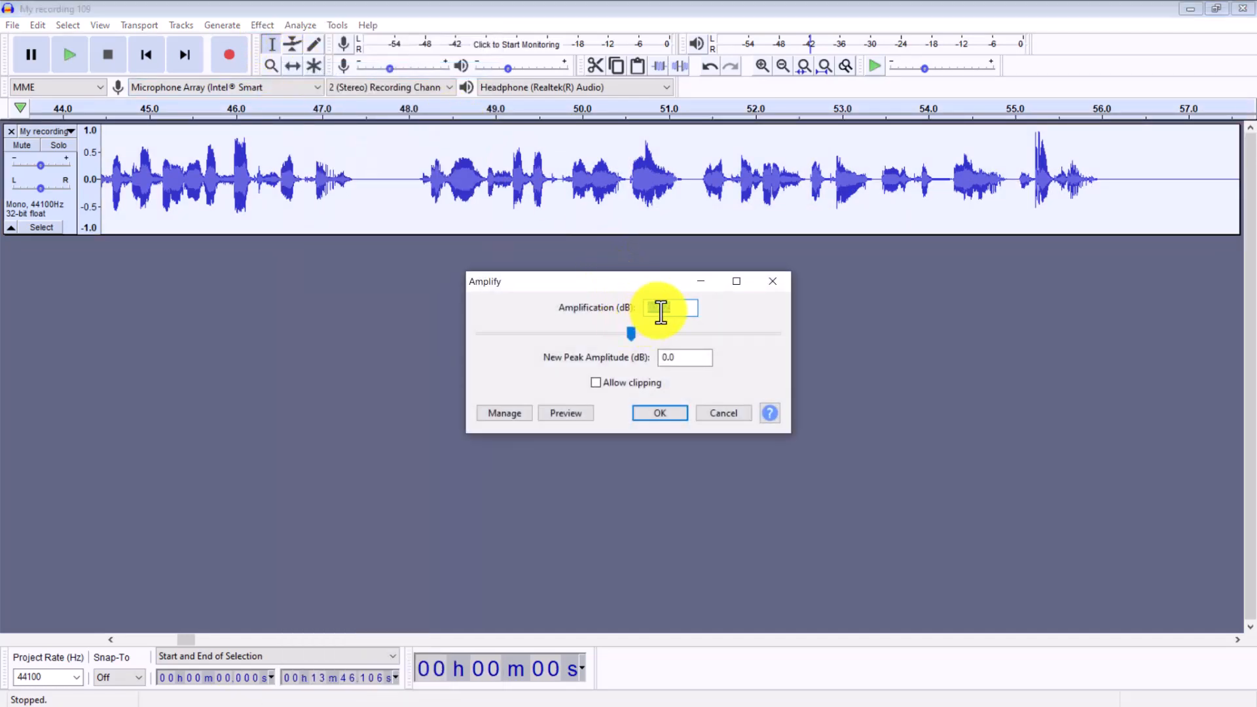
# - Replace the Amplify gain with -3 dB and apply it to the recording
pyautogui.moveTo(632, 335); pyautogui.dragTo(619, 334)
pyautogui.write('-3')
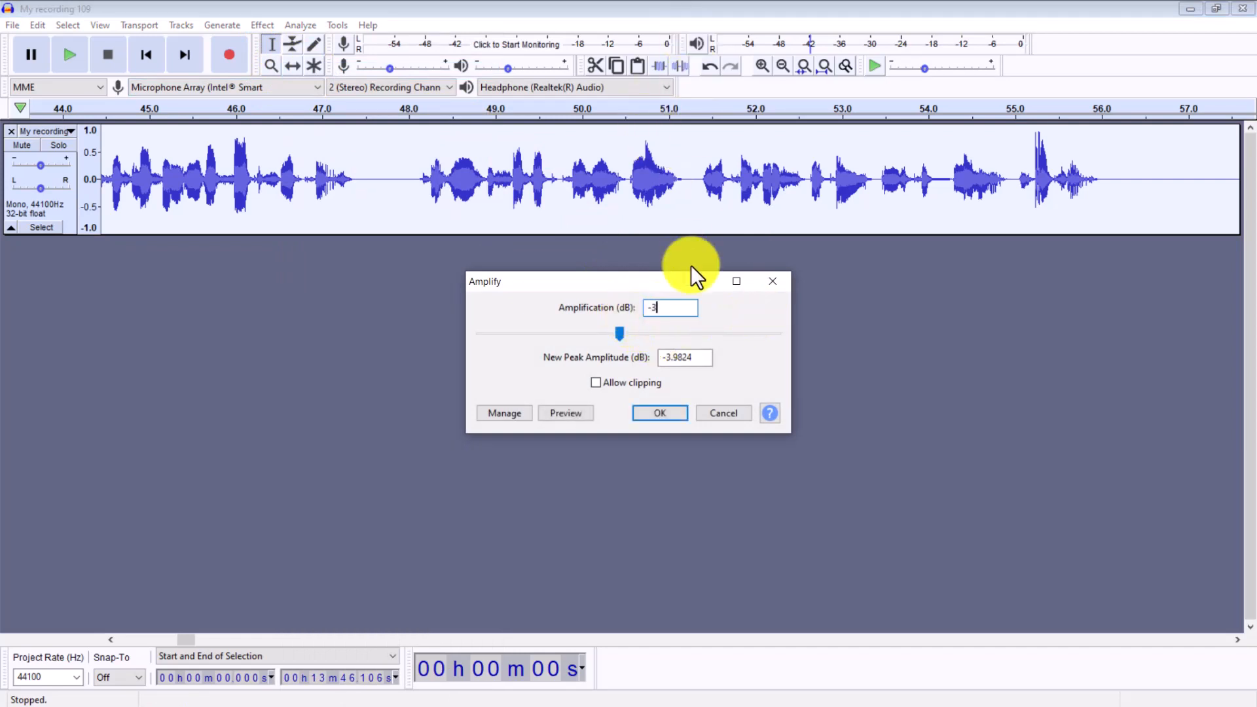
pyautogui.click(660, 413)
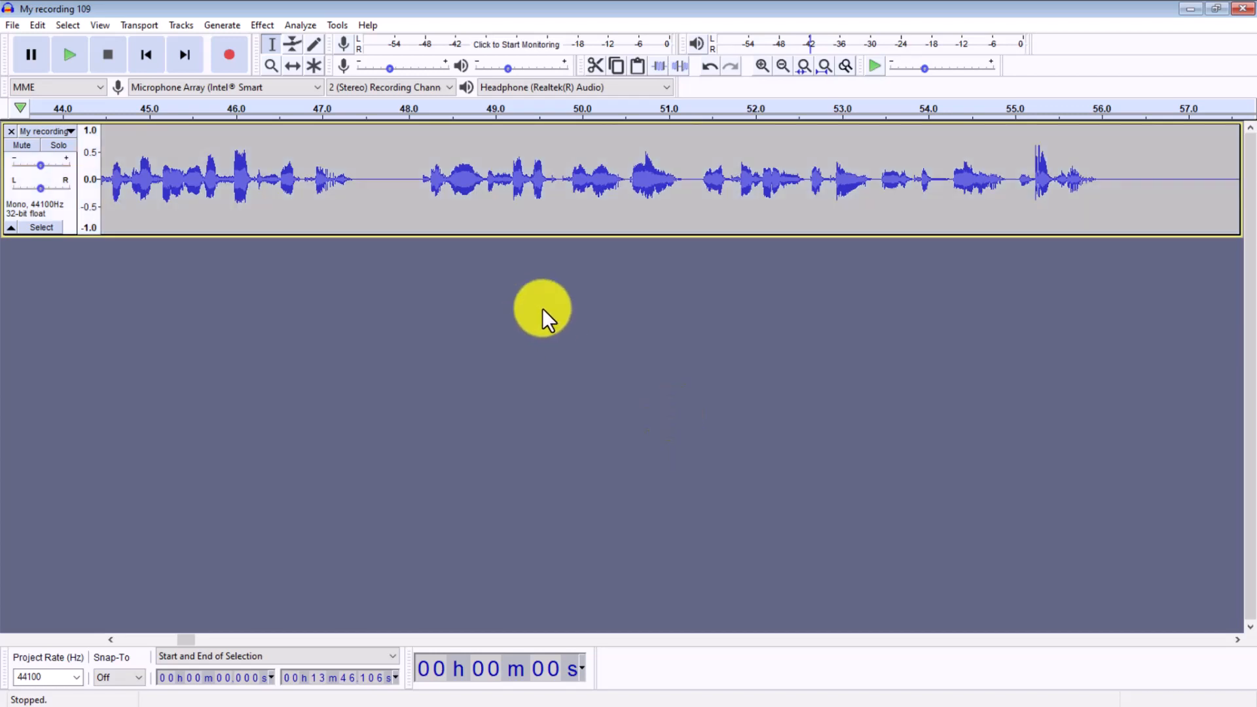
pyautogui.moveTo(575, 307)
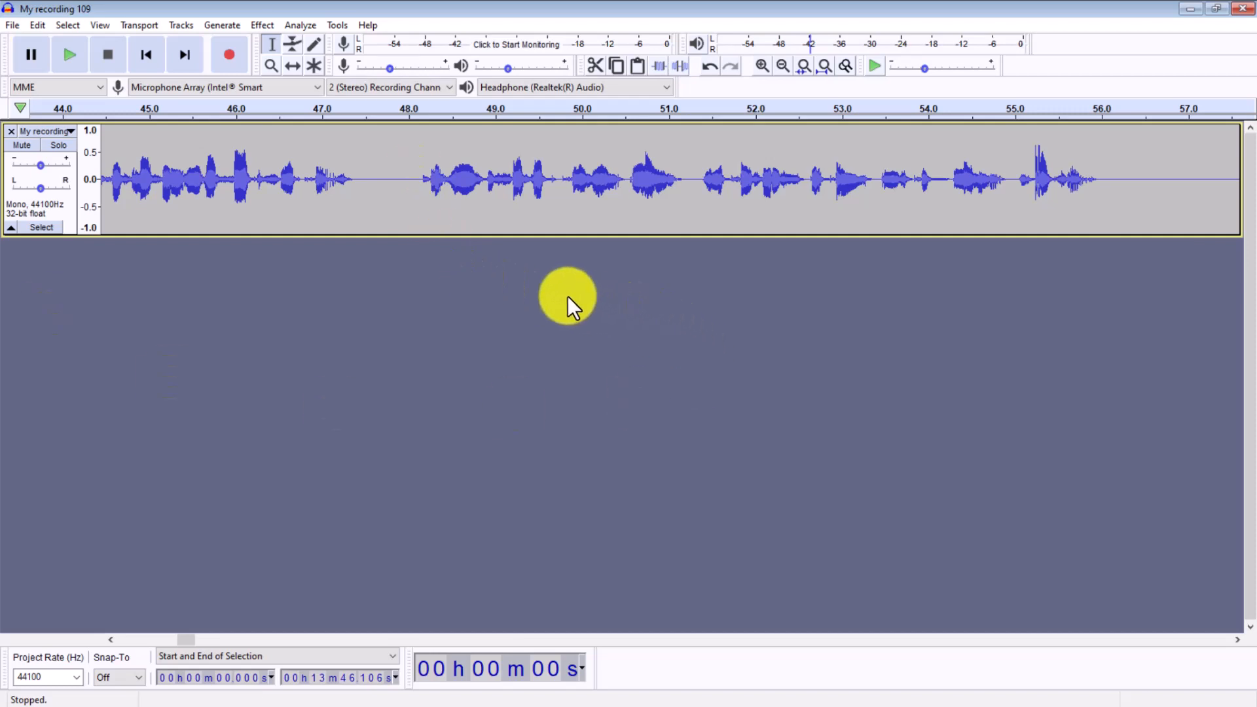
# - Export the cleaned recording as a WAV file, choosing the Desktop as destination
pyautogui.click(11, 25)
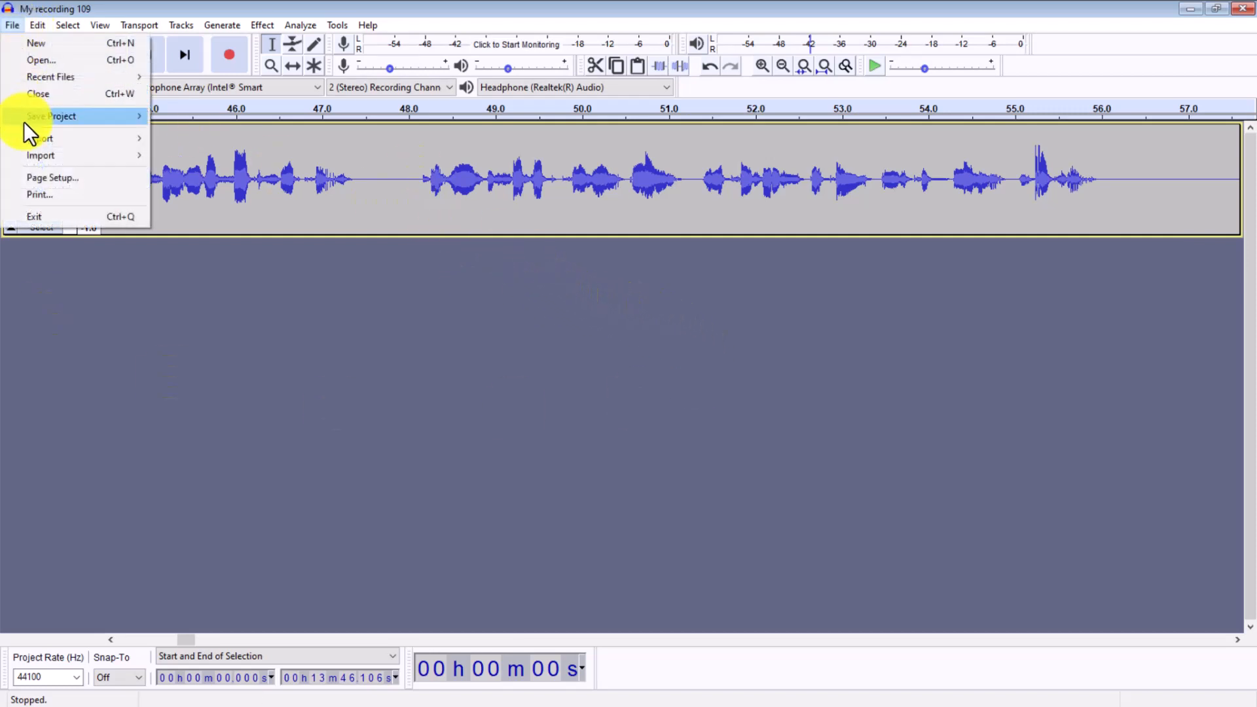
pyautogui.click(39, 137)
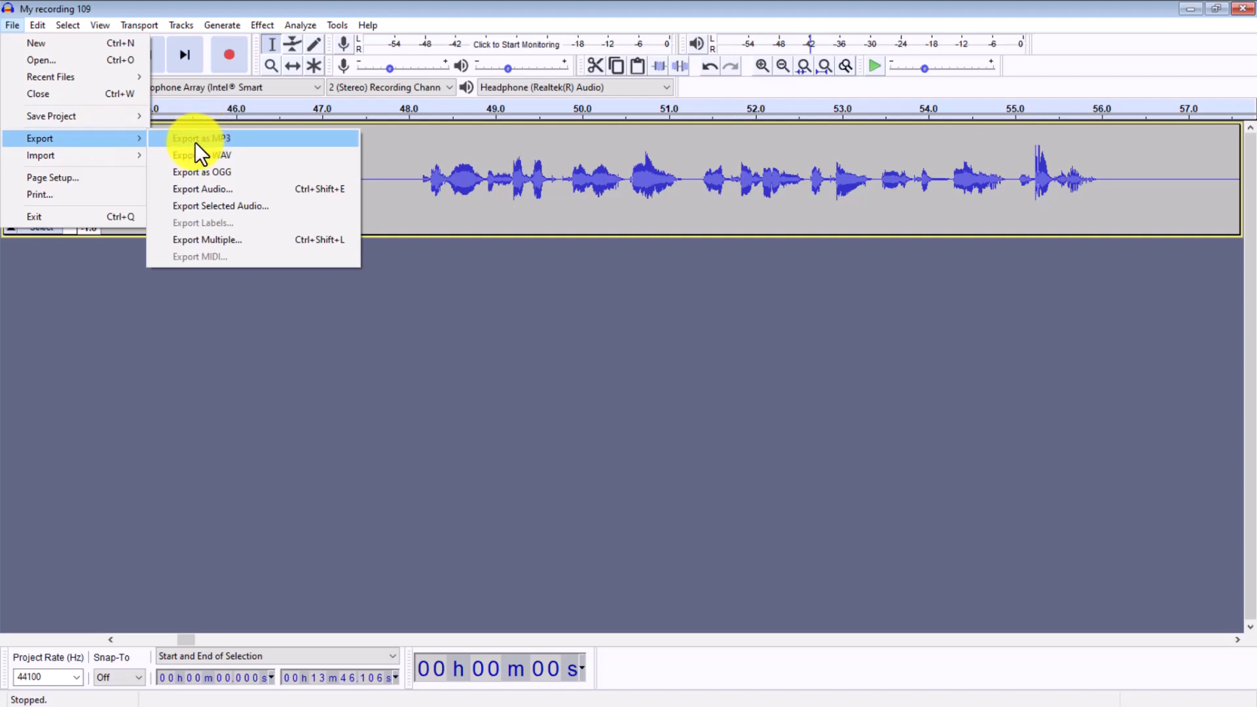
pyautogui.moveTo(262, 155)
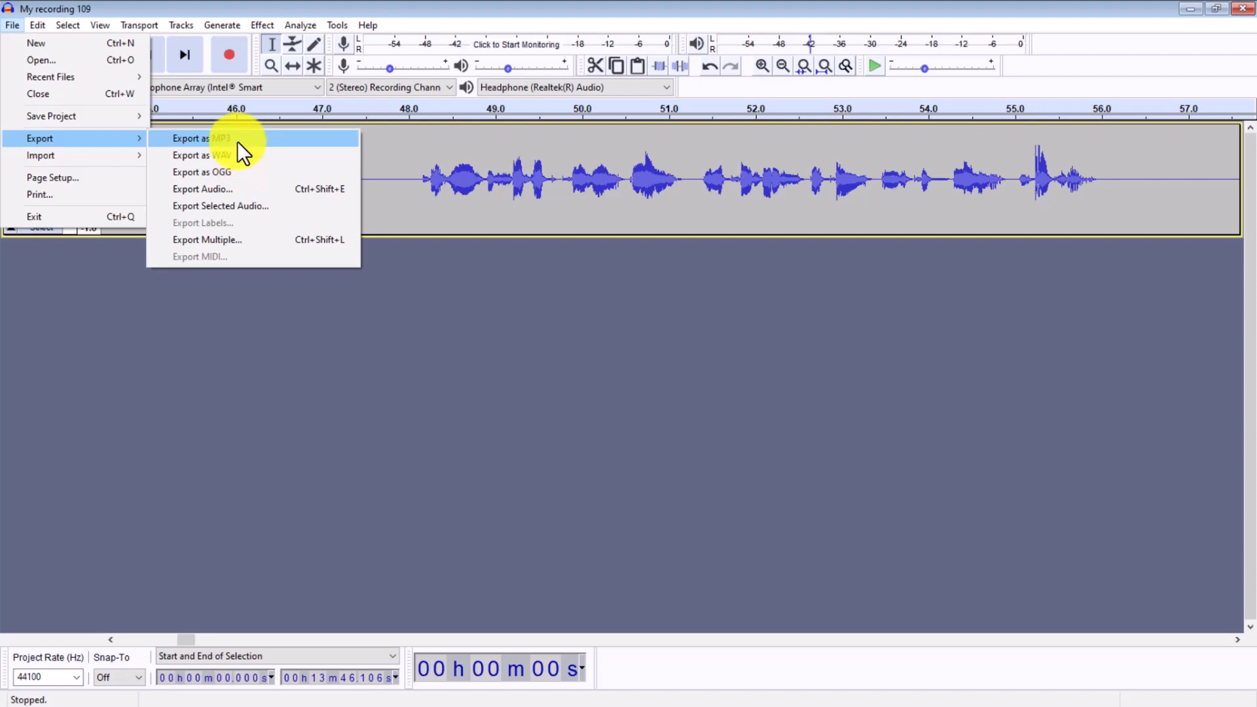
pyautogui.click(191, 155)
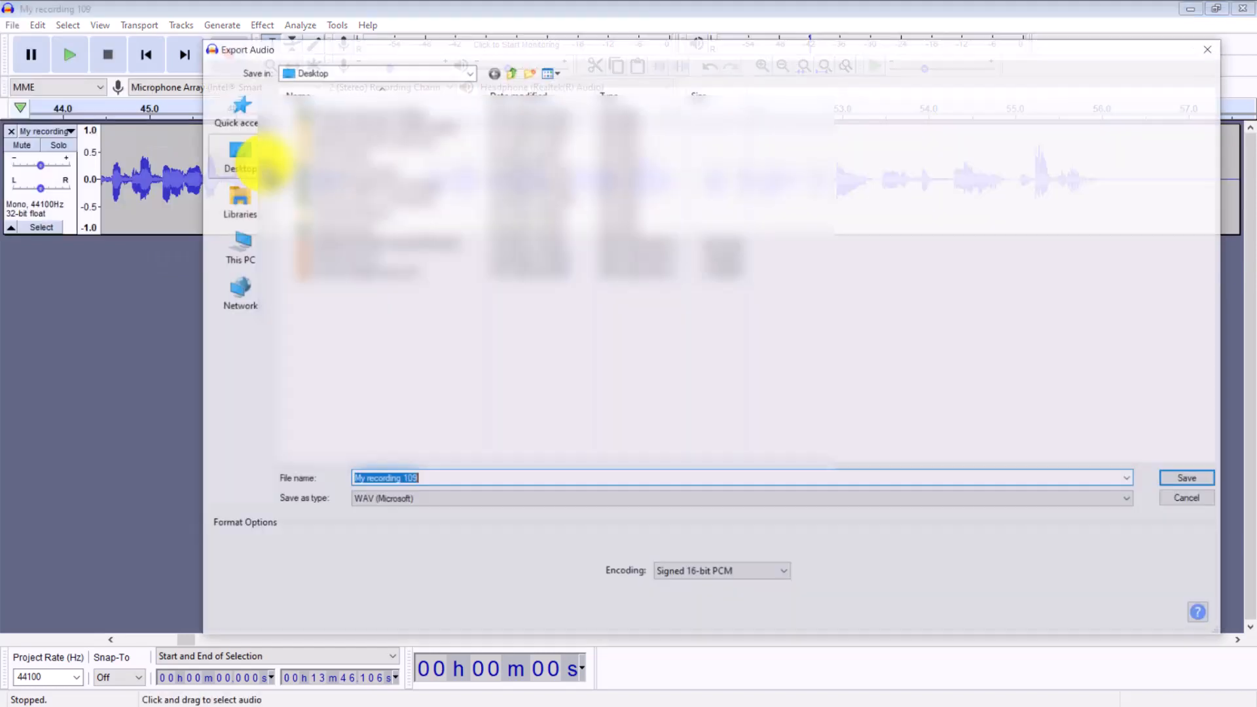
pyautogui.click(1187, 477)
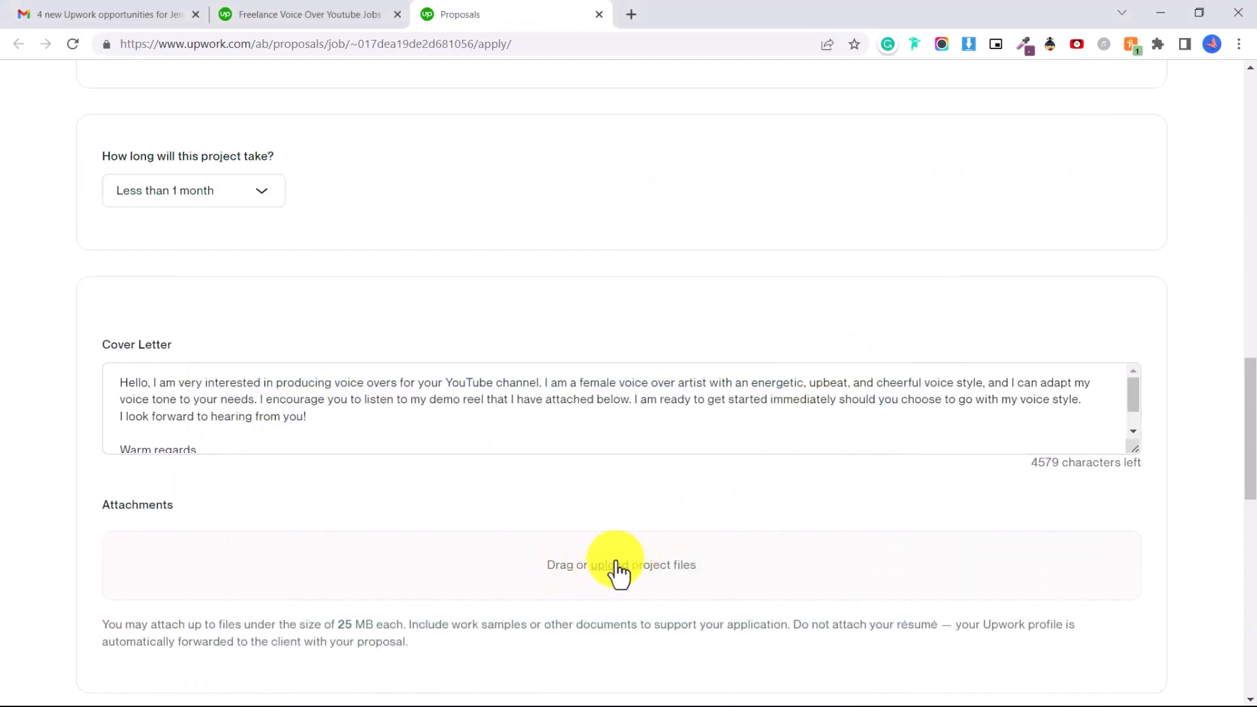
pyautogui.scroll(-3)
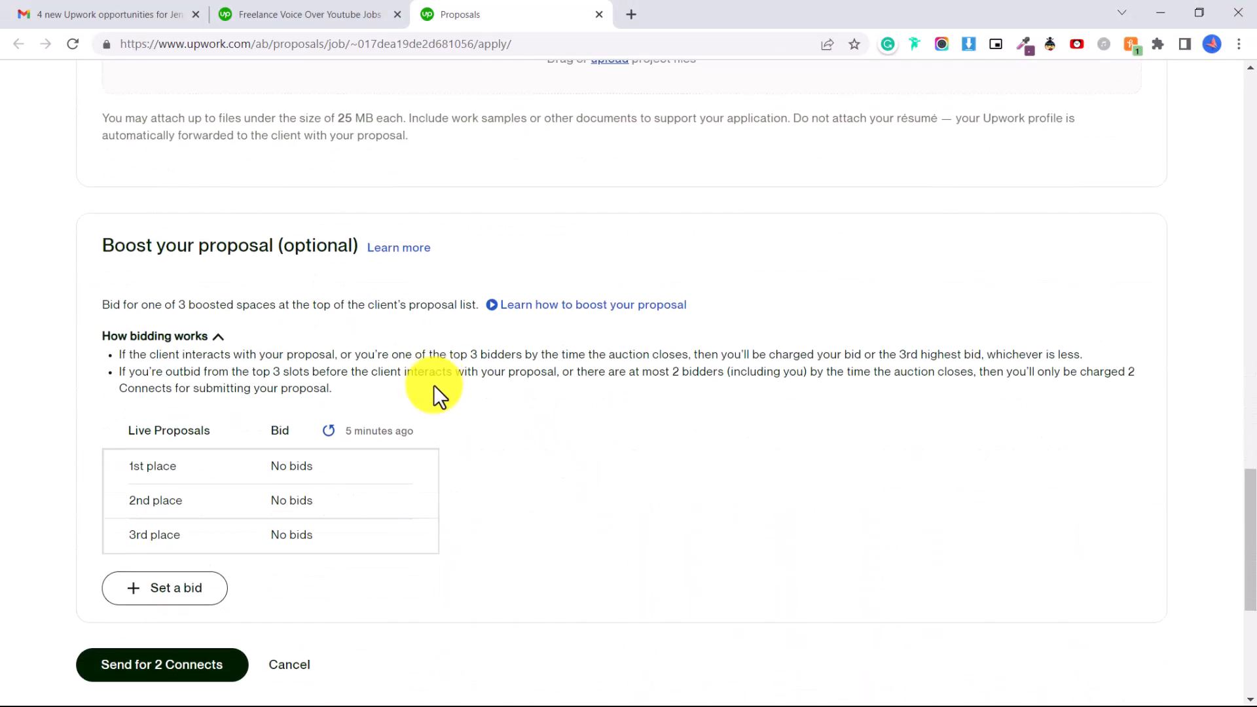
pyautogui.moveTo(362, 248)
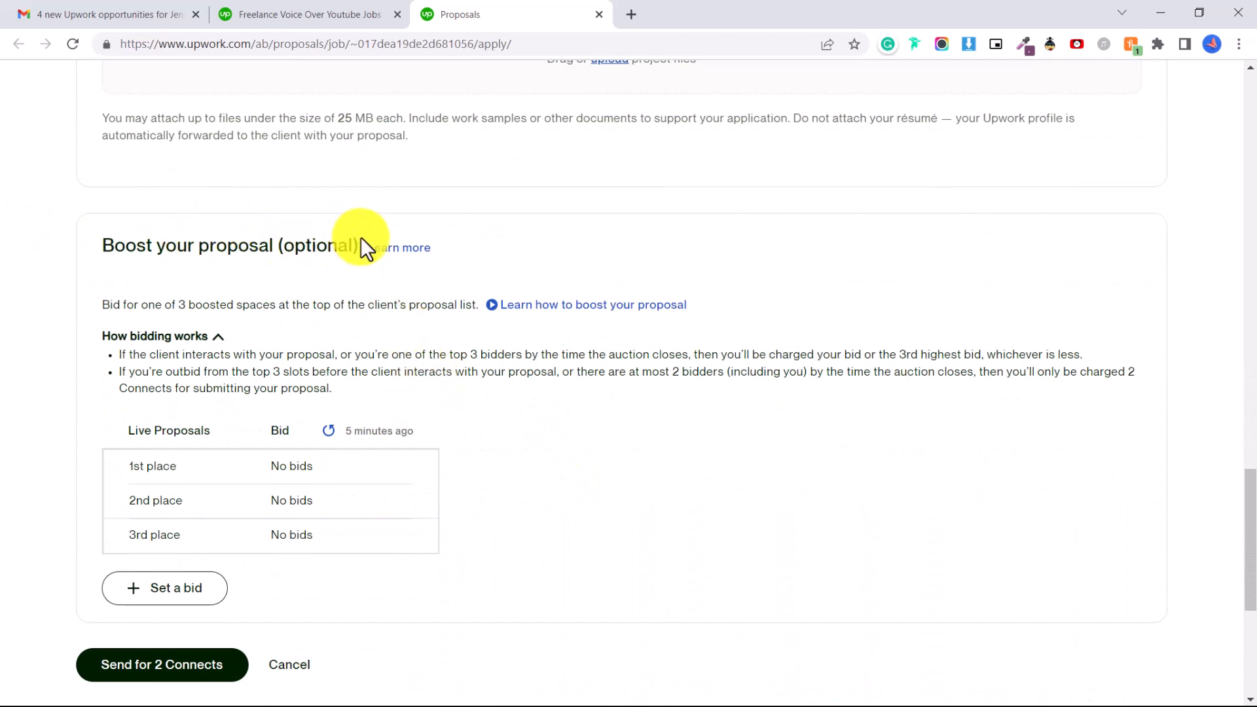
pyautogui.scroll(-3)
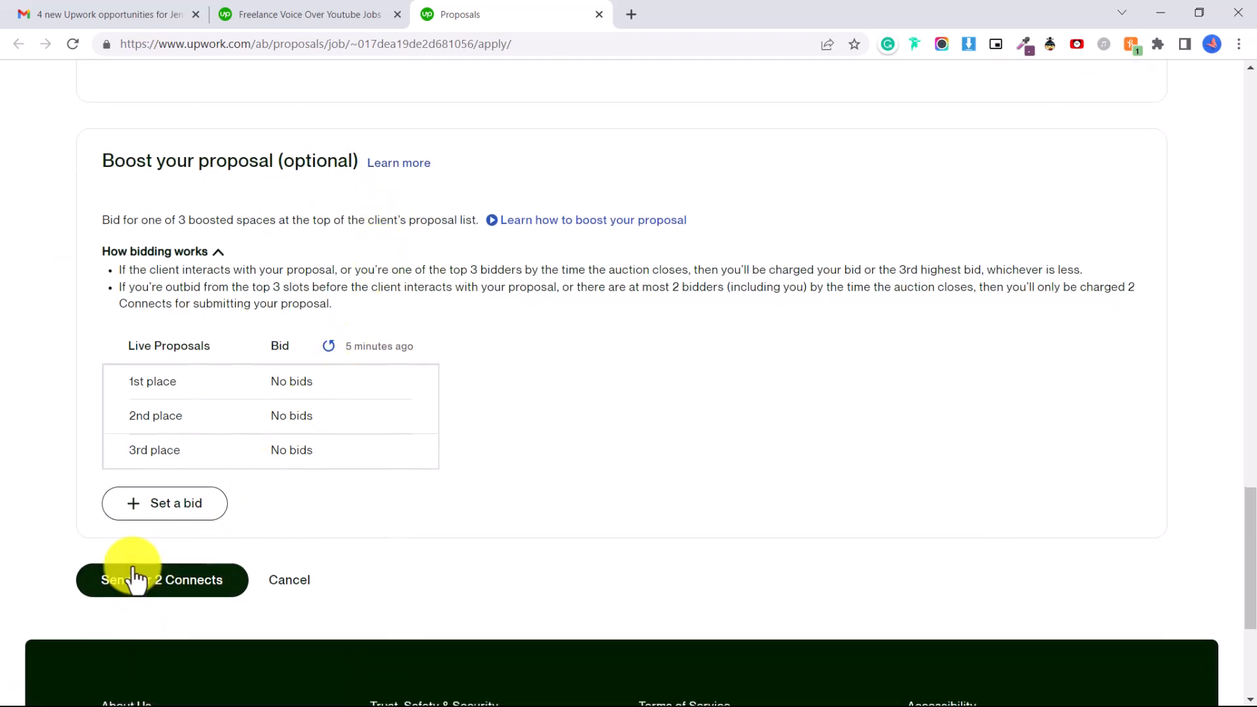
pyautogui.moveTo(164, 624)
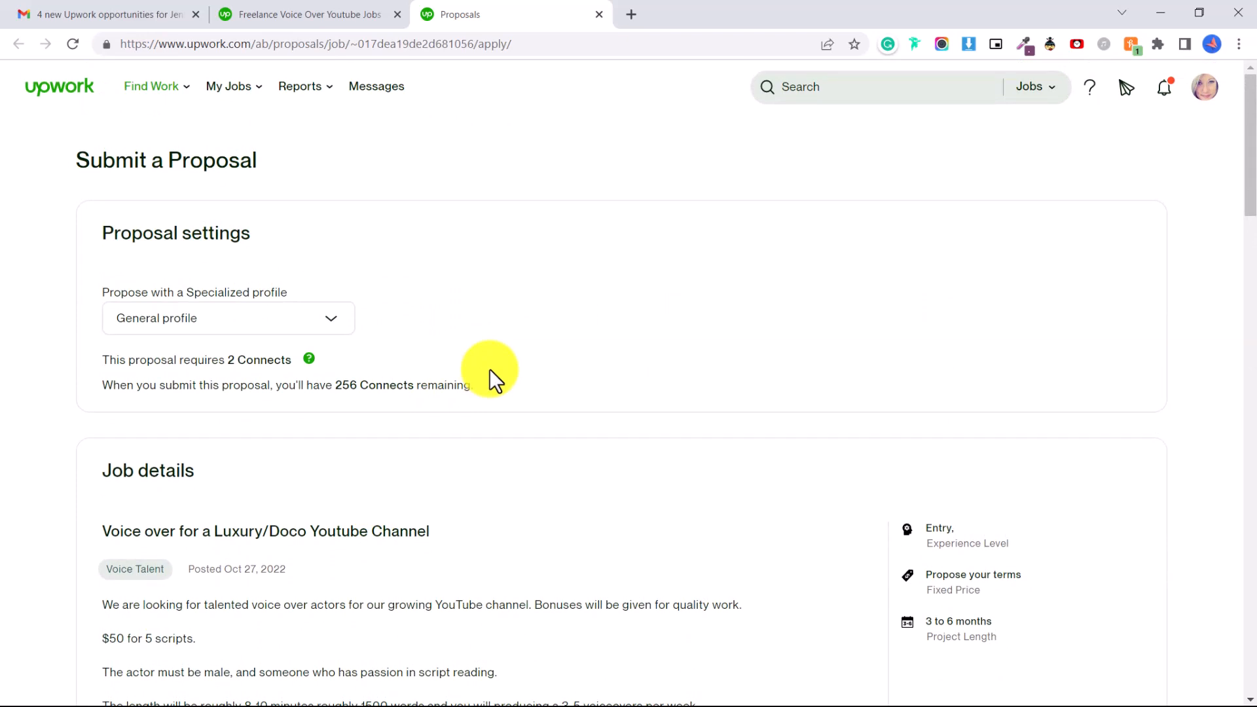
pyautogui.moveTo(1213, 89)
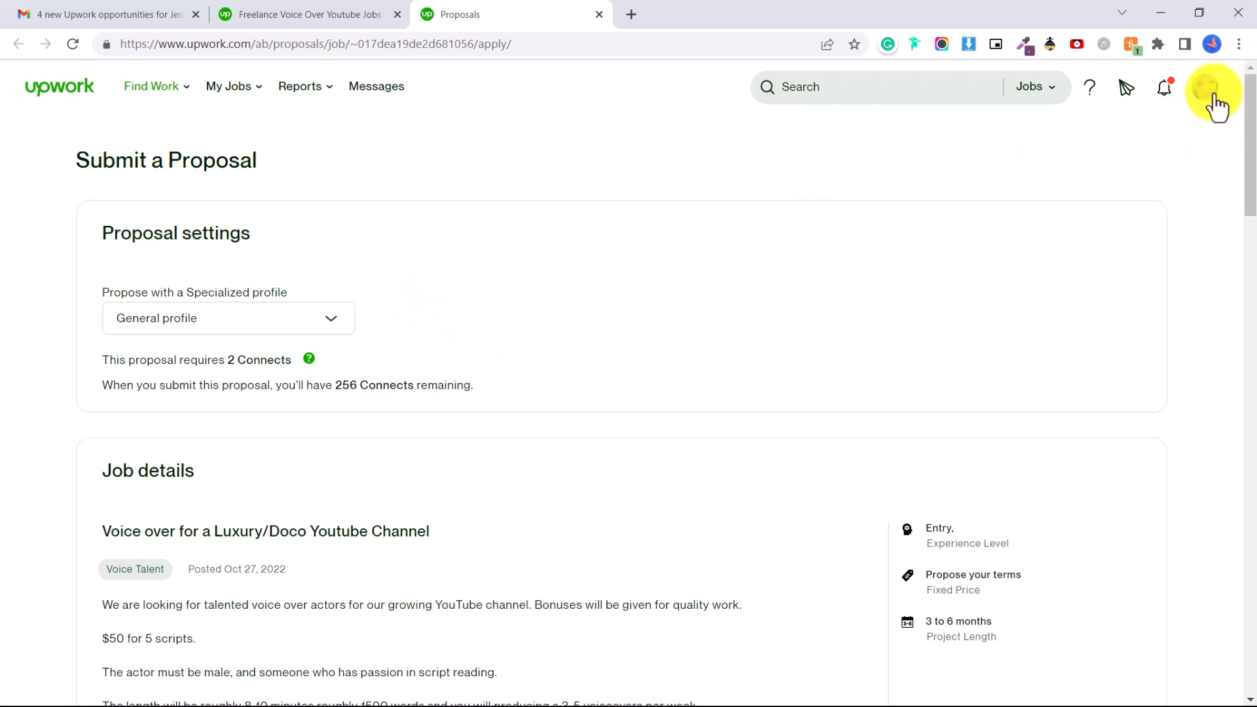
# - Open the account menu to reach the voice-over freelancer profile
pyautogui.click(1214, 92)
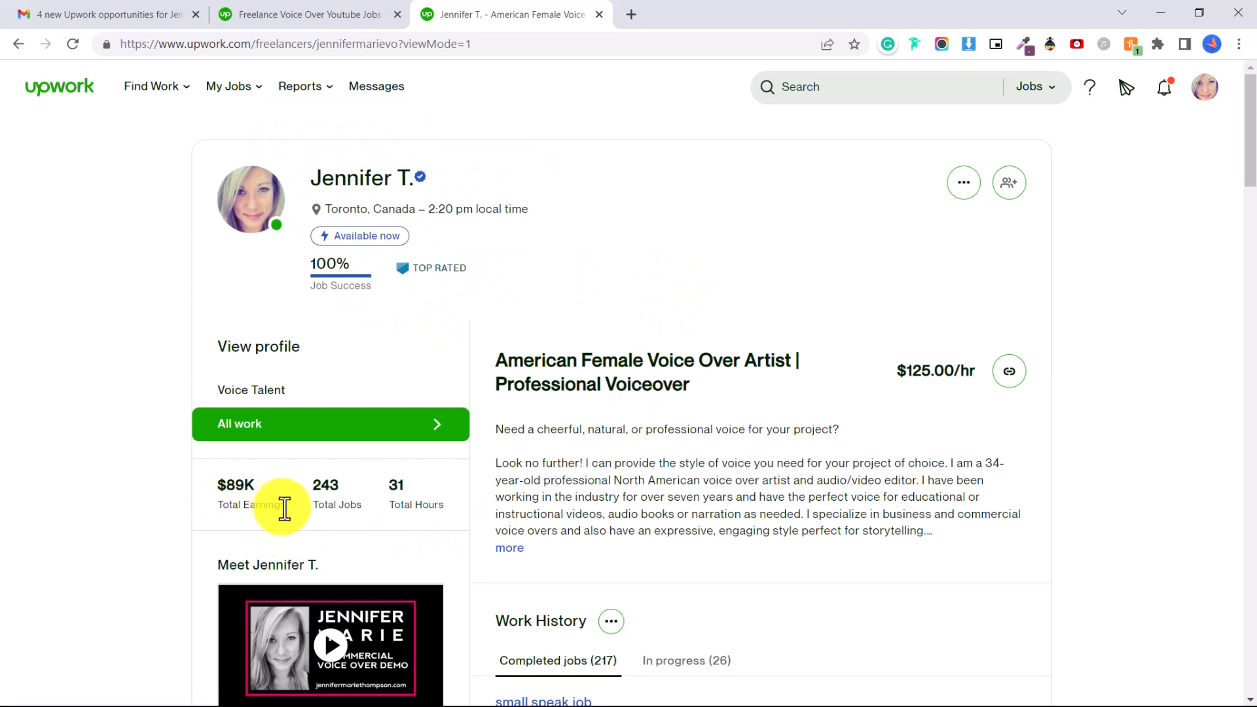
pyautogui.moveTo(708, 255)
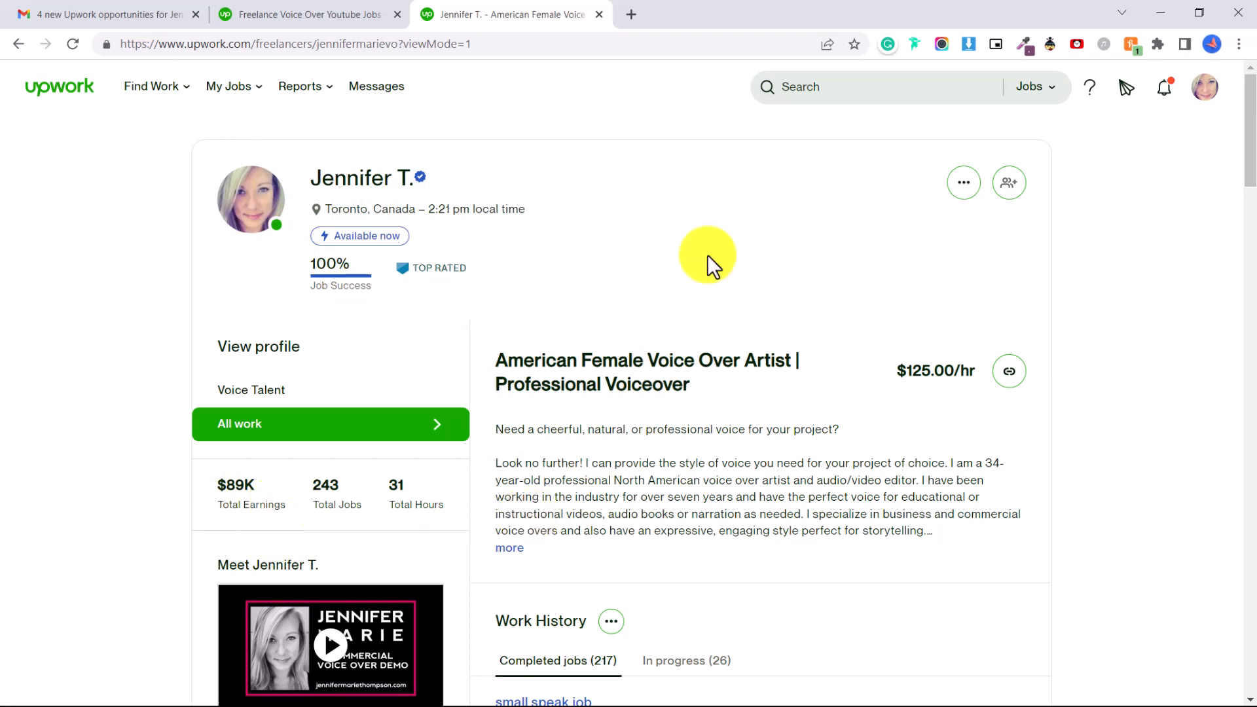